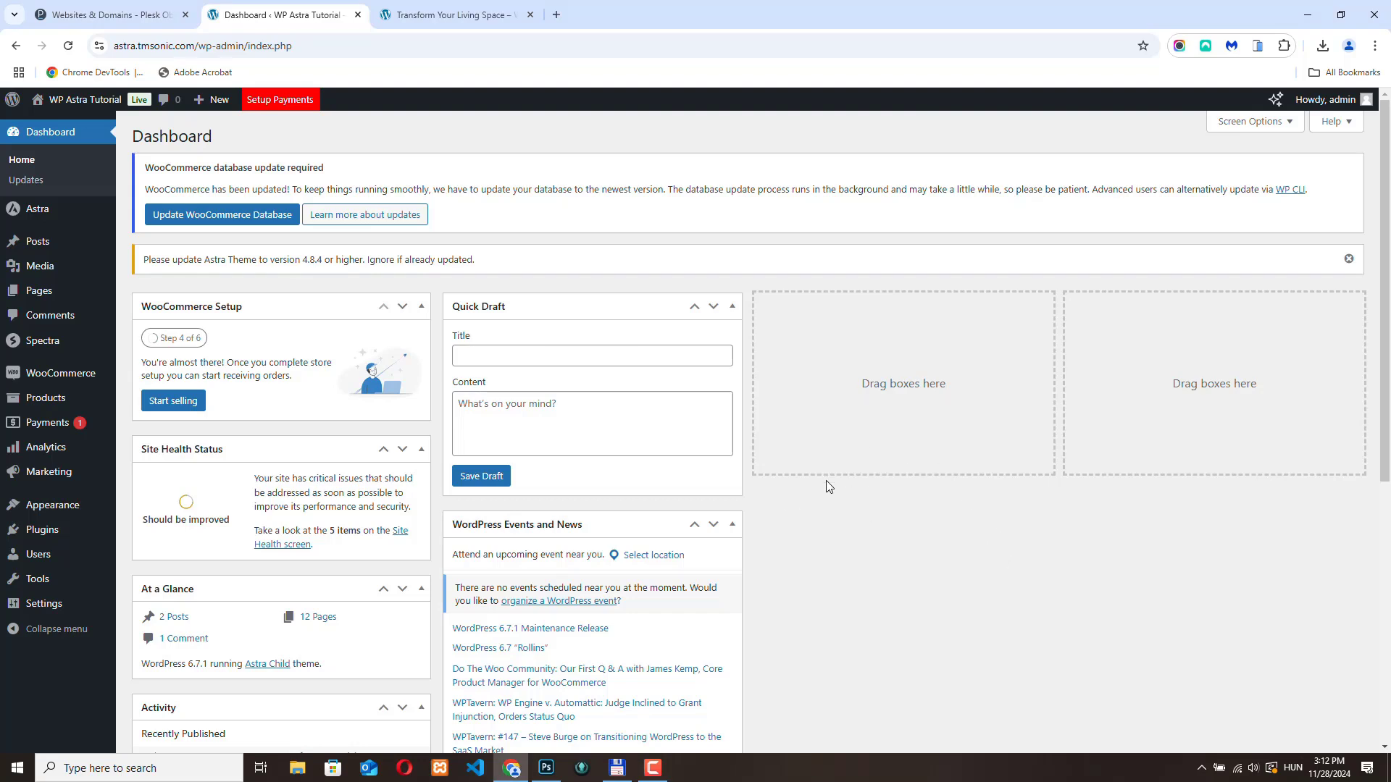
pyautogui.moveTo(856, 526)
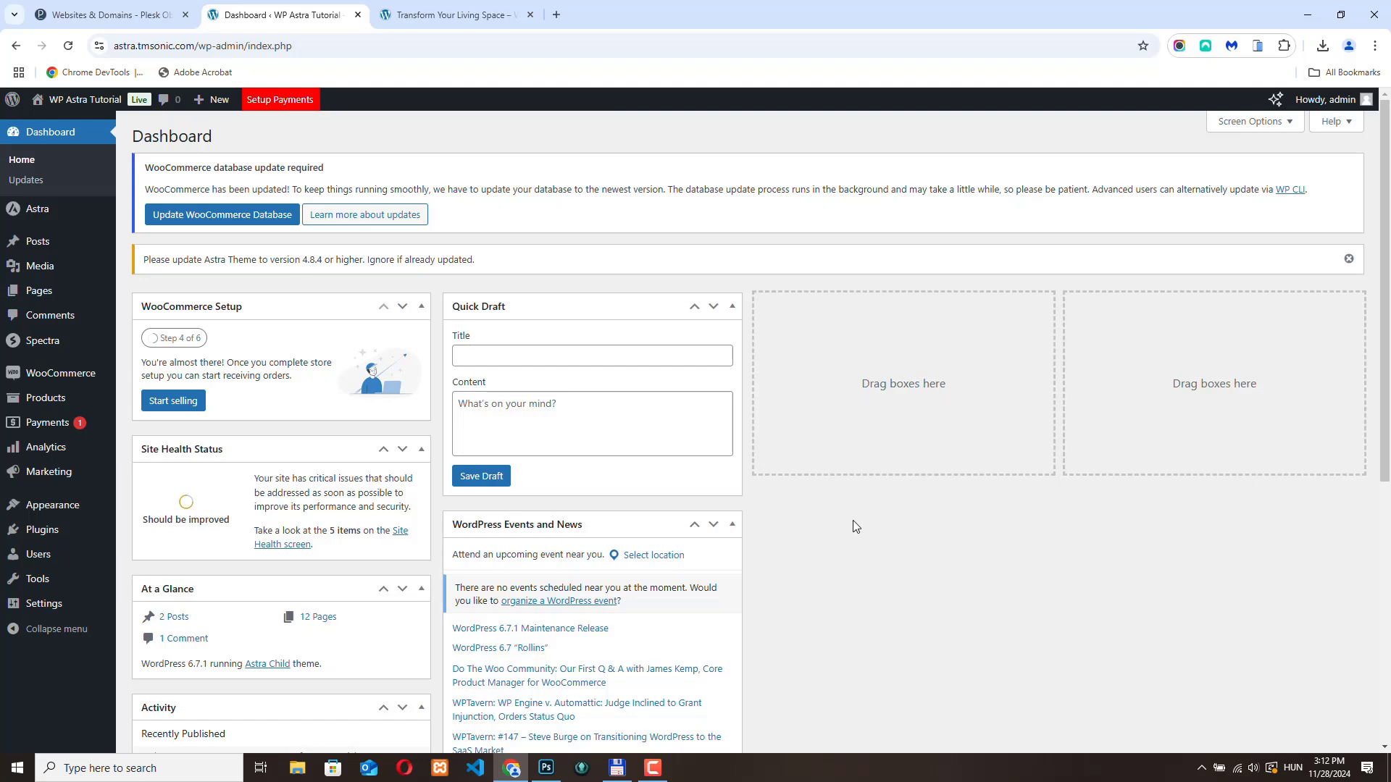
pyautogui.moveTo(765, 388)
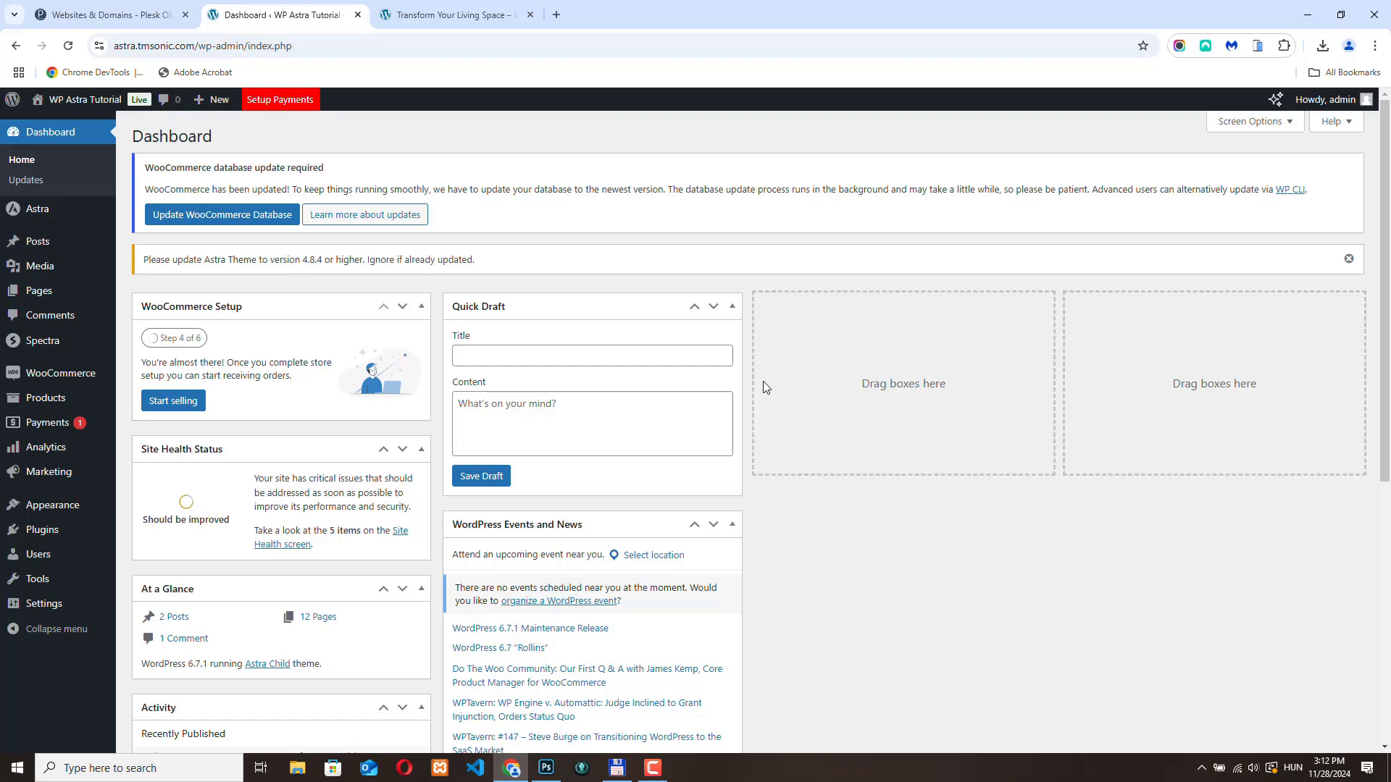
# Review the live 'Transform Your Living Space' post through its sections and back to the banner.
pyautogui.click(452, 14)
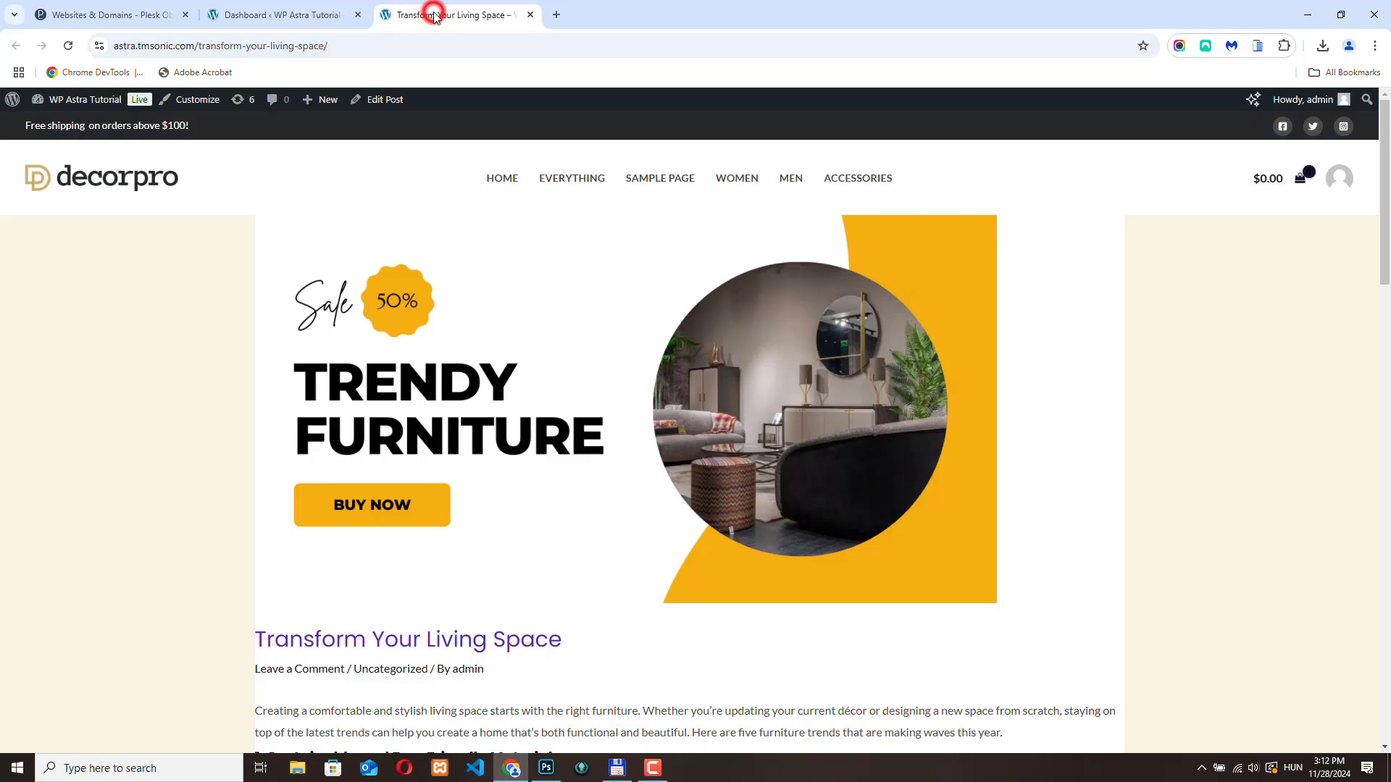
pyautogui.scroll(-3)
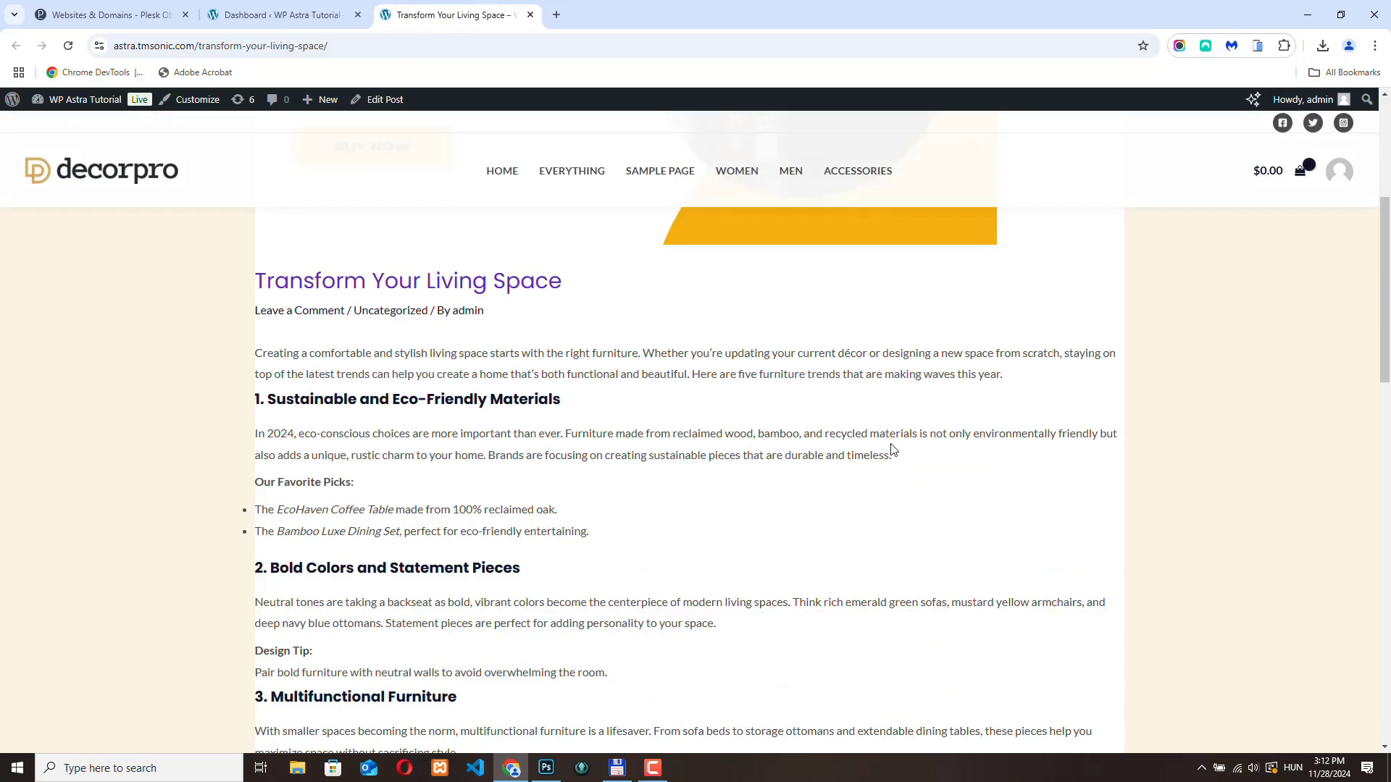
pyautogui.scroll(-3)
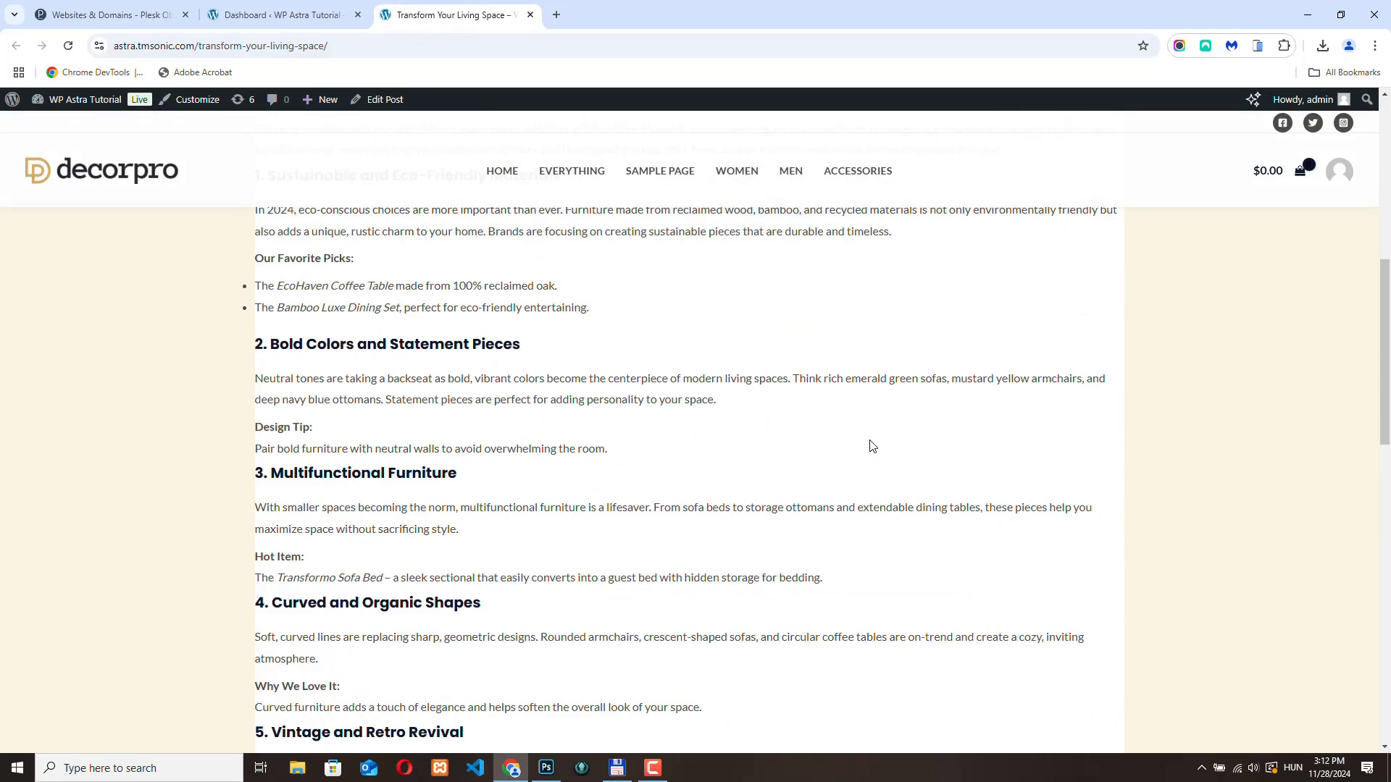
pyautogui.scroll(3)
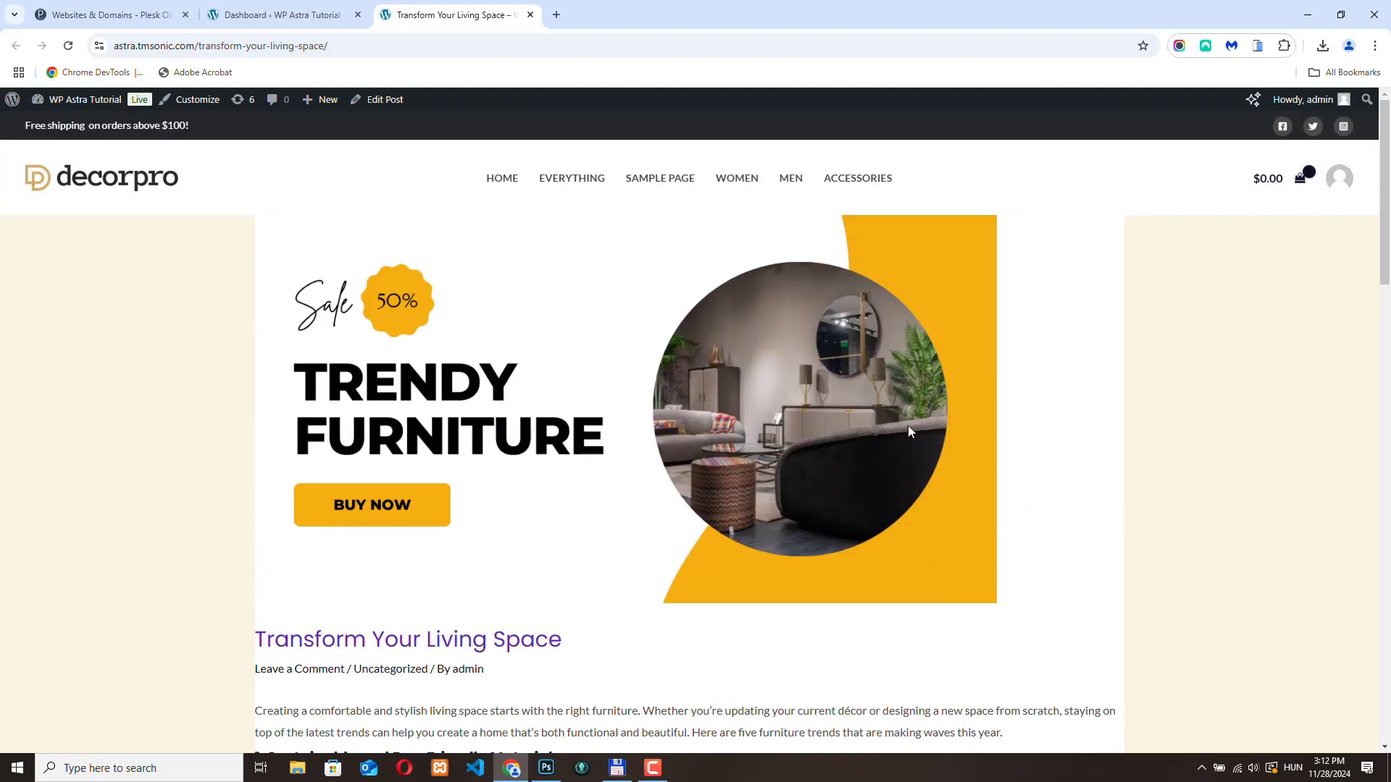
pyautogui.moveTo(626, 364)
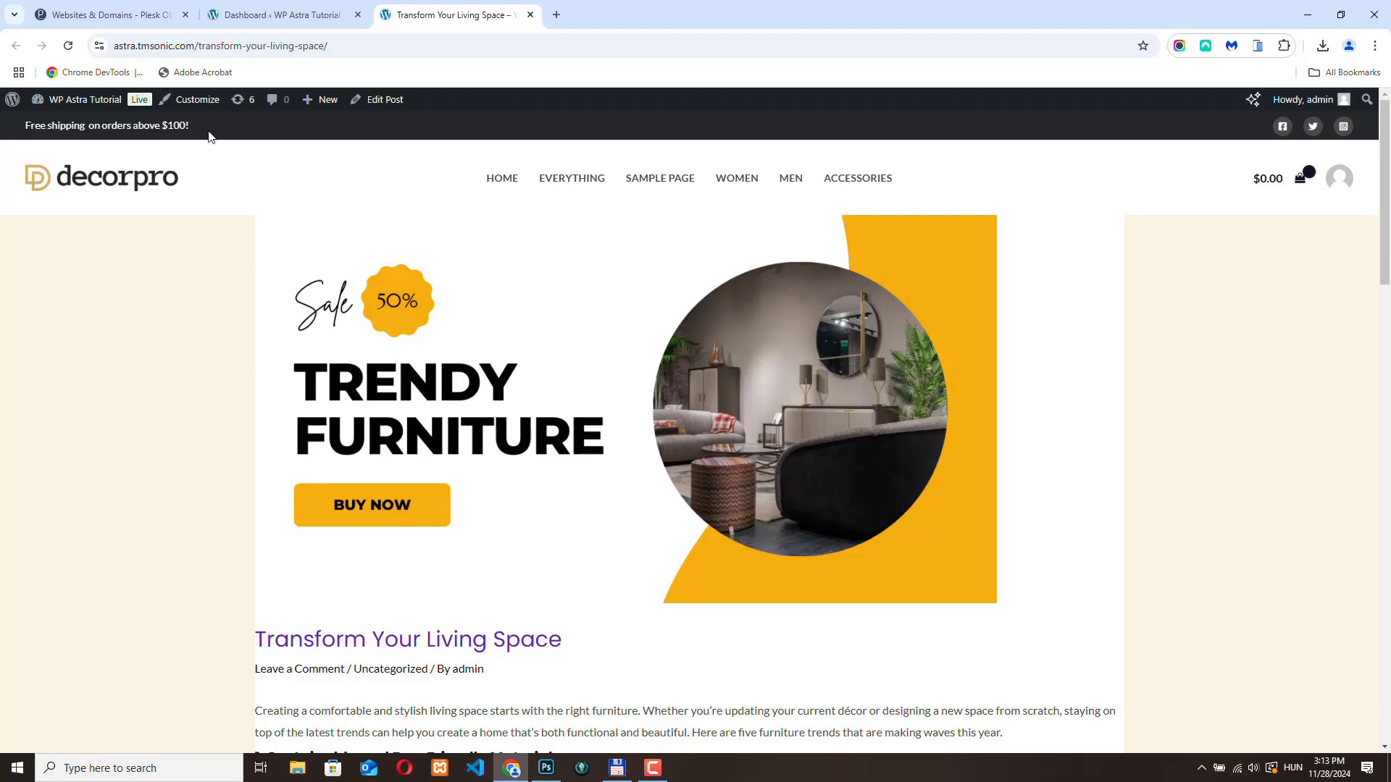
# Reach the Customizer's Blog > Single Post settings and scroll through the General options.
pyautogui.click(197, 100)
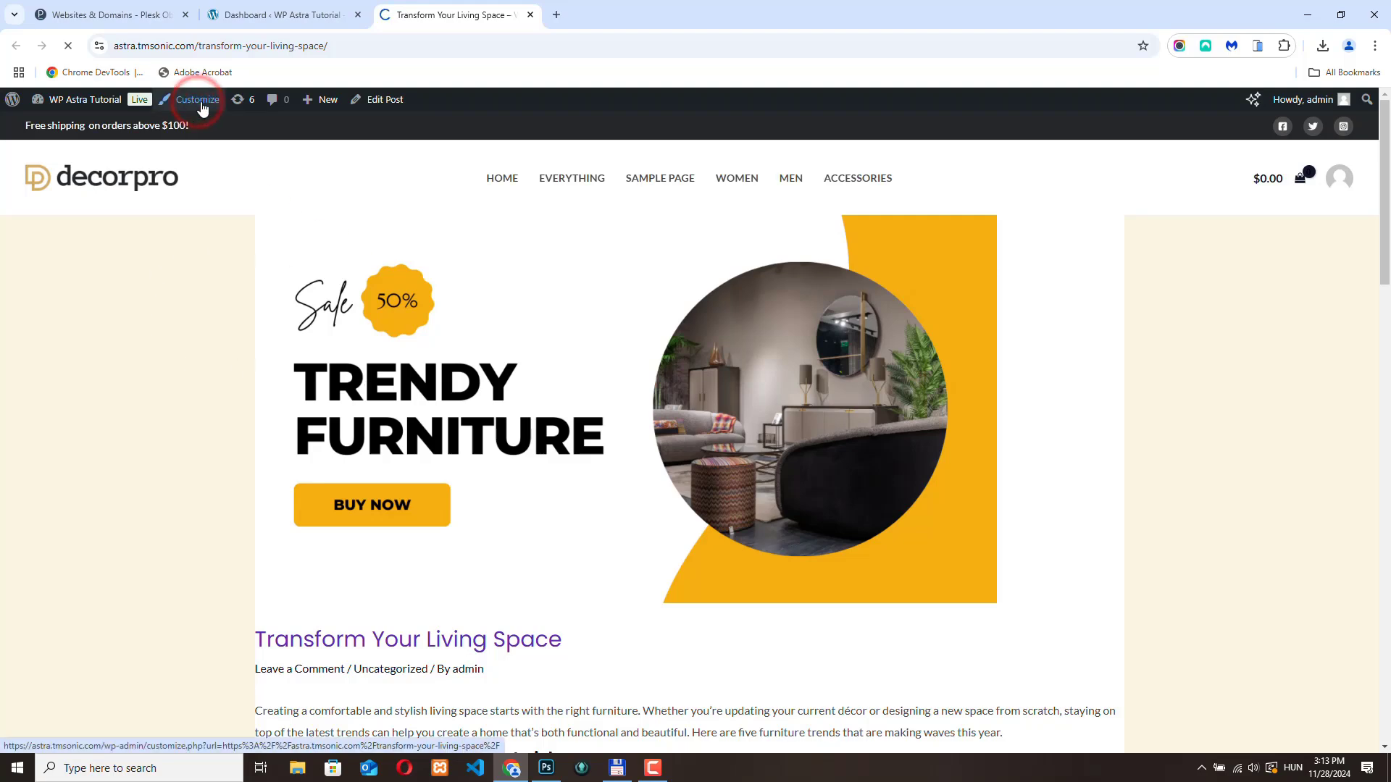
pyautogui.click(197, 98)
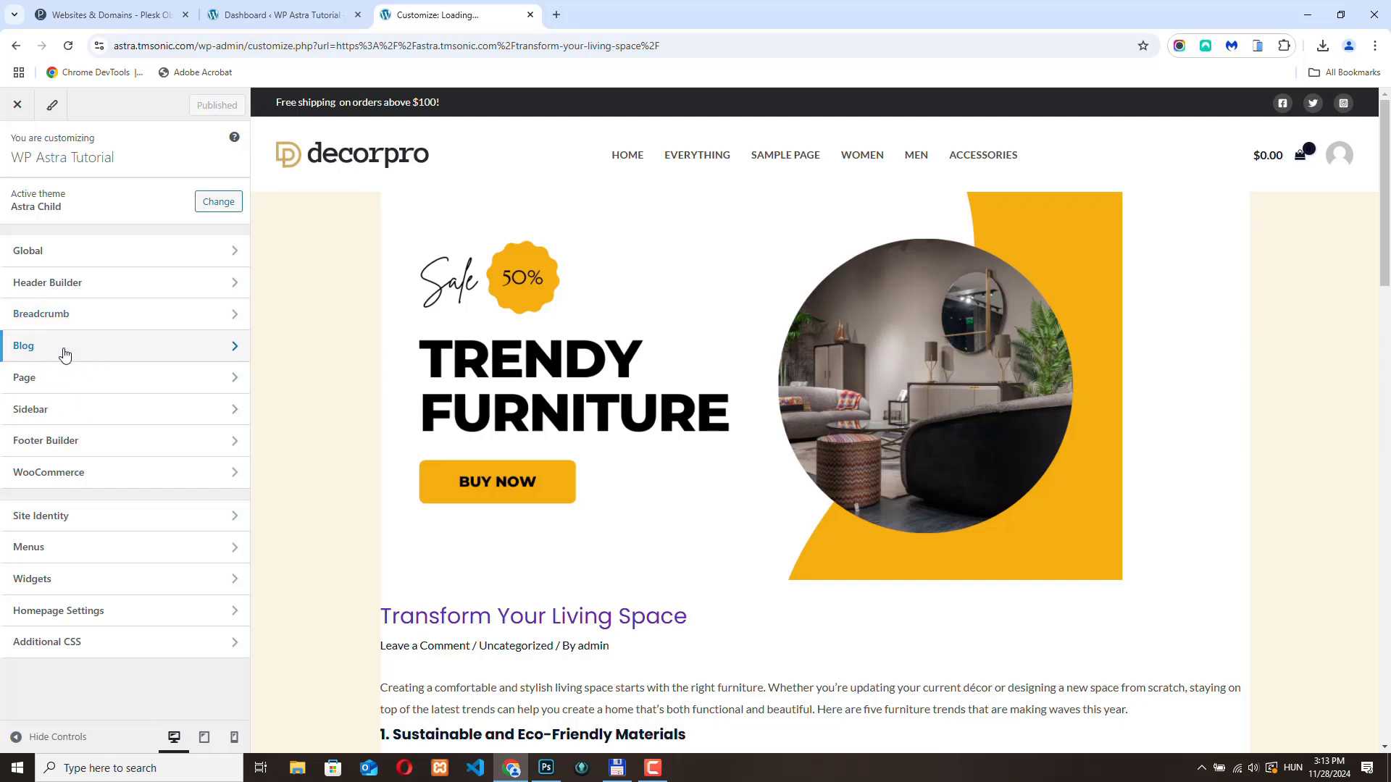
pyautogui.click(63, 347)
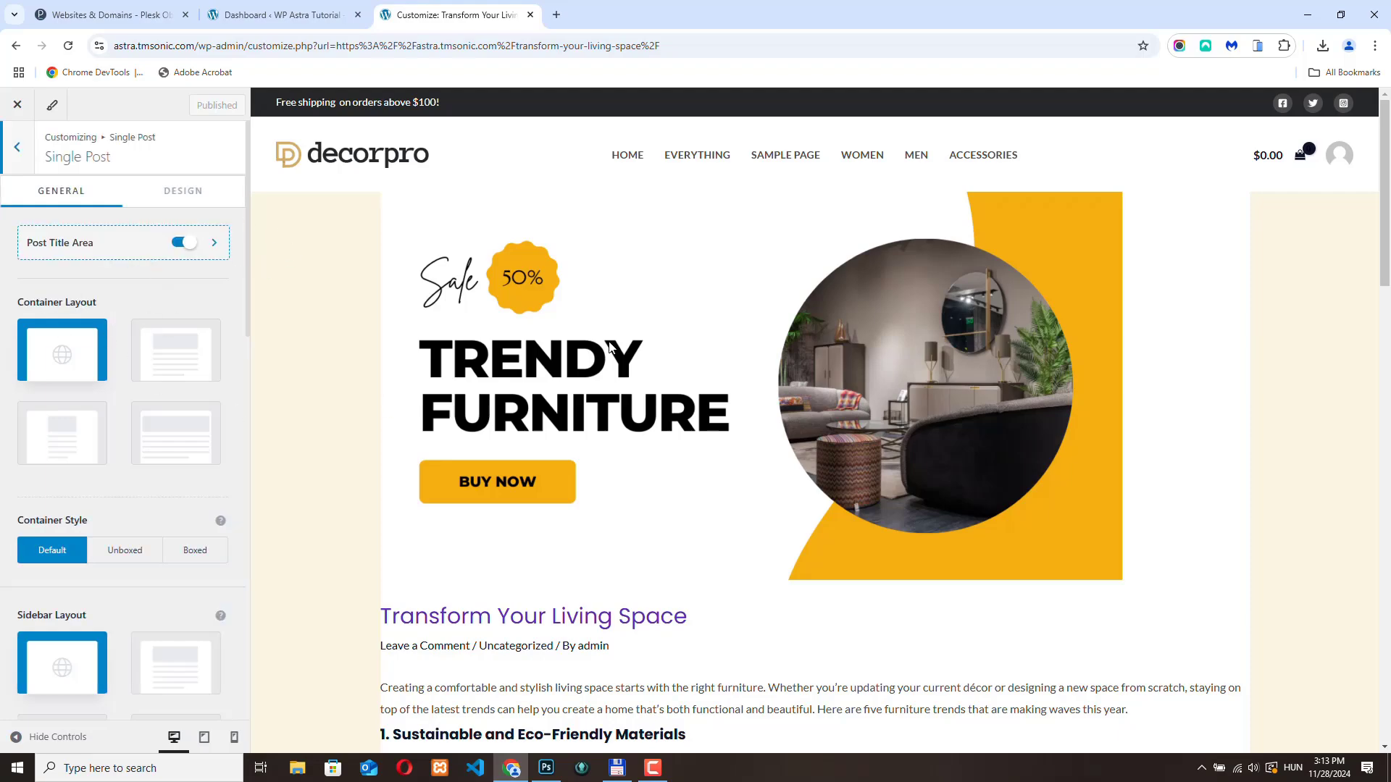
pyautogui.scroll(-3)
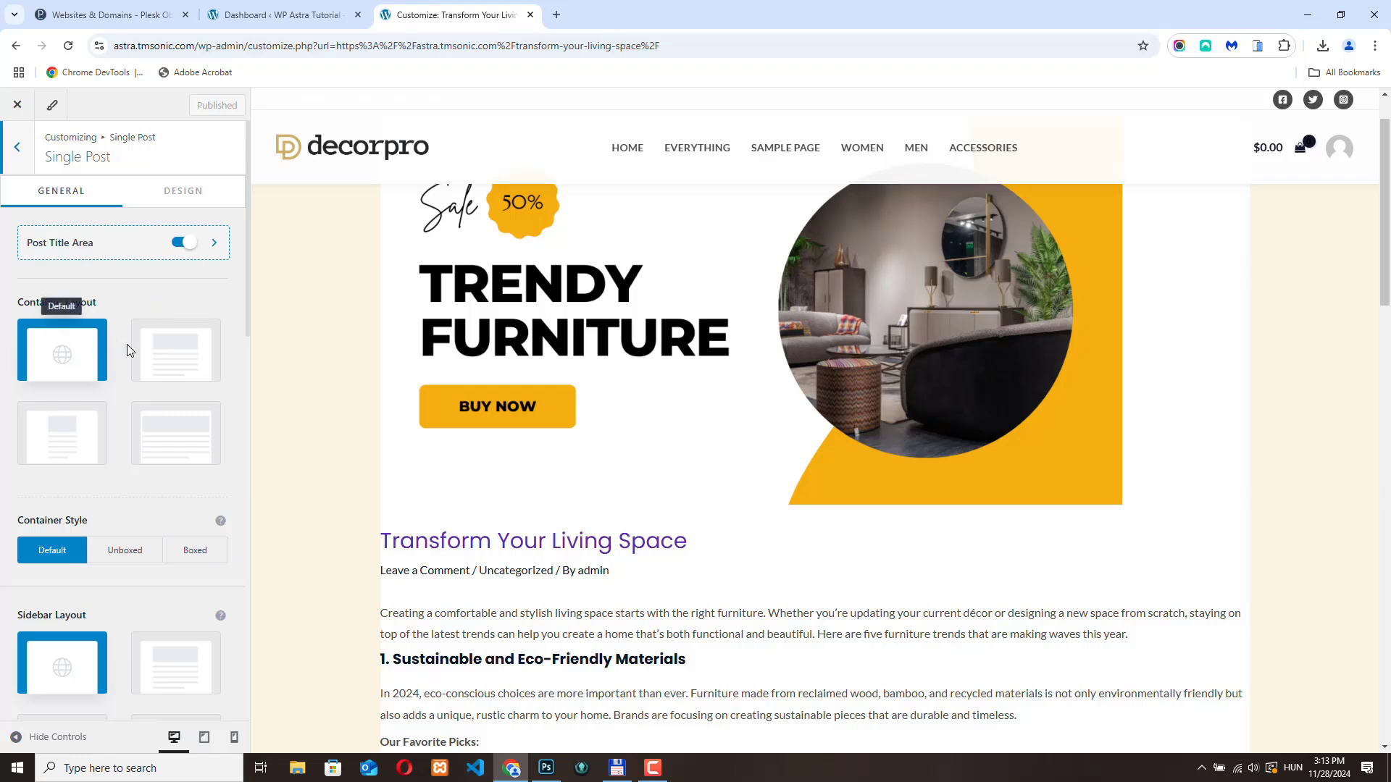
pyautogui.moveTo(162, 220)
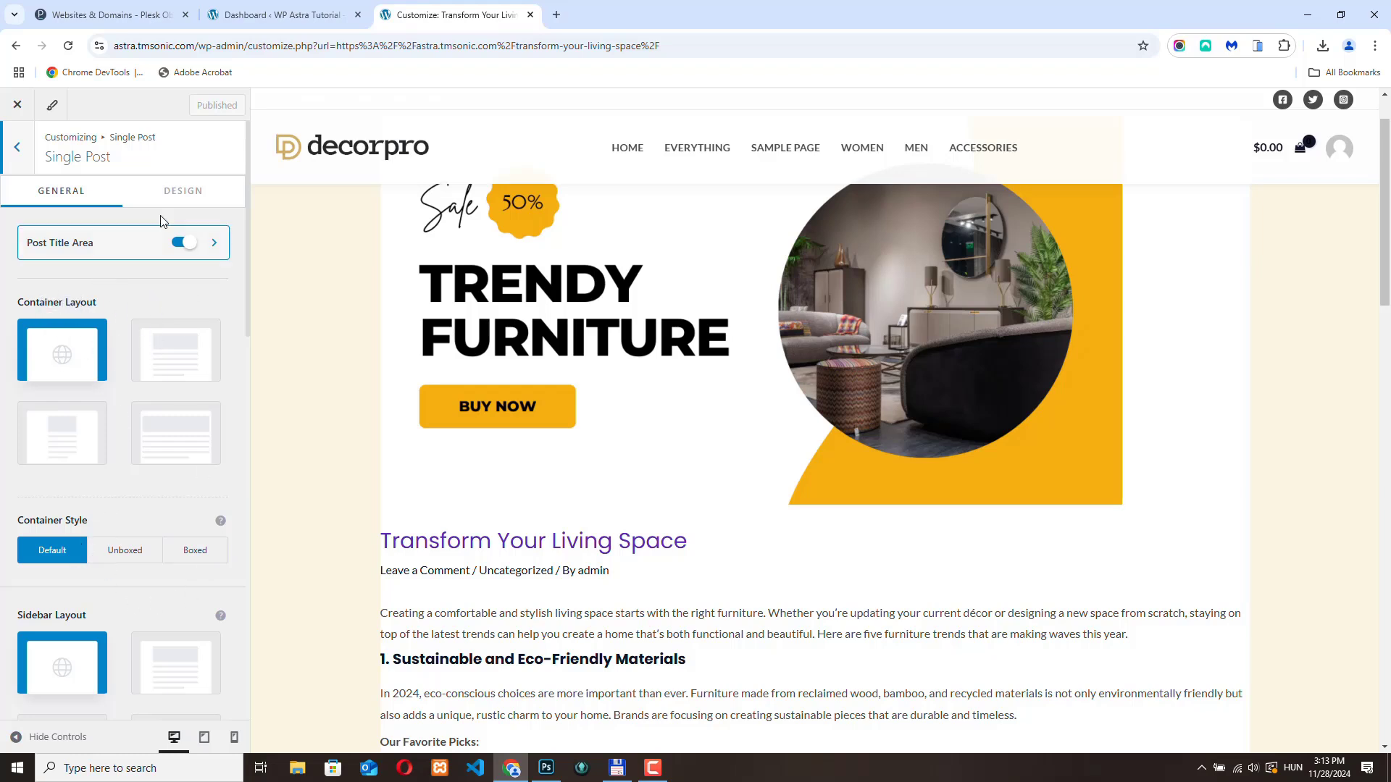
# Inspect the Single Post Design options, return to General, and close the Customizer.
pyautogui.click(183, 191)
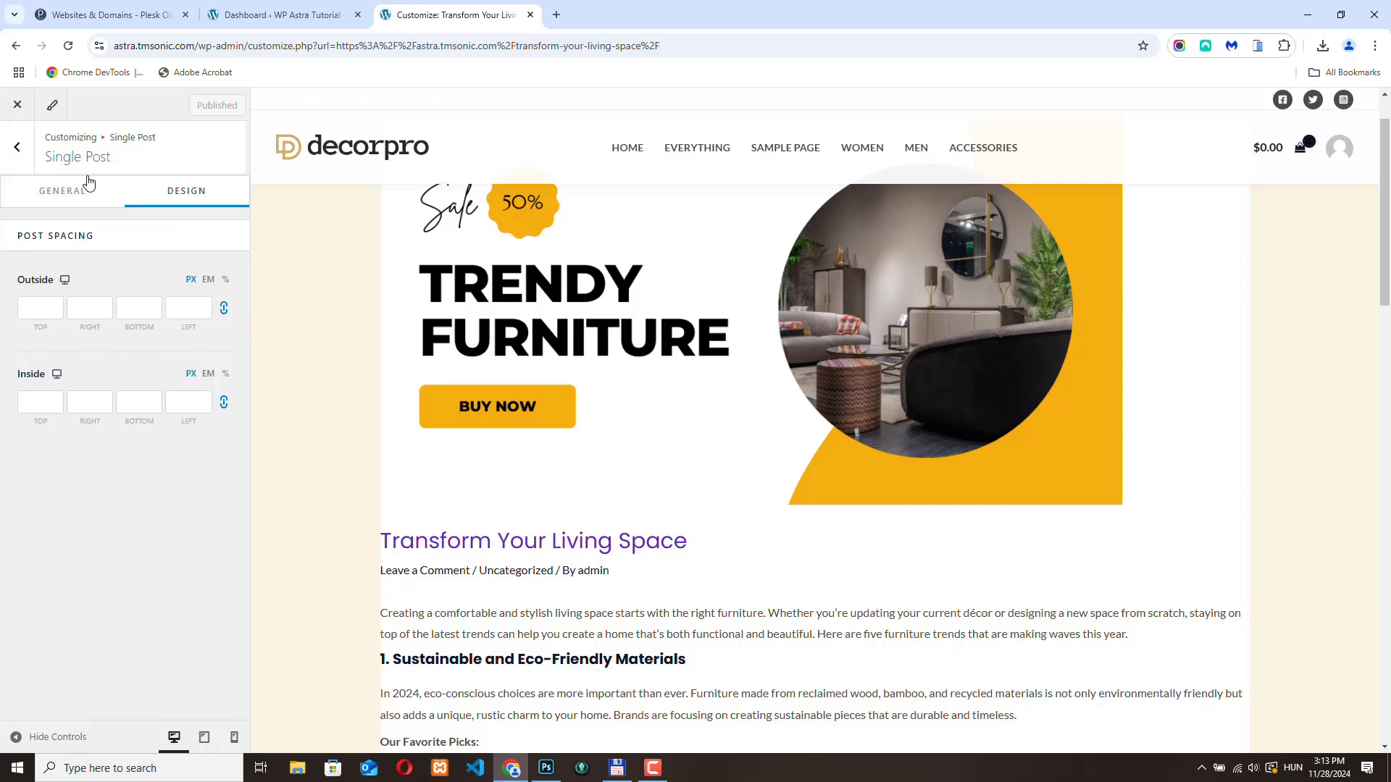
pyautogui.click(61, 191)
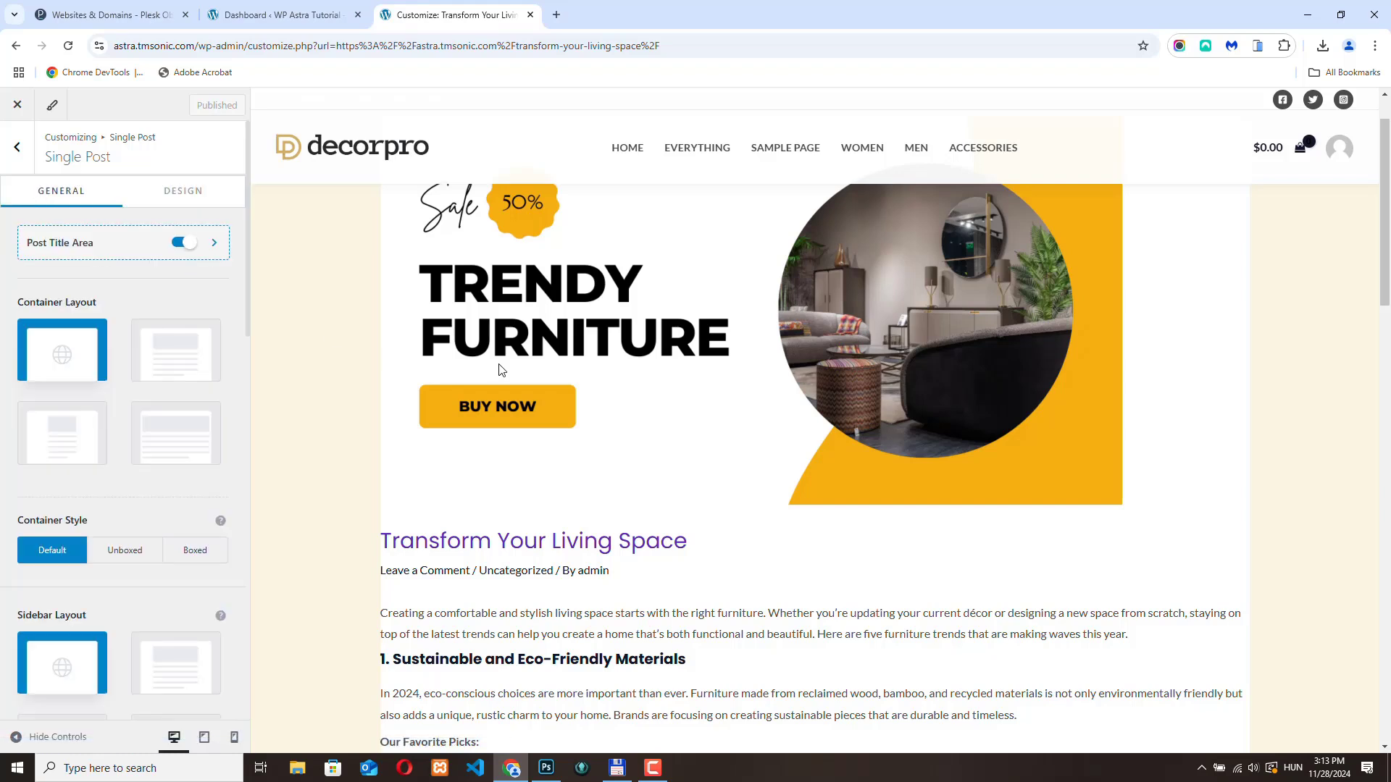
pyautogui.moveTo(381, 335)
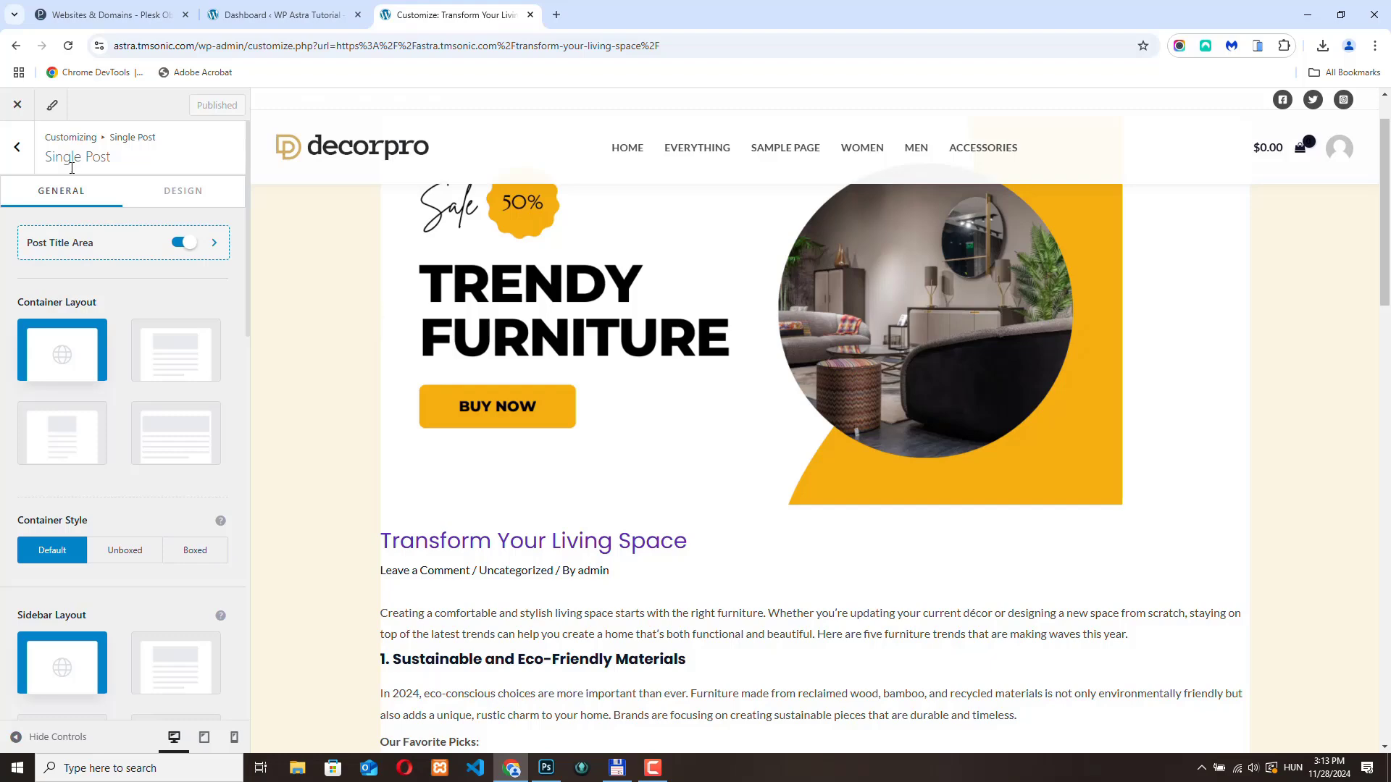
pyautogui.click(18, 105)
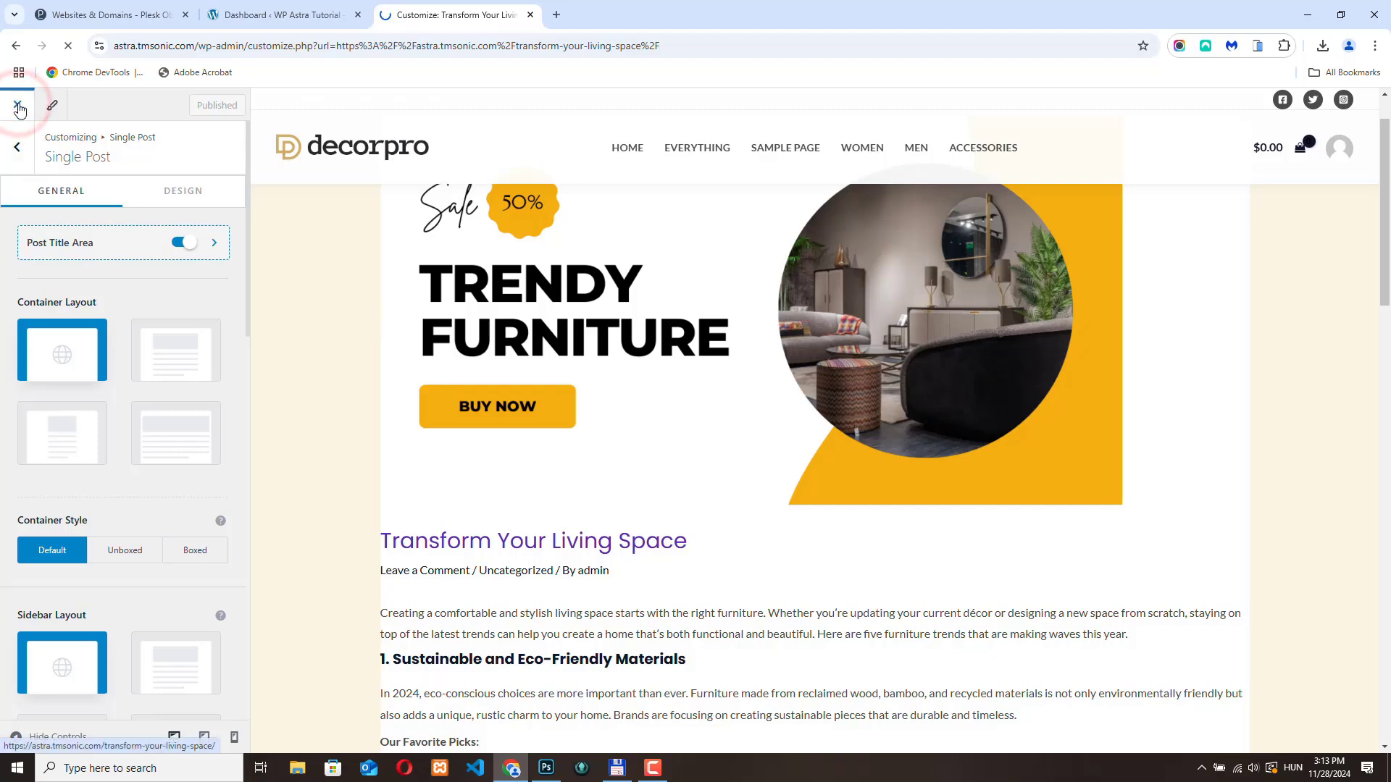
# Return to the admin dashboard and head to the Astra theme's Dashboard page.
pyautogui.click(17, 106)
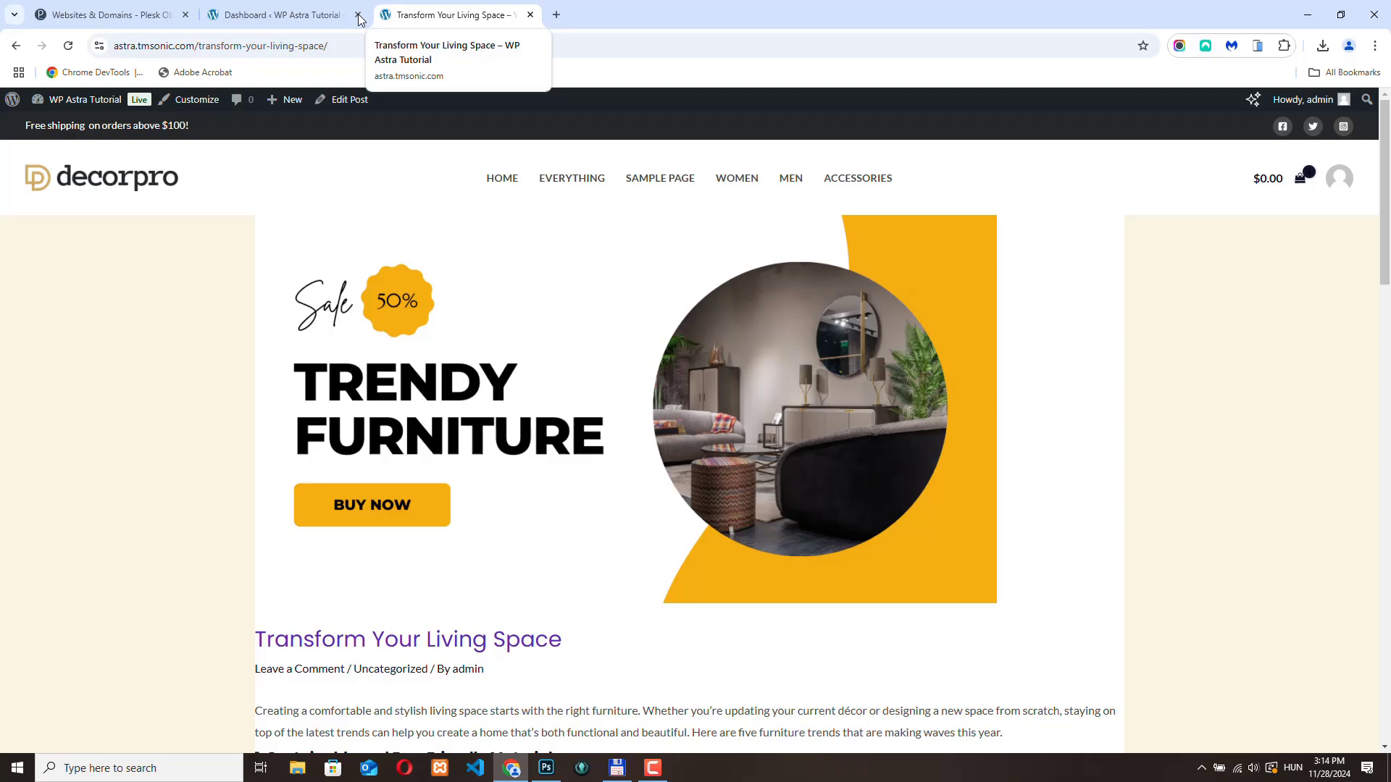
pyautogui.click(276, 14)
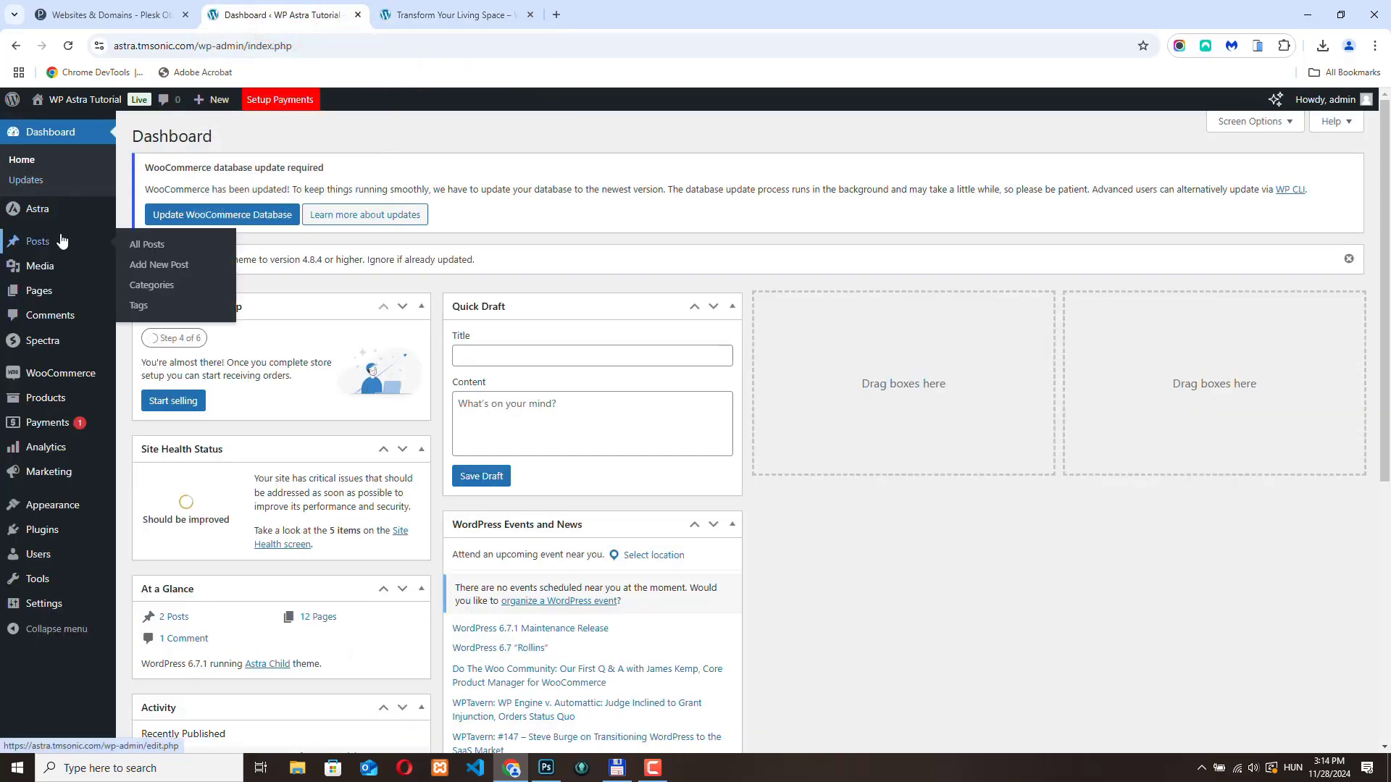
pyautogui.moveTo(38, 208)
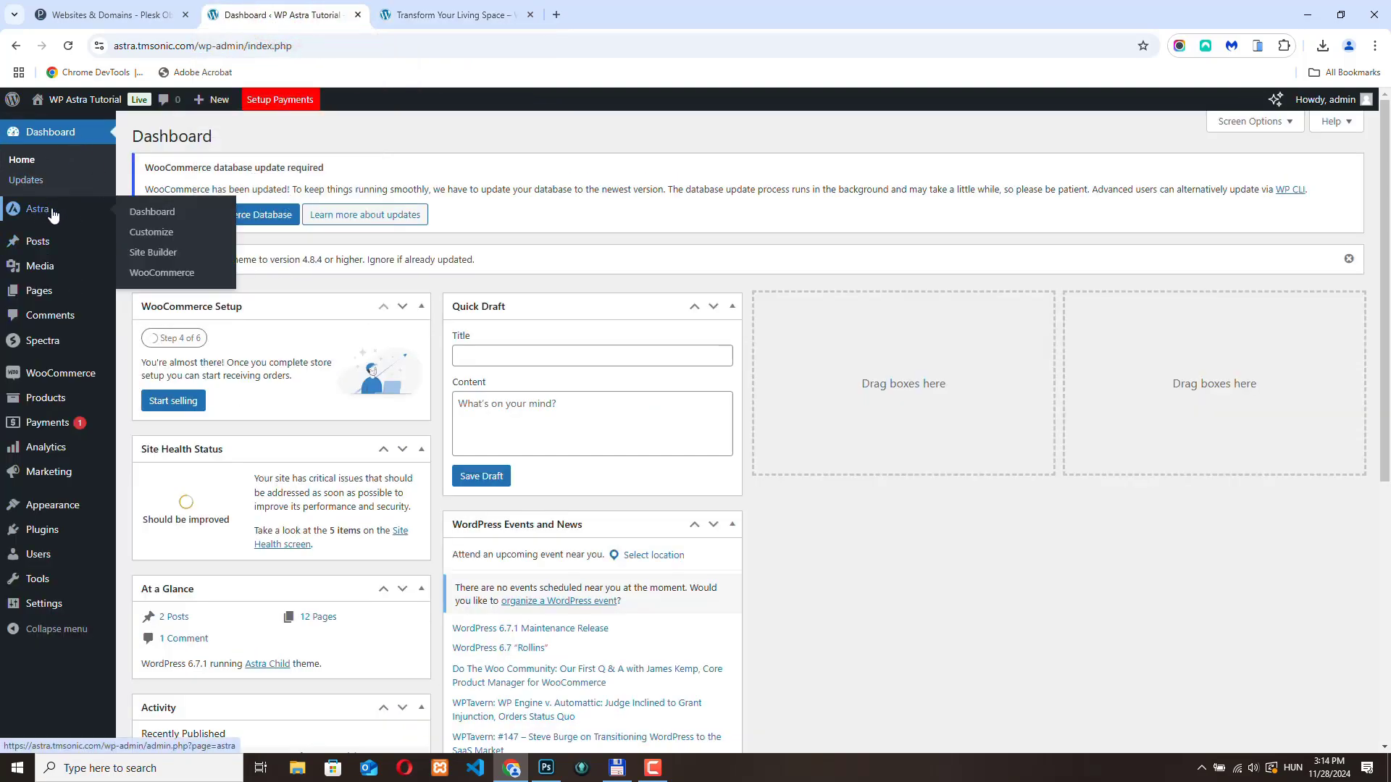
pyautogui.moveTo(152, 252)
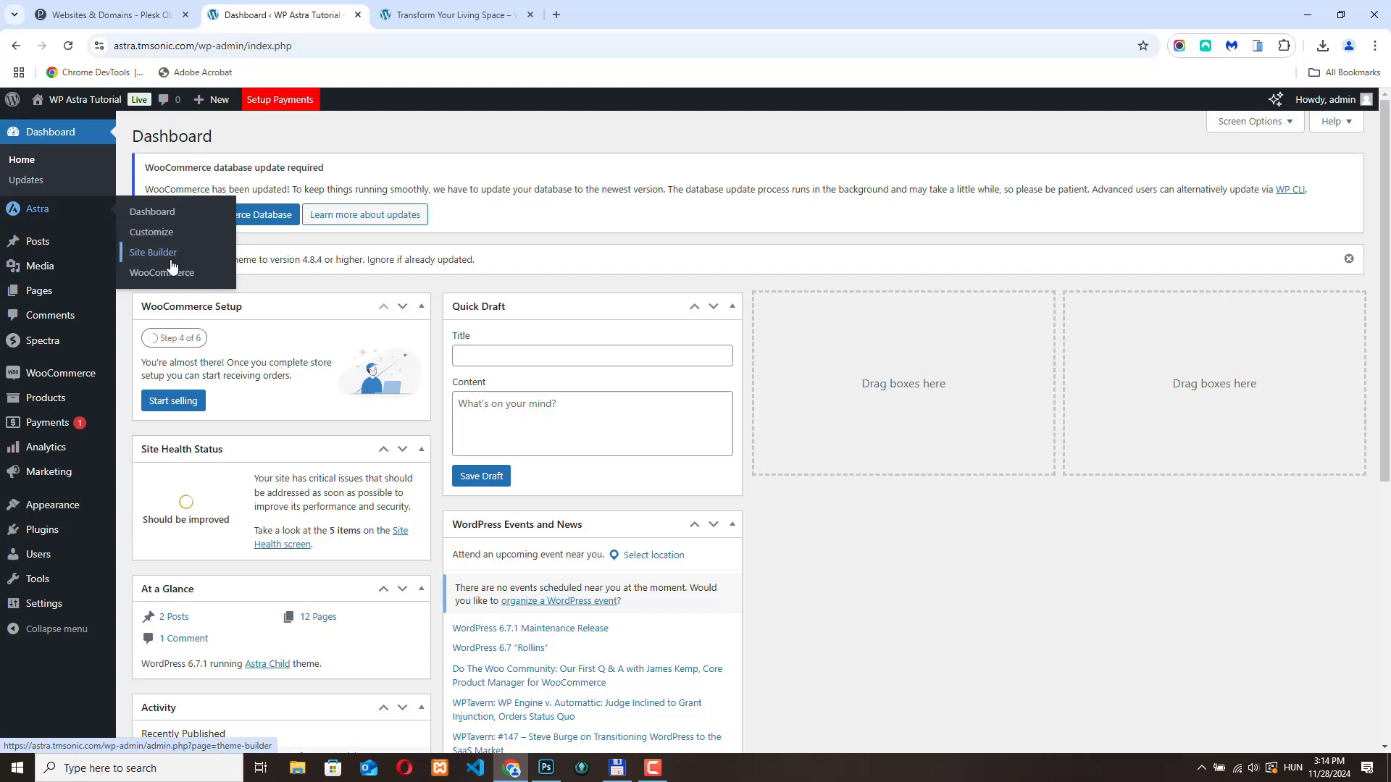
pyautogui.click(152, 211)
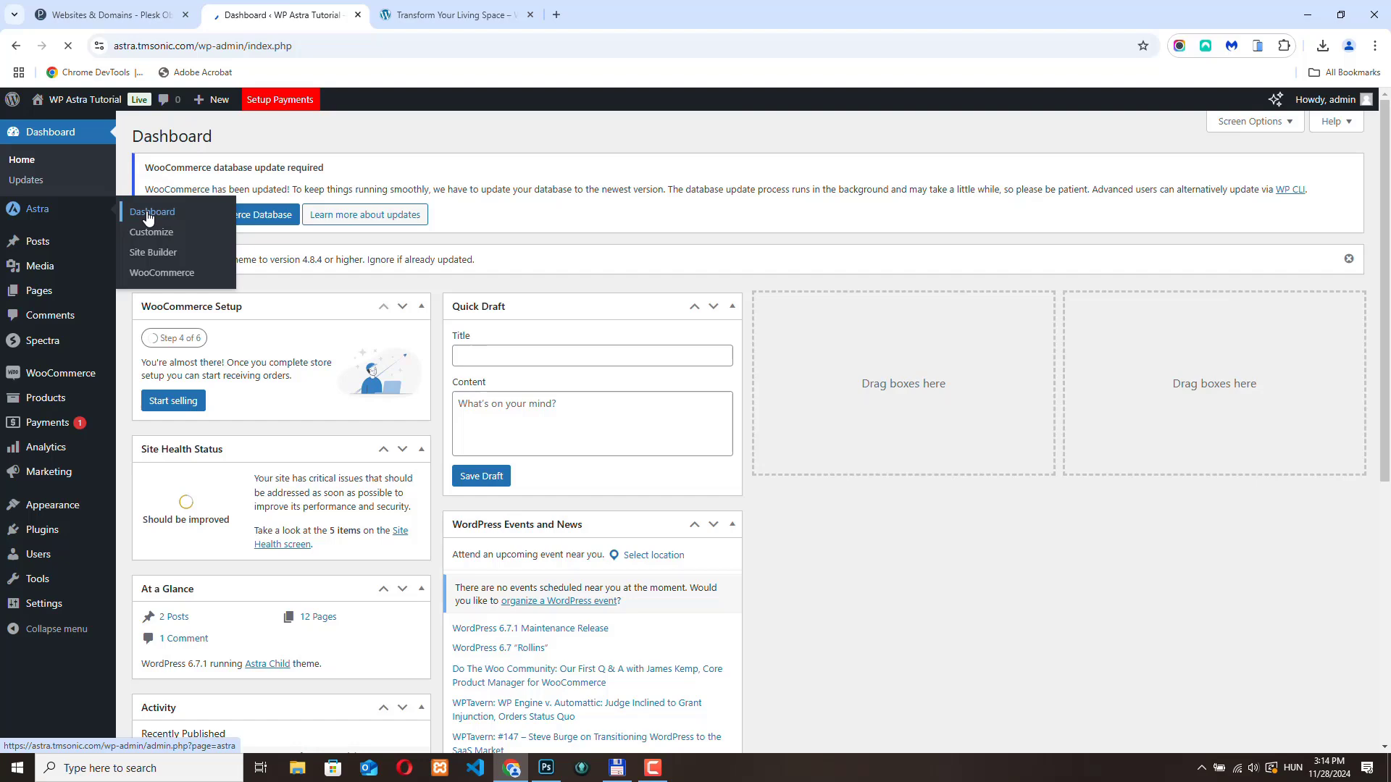
# From Astra's Site Builder, start creating a new Single layout.
pyautogui.click(152, 211)
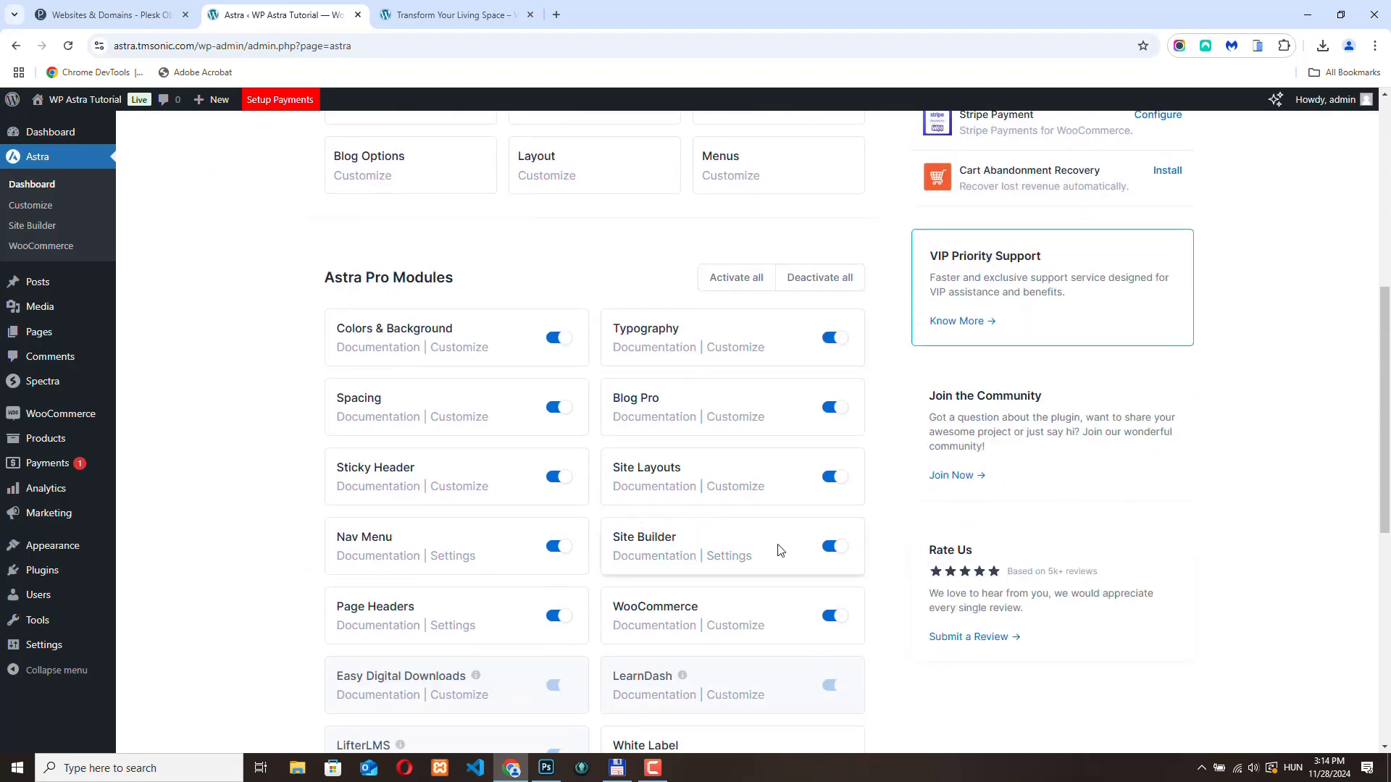
pyautogui.moveTo(302, 269)
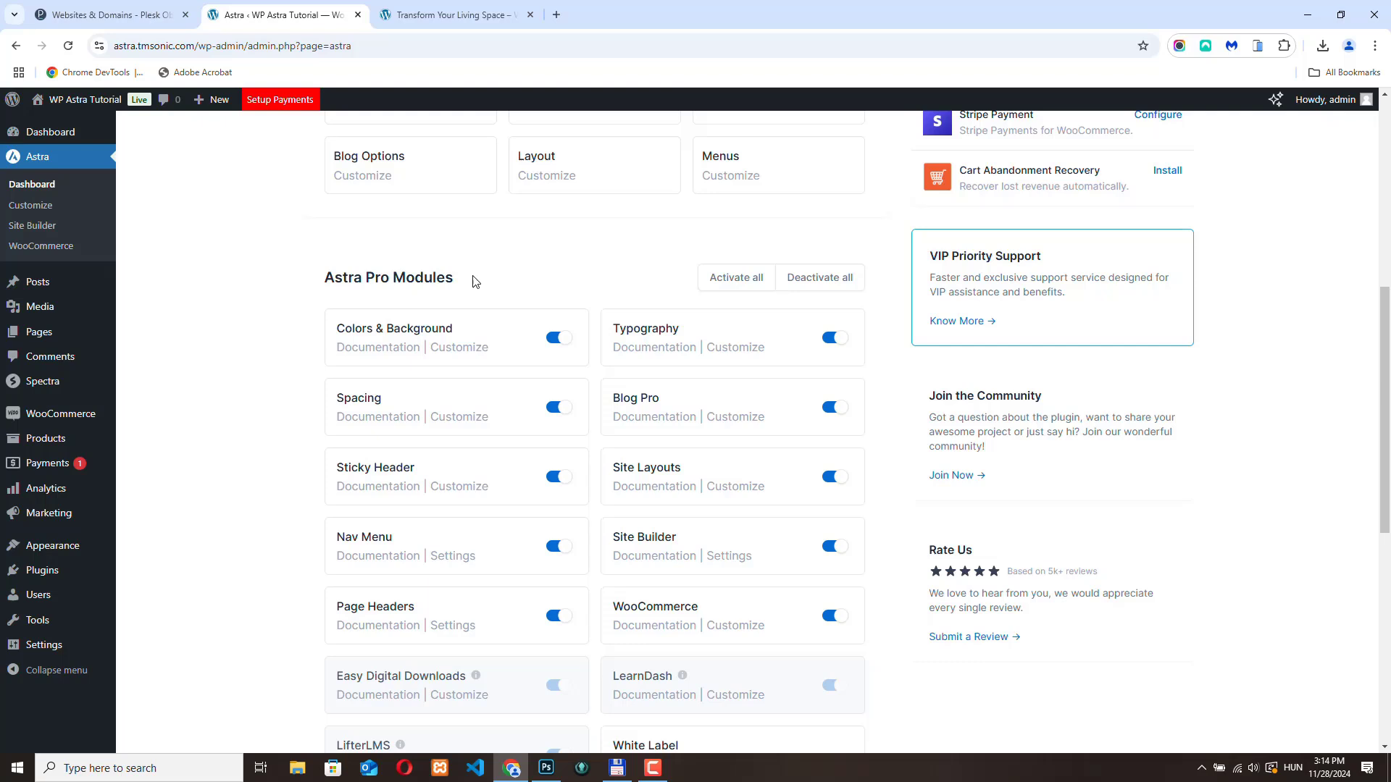
pyautogui.moveTo(372, 239)
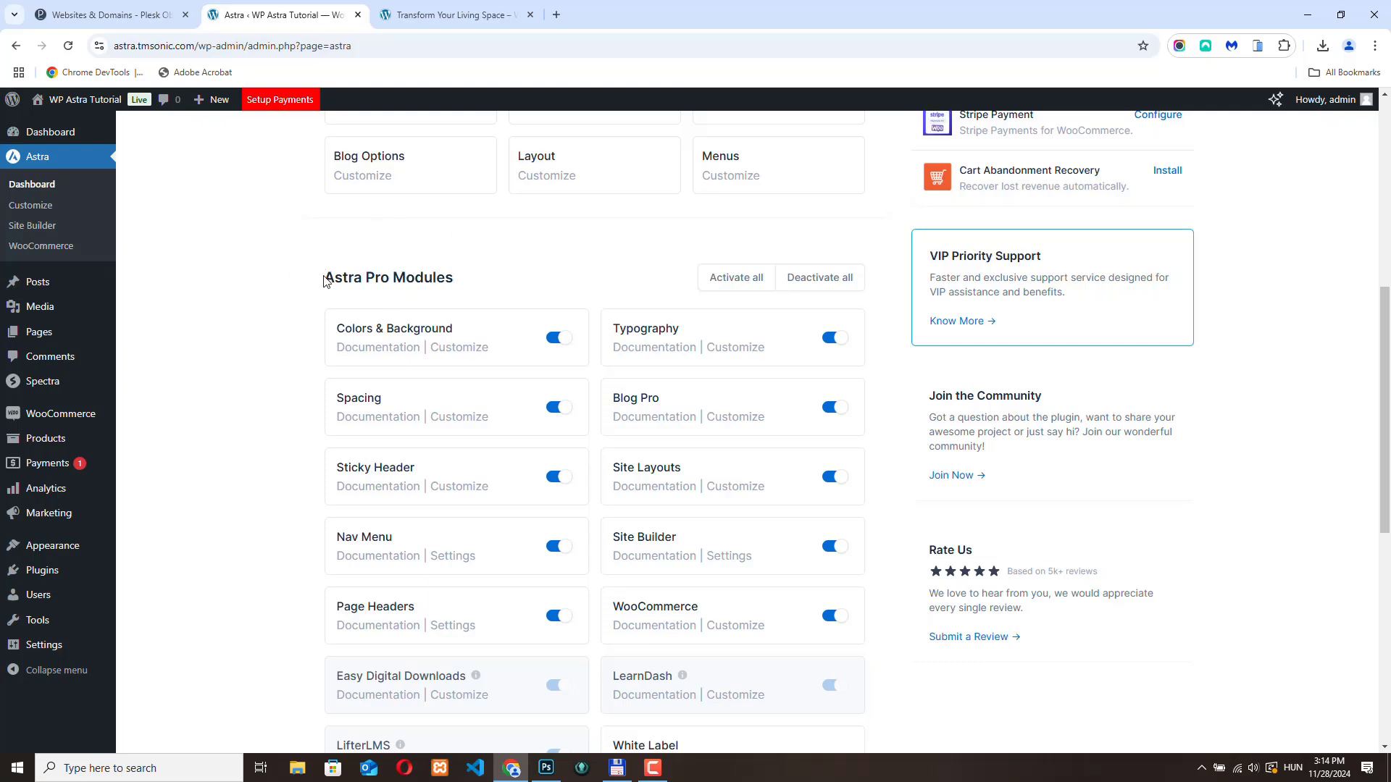
pyautogui.moveTo(460, 276)
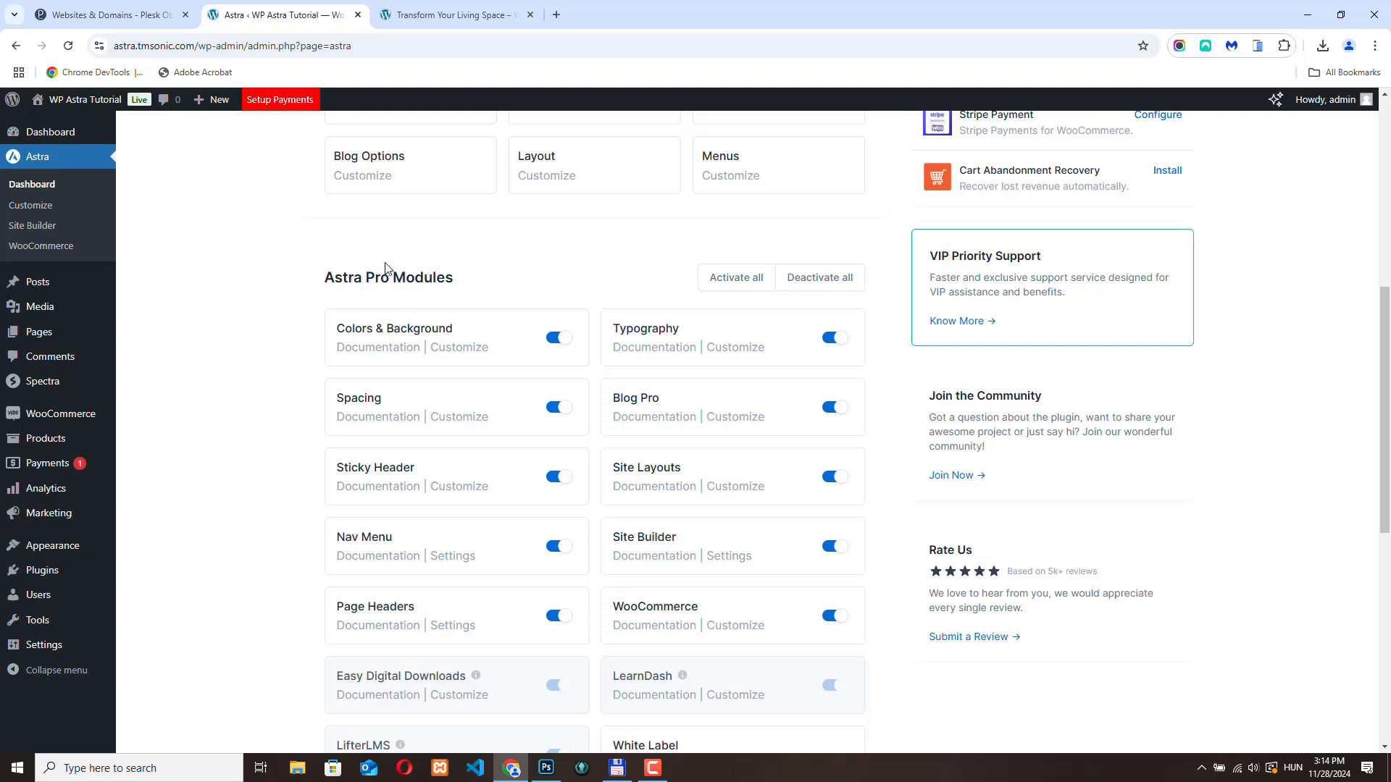
pyautogui.moveTo(301, 268)
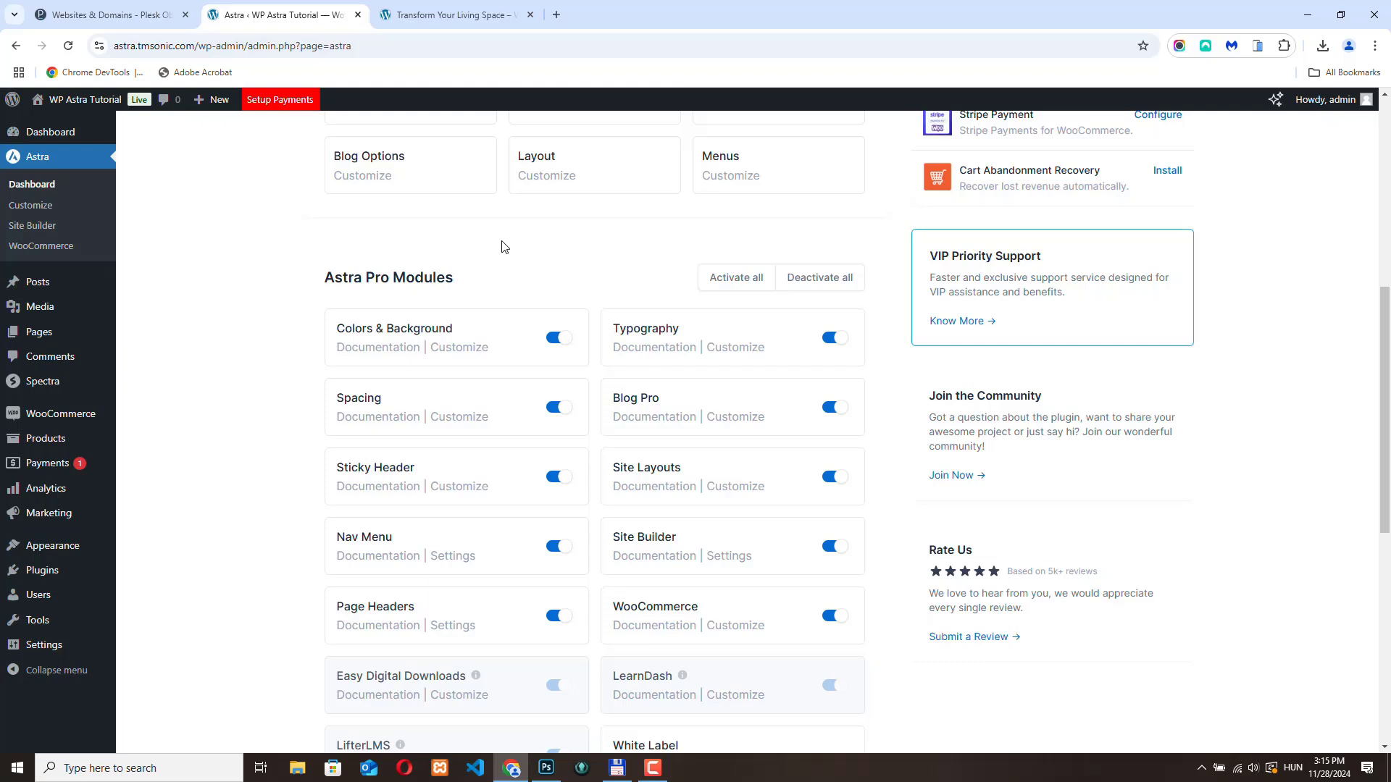
pyautogui.moveTo(33, 229)
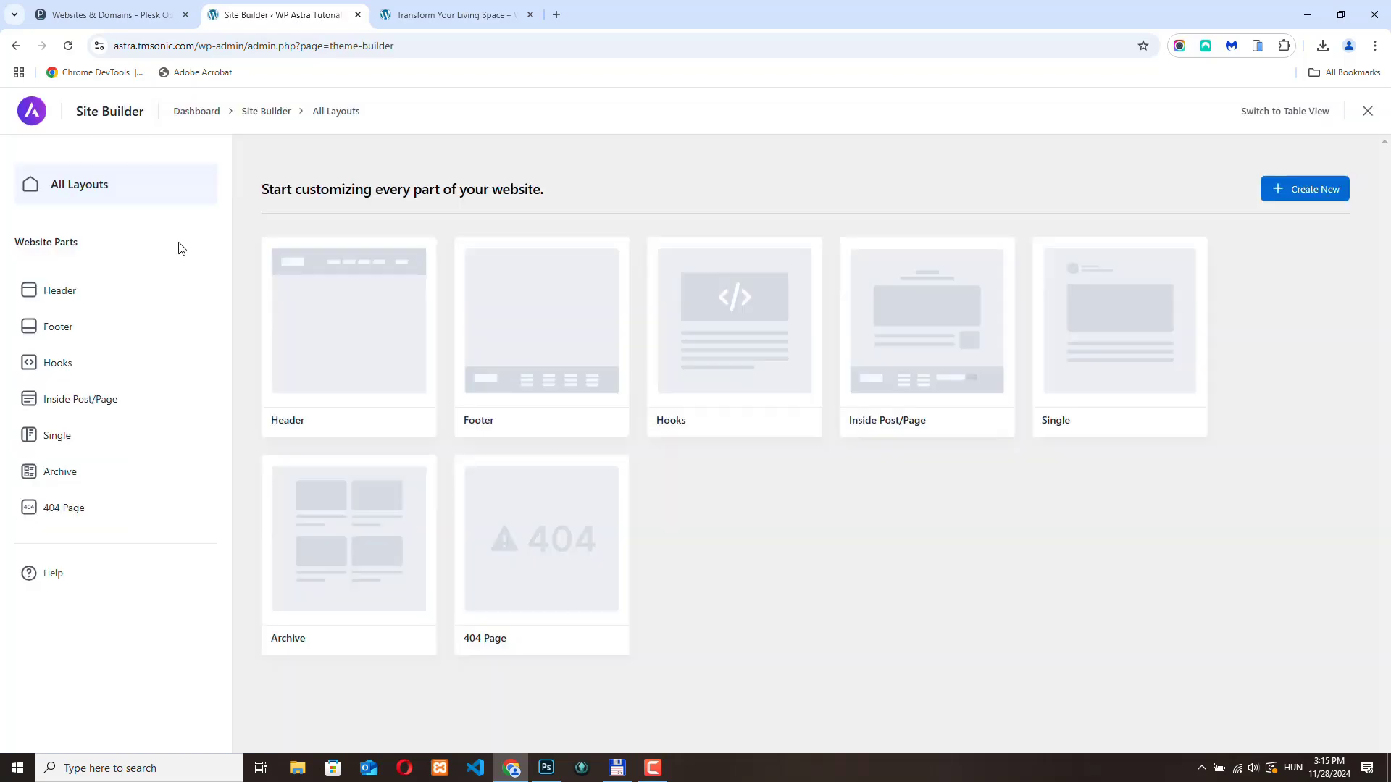
pyautogui.moveTo(1118, 334)
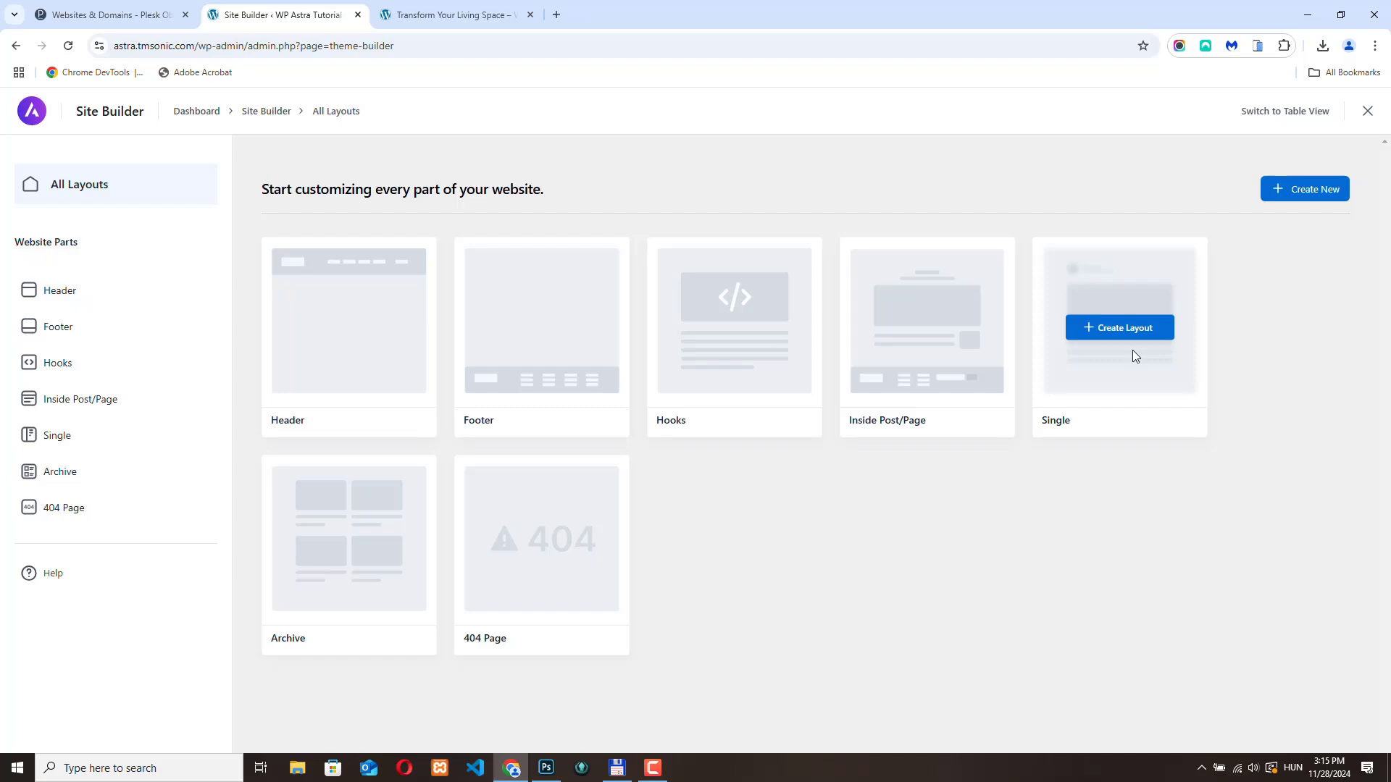
pyautogui.click(1119, 327)
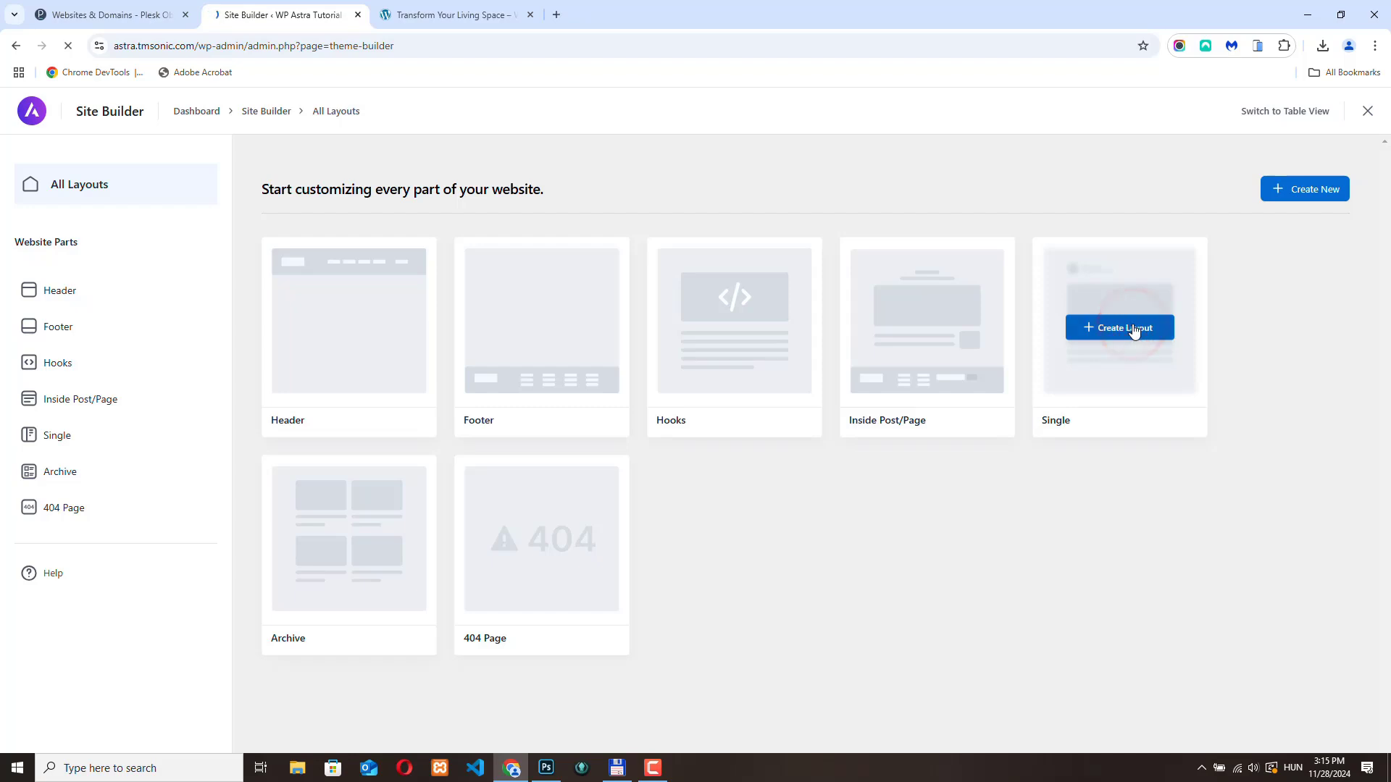
# Title the new Site Builder layout 'Post layout'.
pyautogui.click(1119, 328)
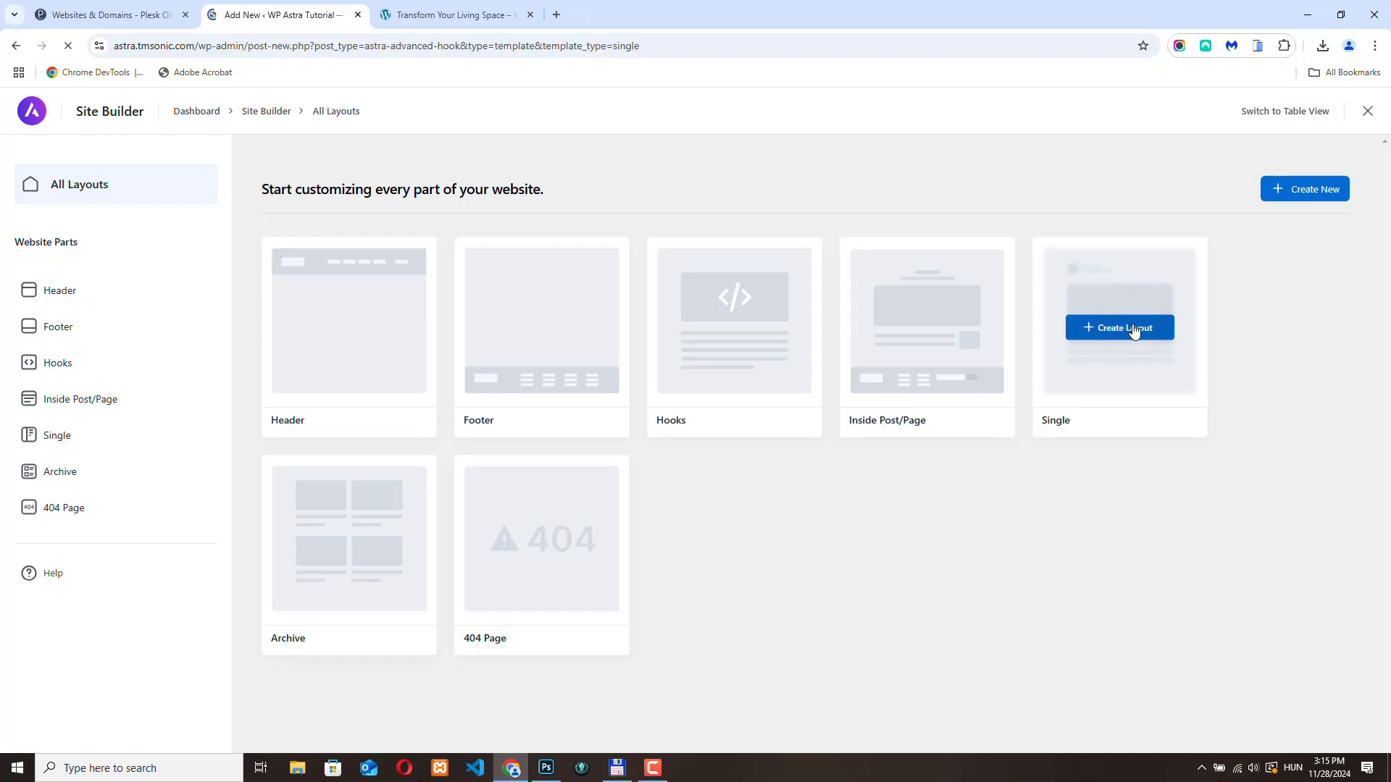
pyautogui.click(1119, 327)
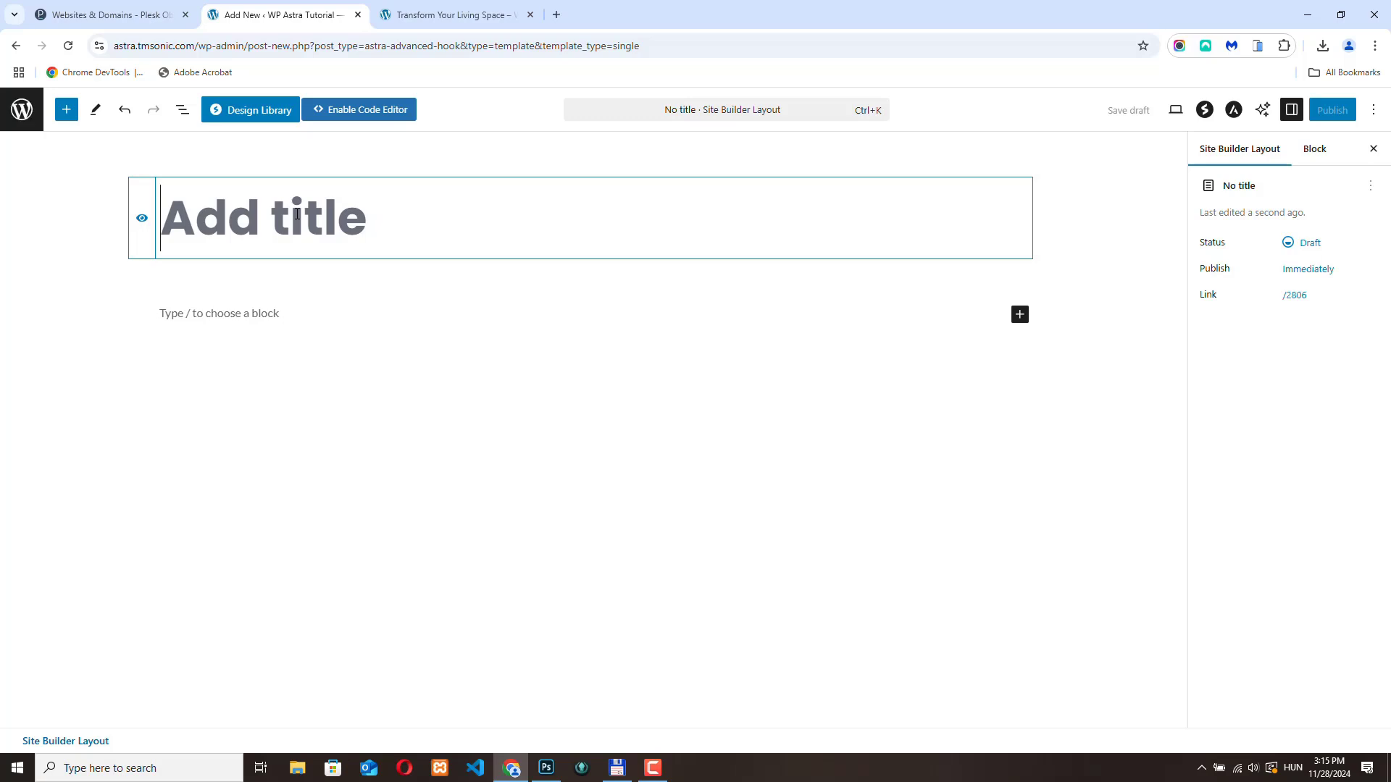
pyautogui.write('Post layo')
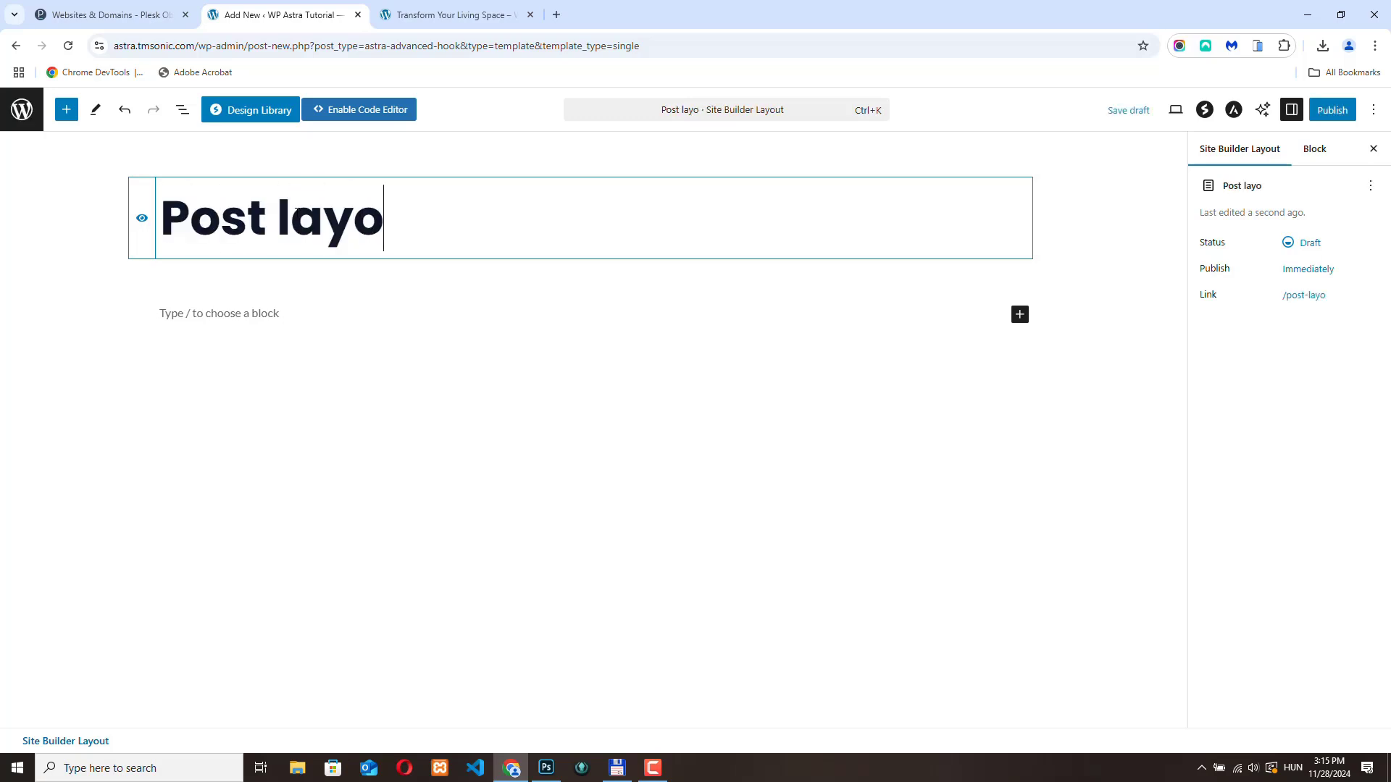
pyautogui.write('ut')
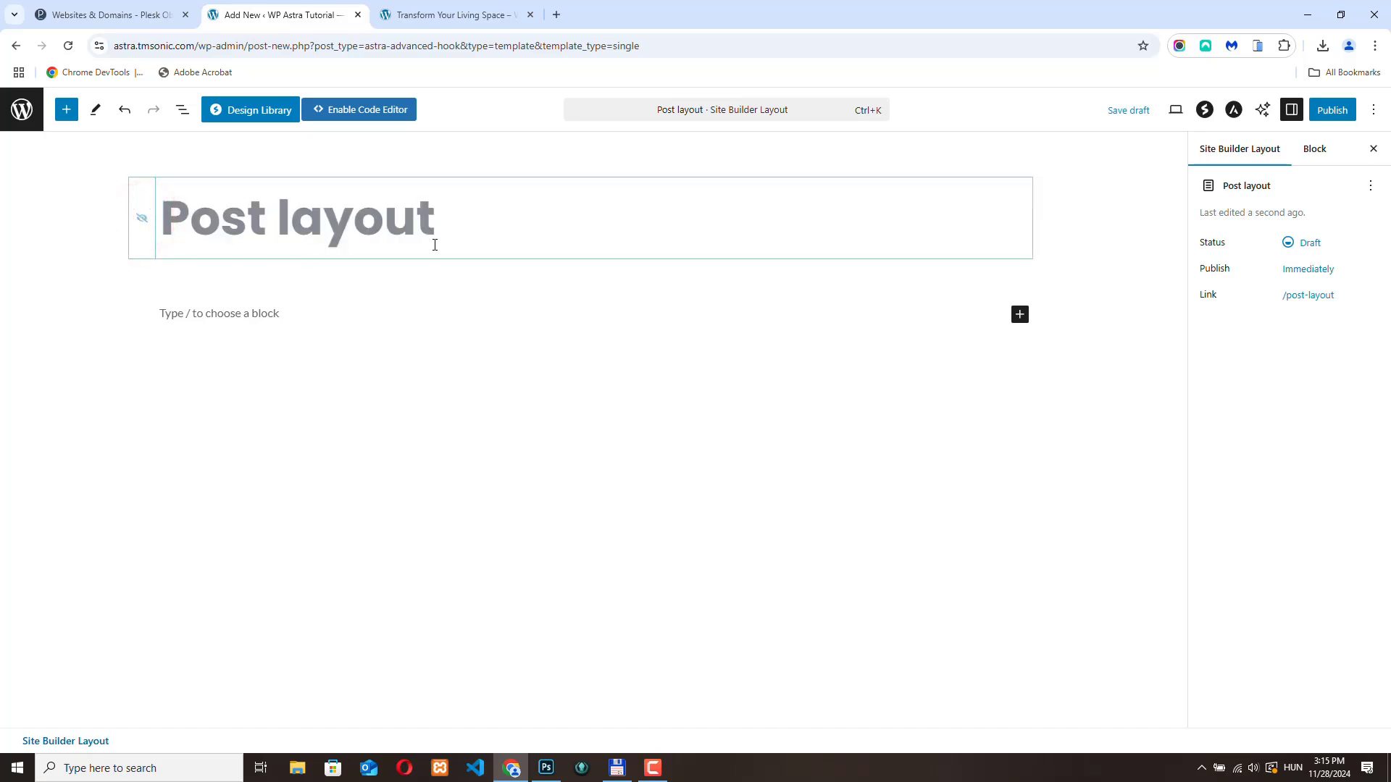
pyautogui.moveTo(468, 236)
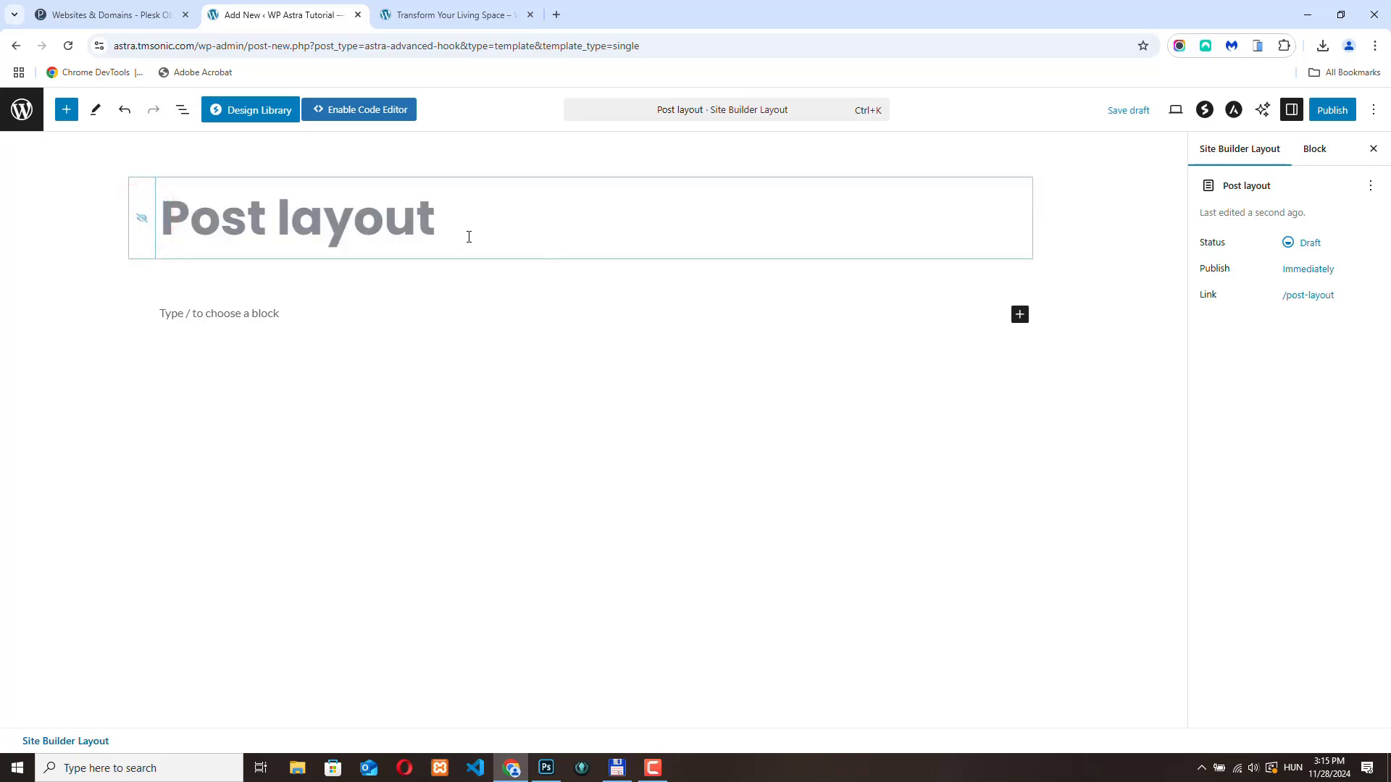
pyautogui.click(1233, 109)
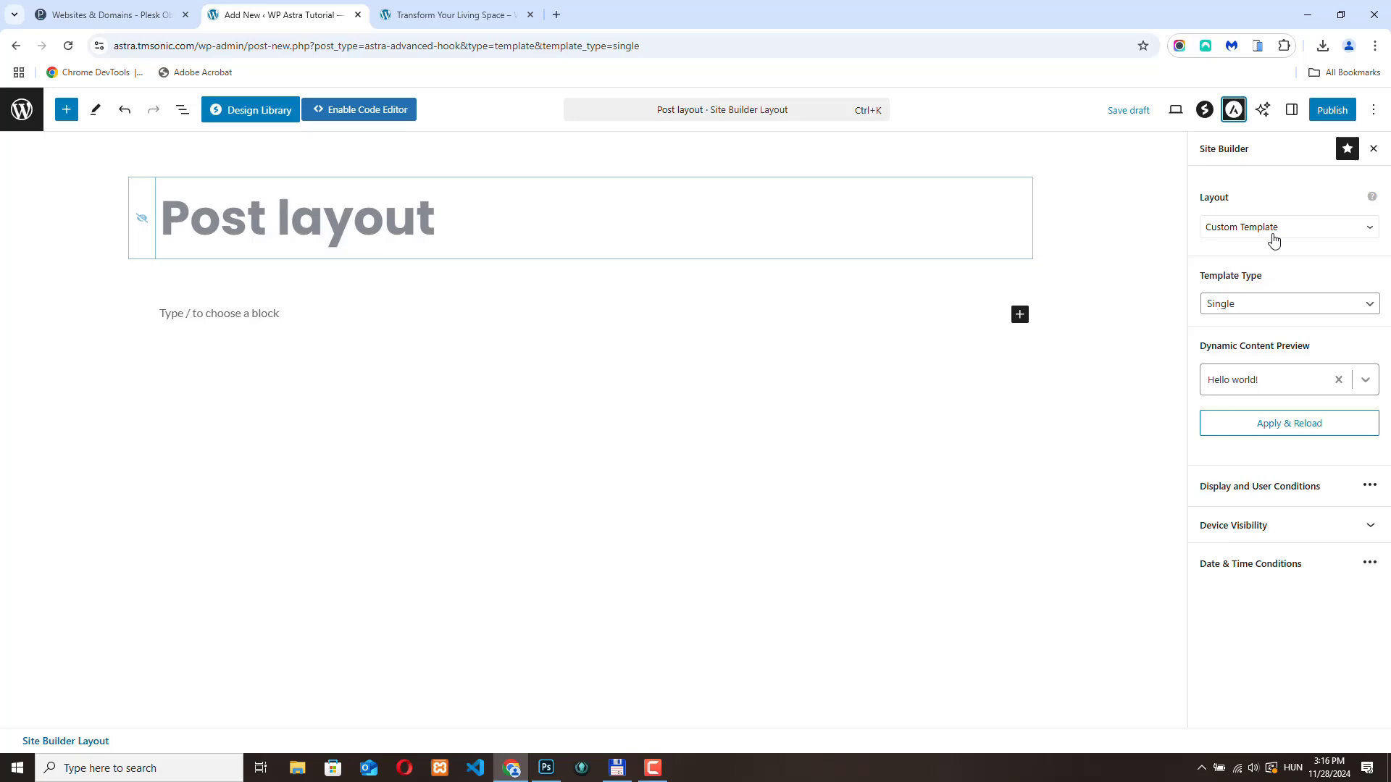
# Keep the layout as a Custom Template previewing the 'Transform Your Living Space' post and reload.
pyautogui.click(1287, 226)
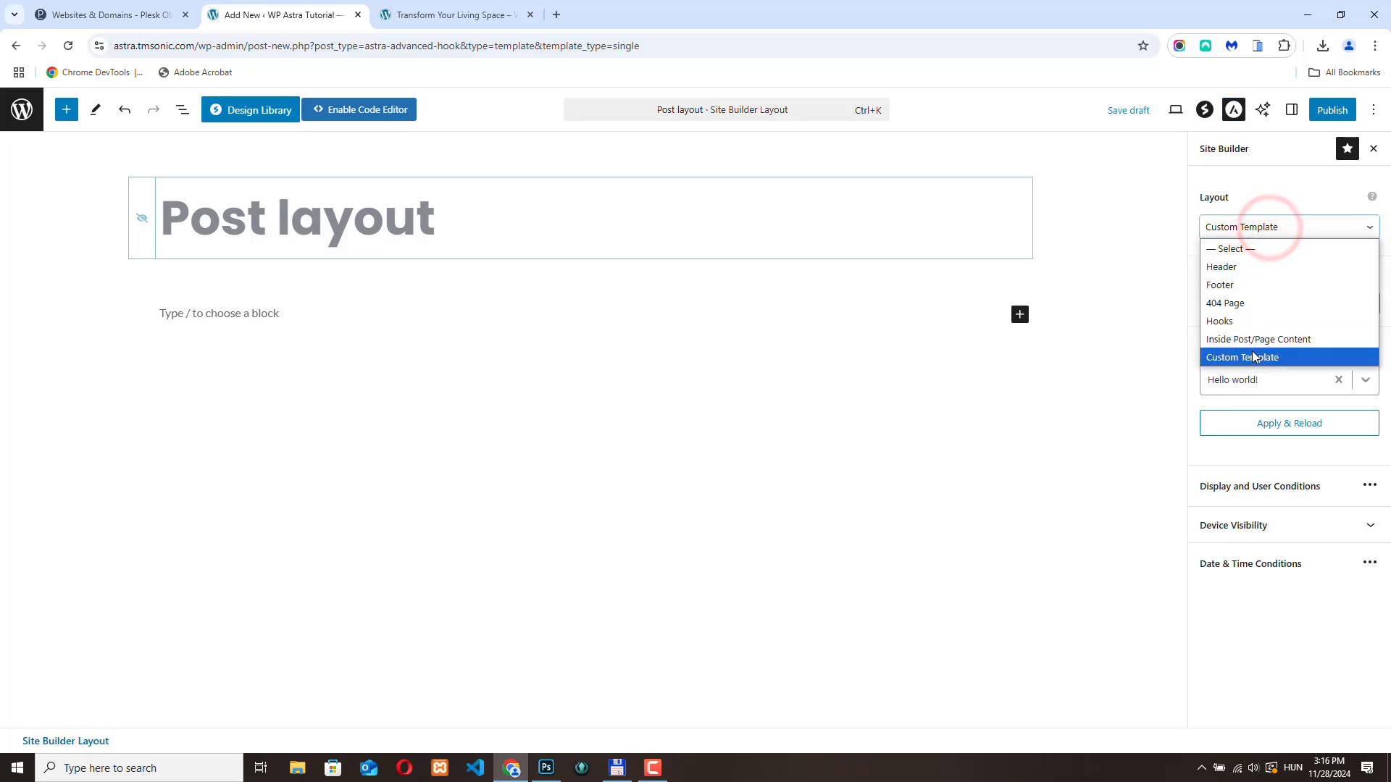
pyautogui.click(1242, 357)
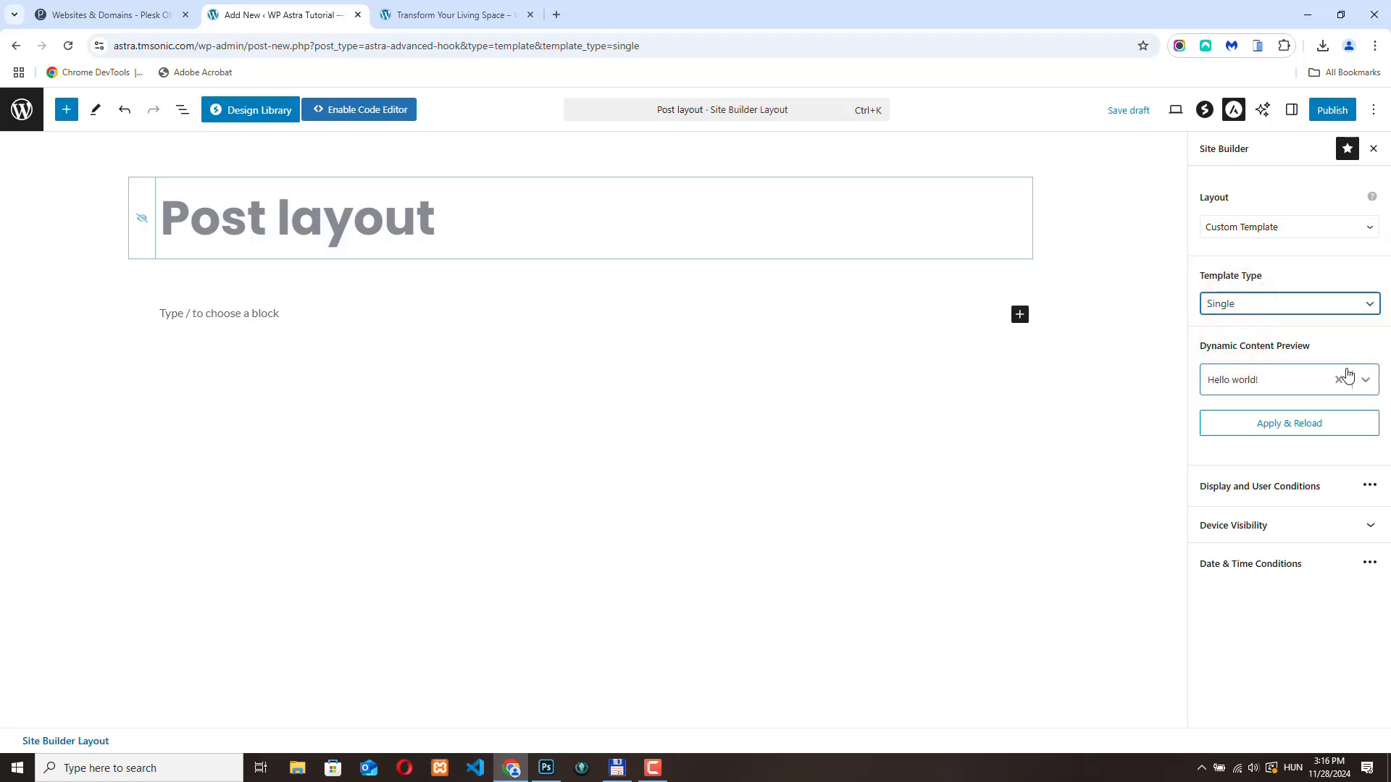
pyautogui.click(1343, 379)
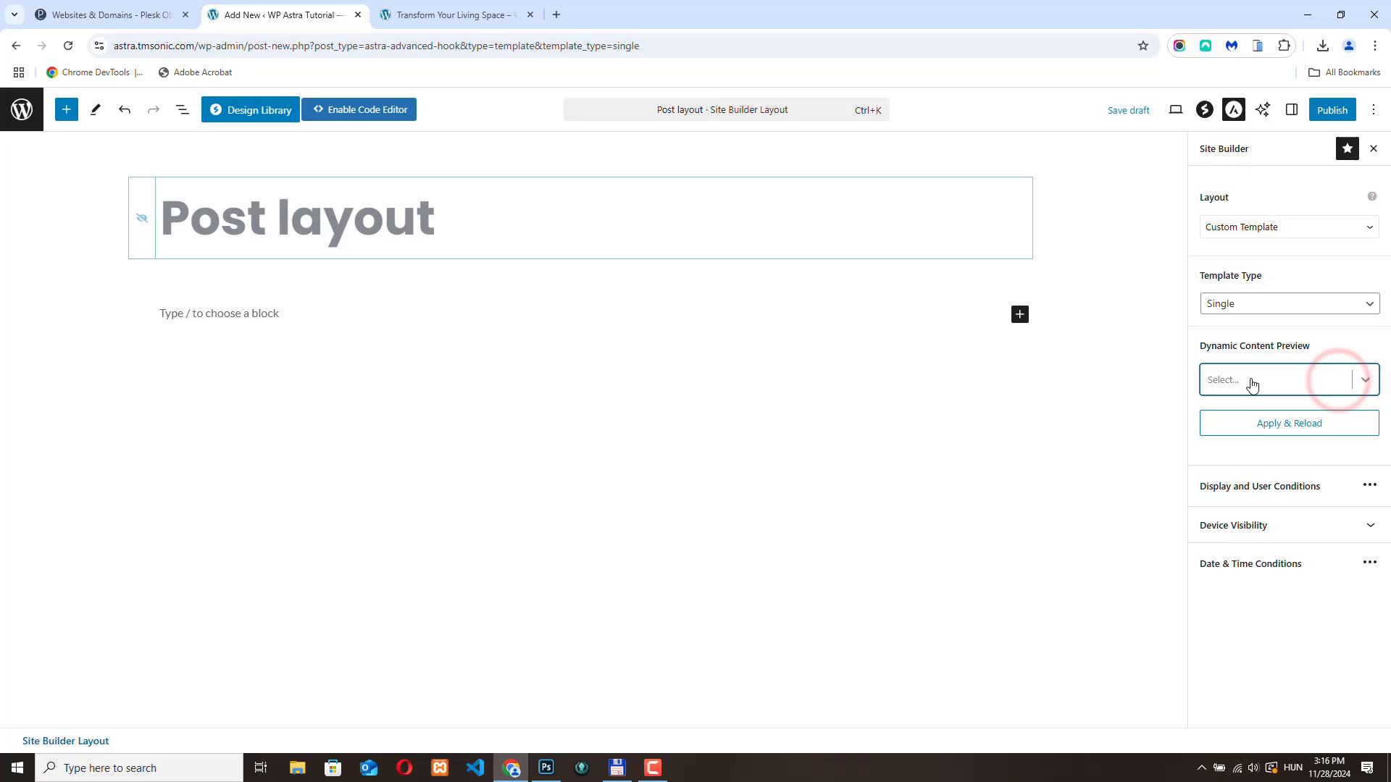
pyautogui.write('tran')
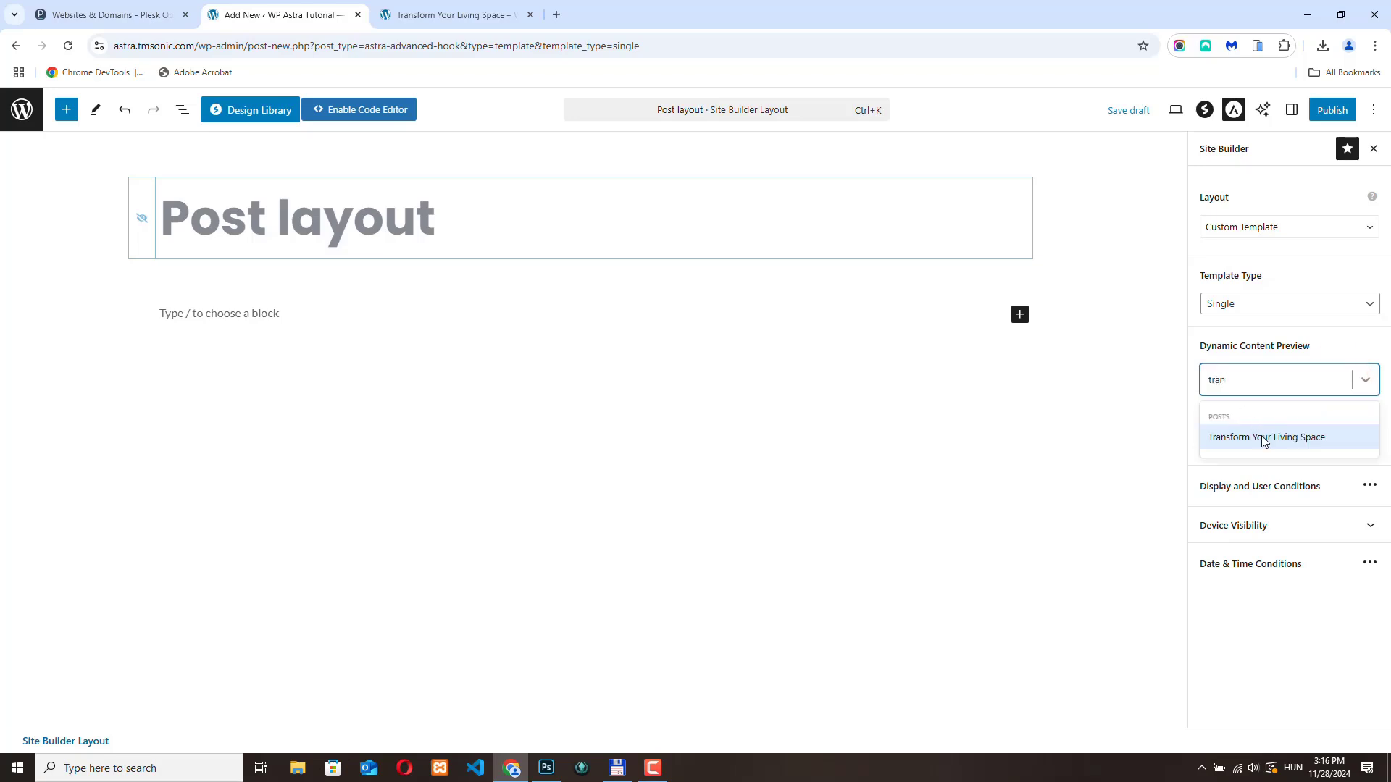
pyautogui.click(1267, 436)
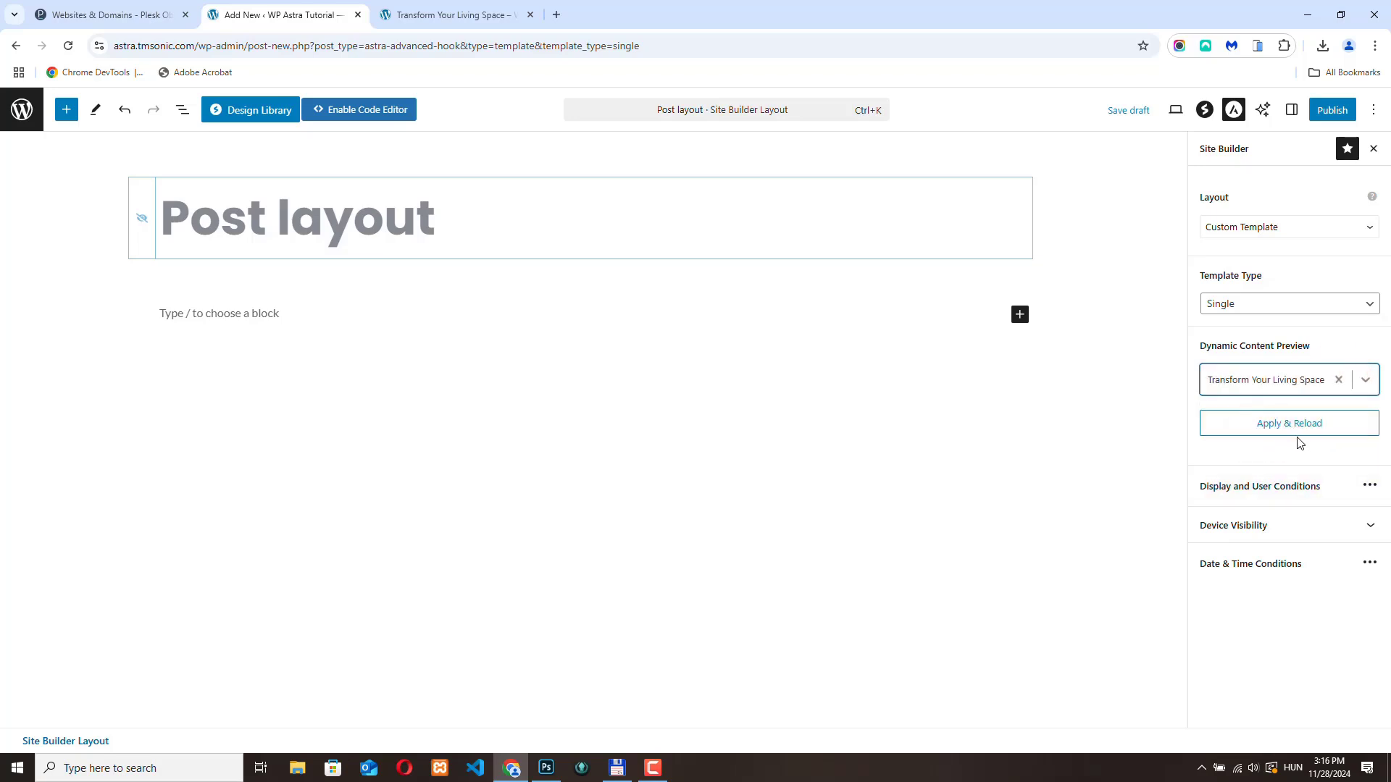
pyautogui.click(1330, 108)
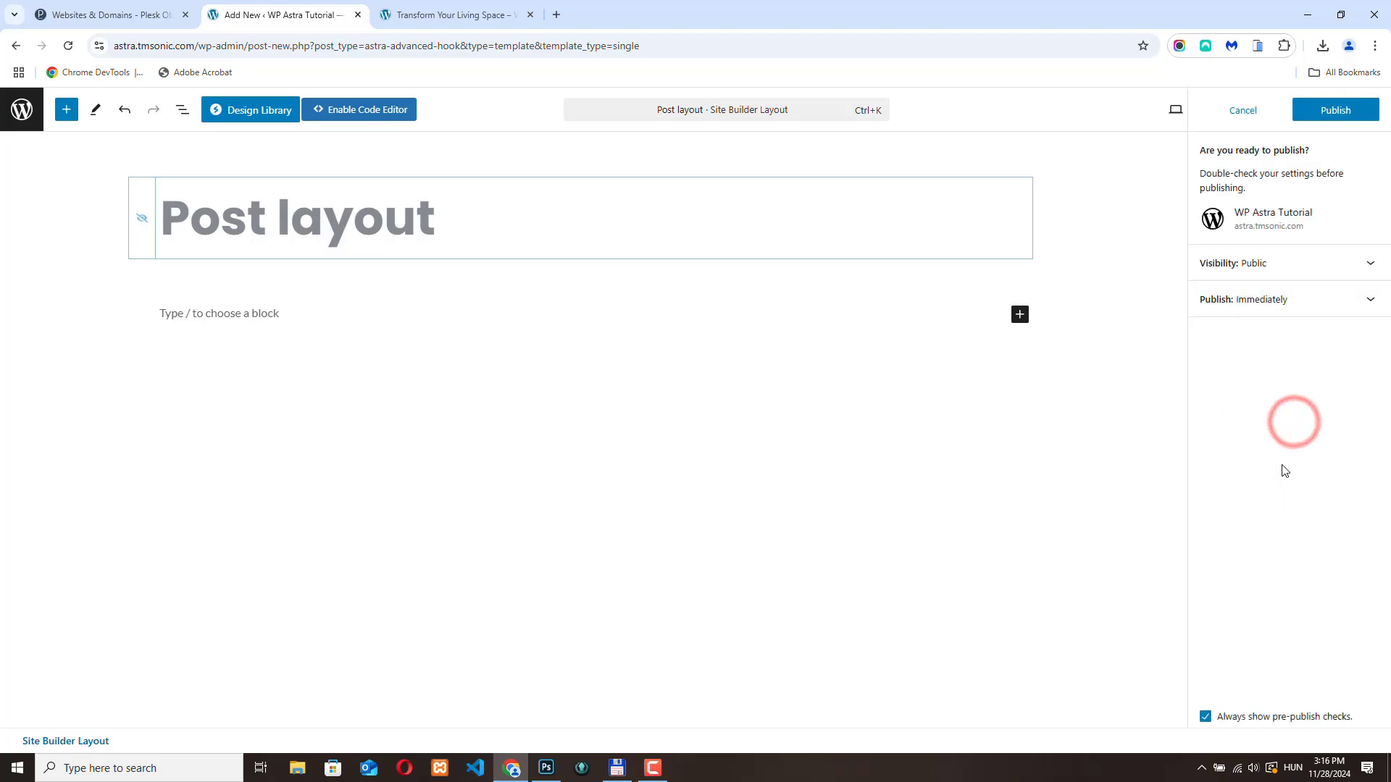
# Publish the Post layout template and dismiss the confirmation.
pyautogui.click(1334, 109)
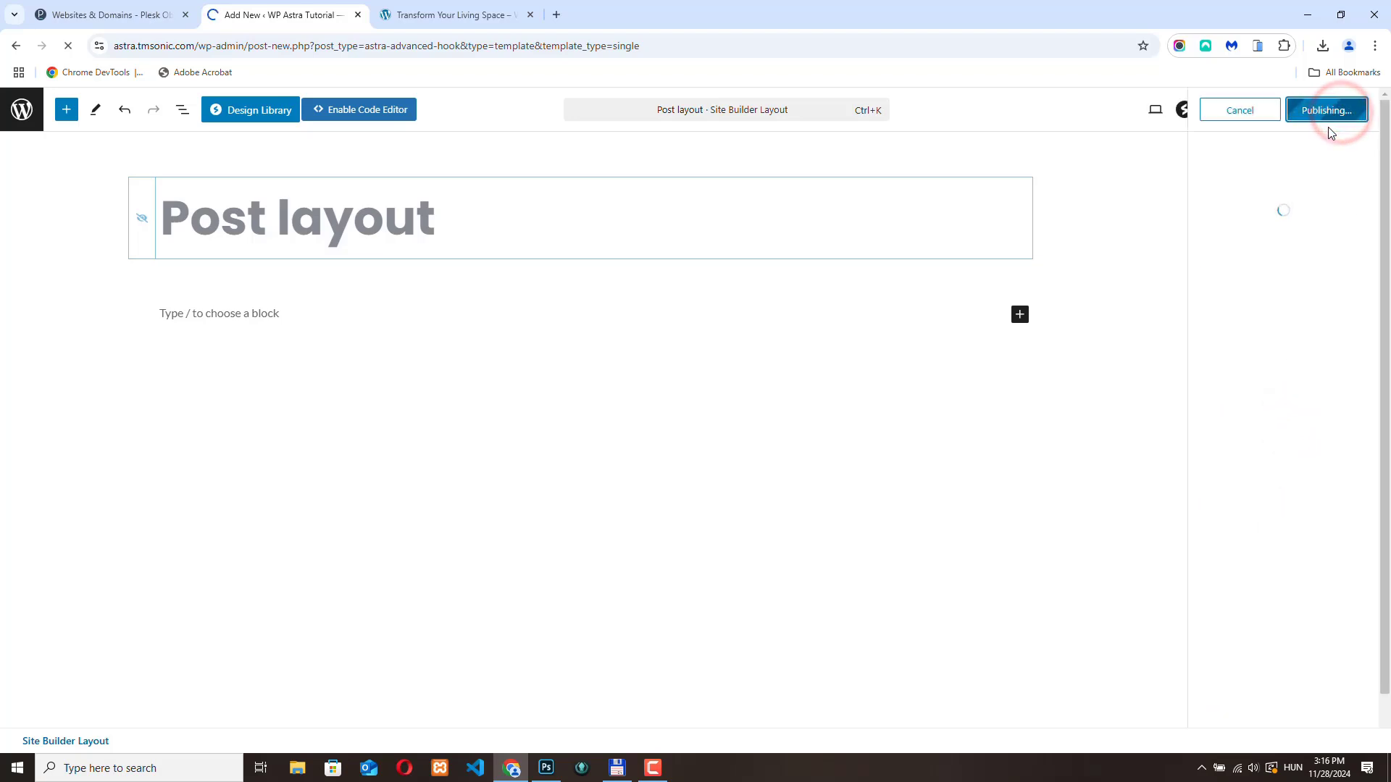
pyautogui.click(1325, 108)
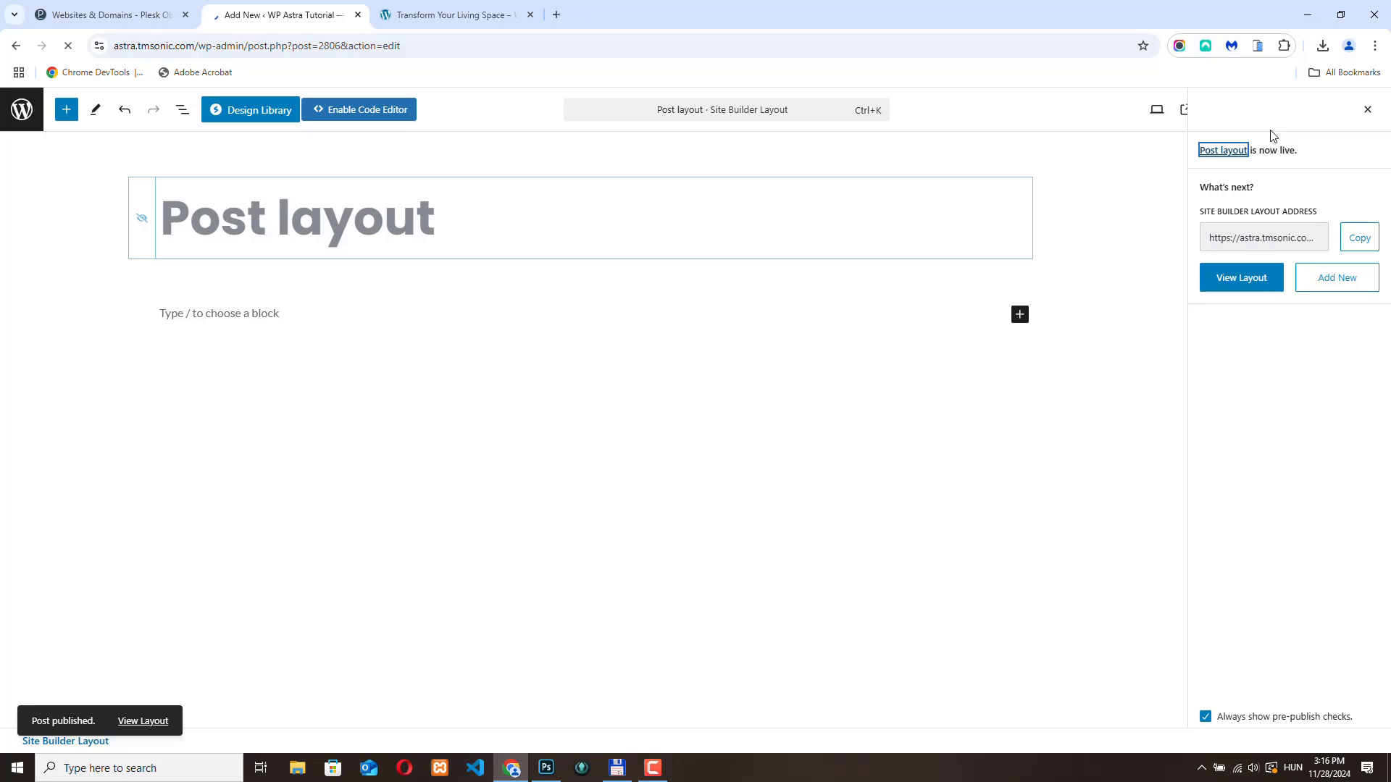
pyautogui.click(1243, 109)
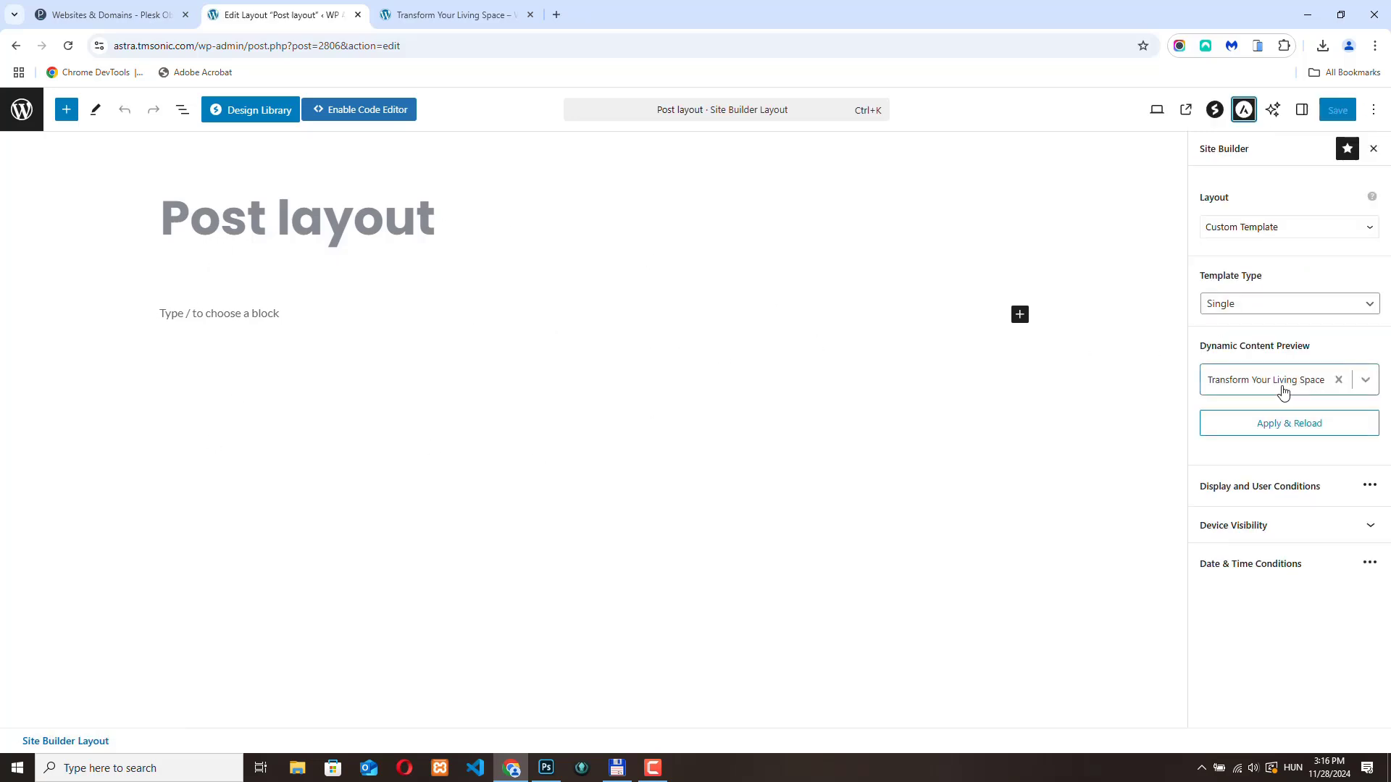
# Add a Spectra Container block with the wide-left, narrow-right two-column arrangement.
pyautogui.click(66, 109)
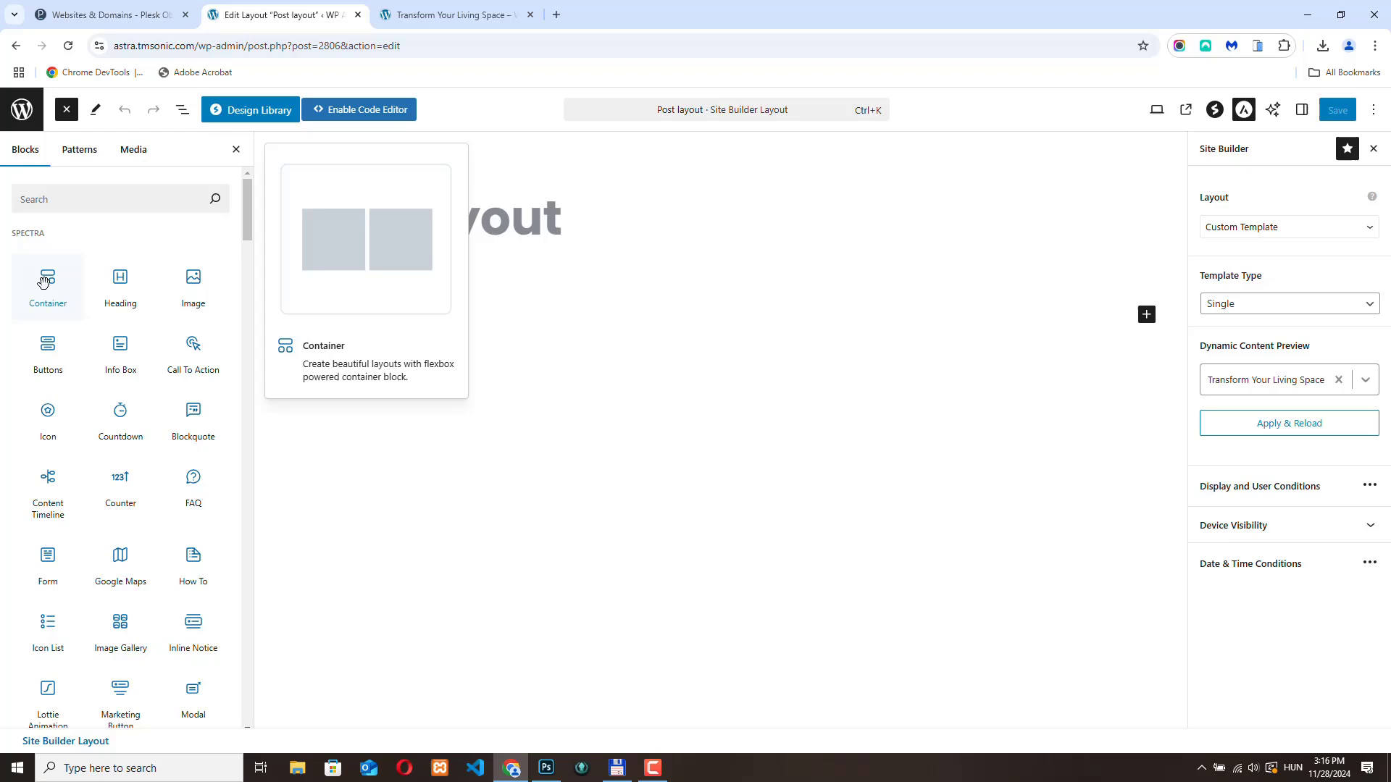
pyautogui.click(46, 282)
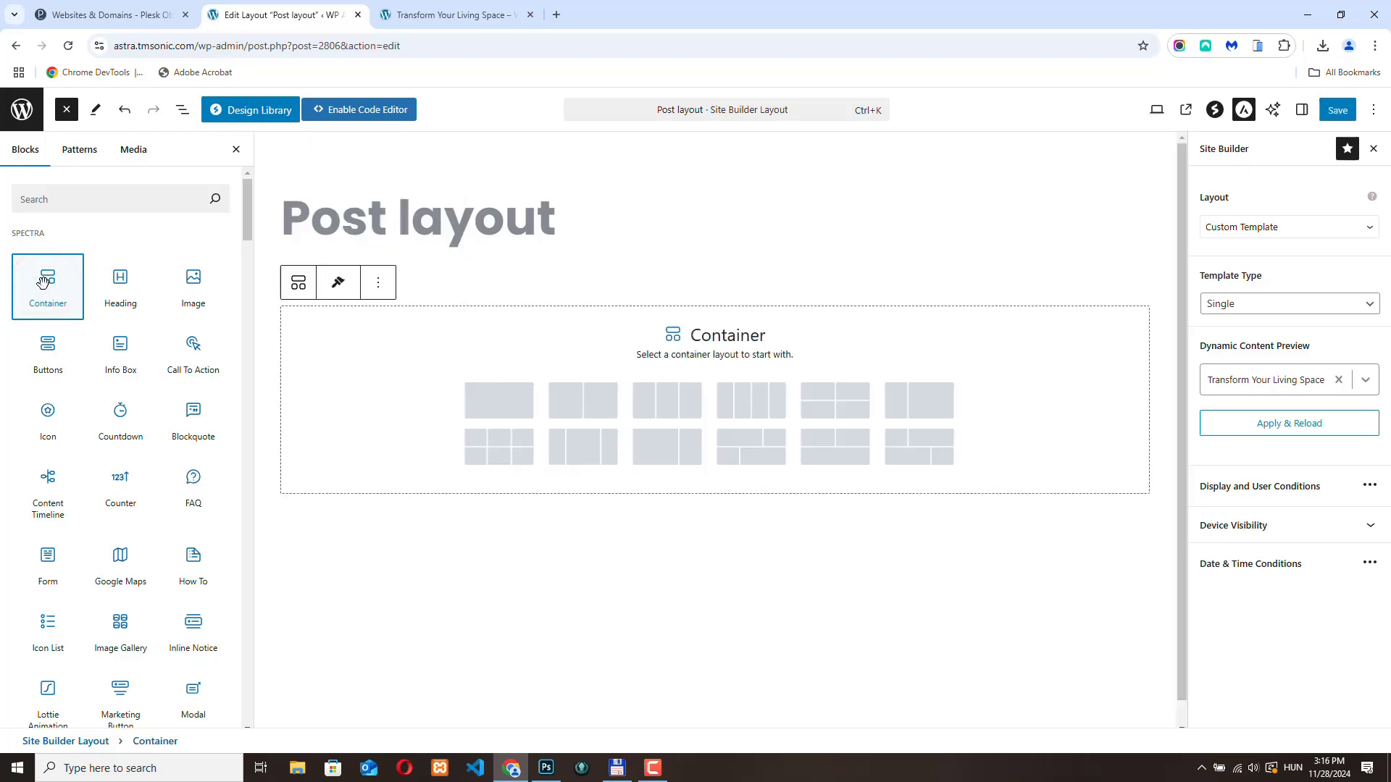
pyautogui.moveTo(677, 448)
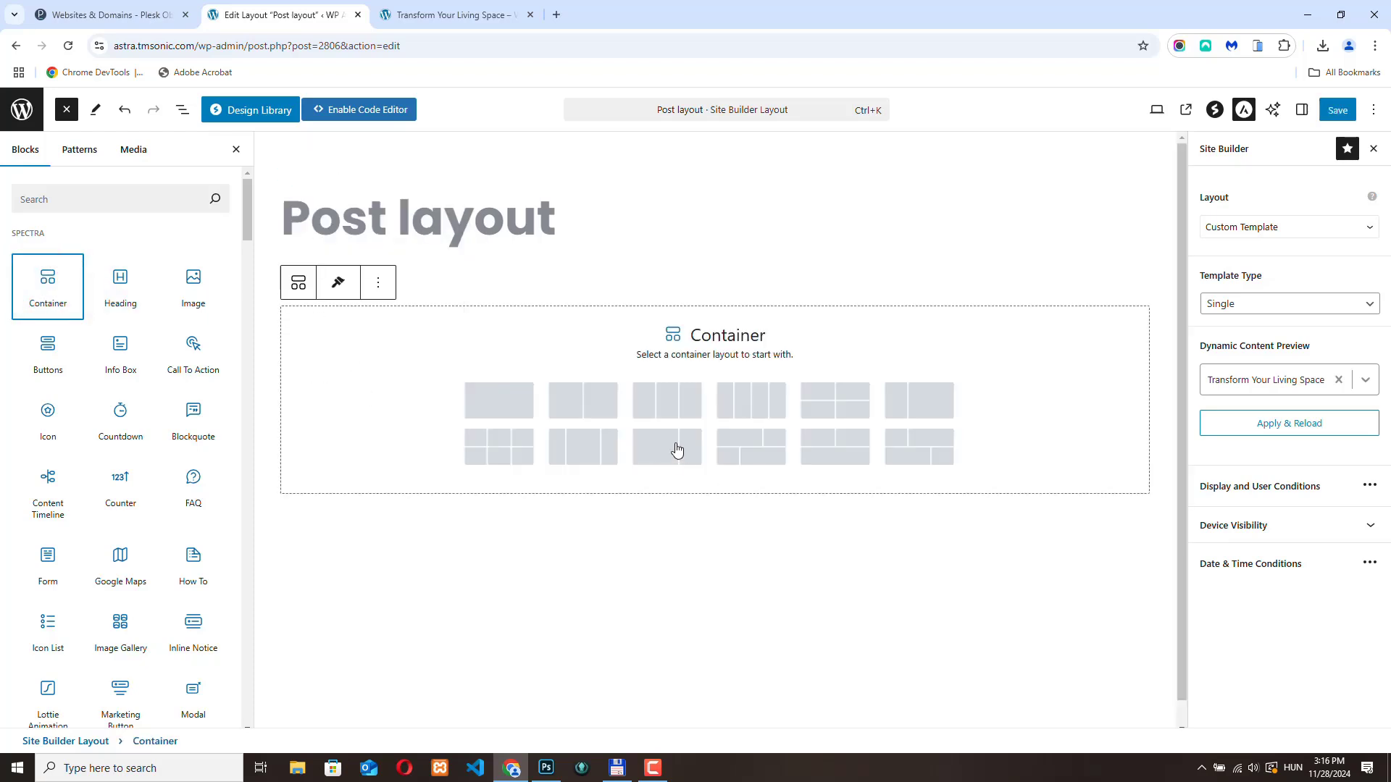
pyautogui.click(674, 447)
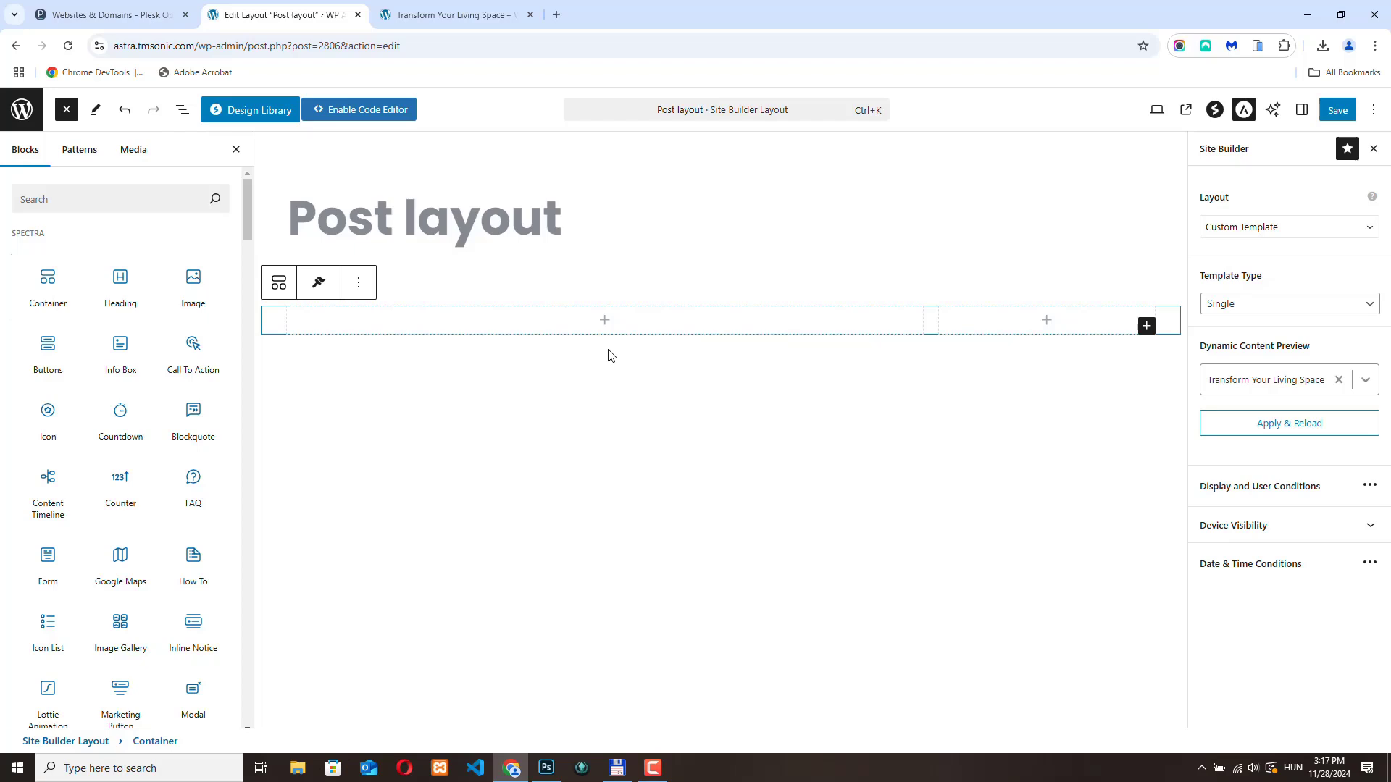
pyautogui.moveTo(1067, 335)
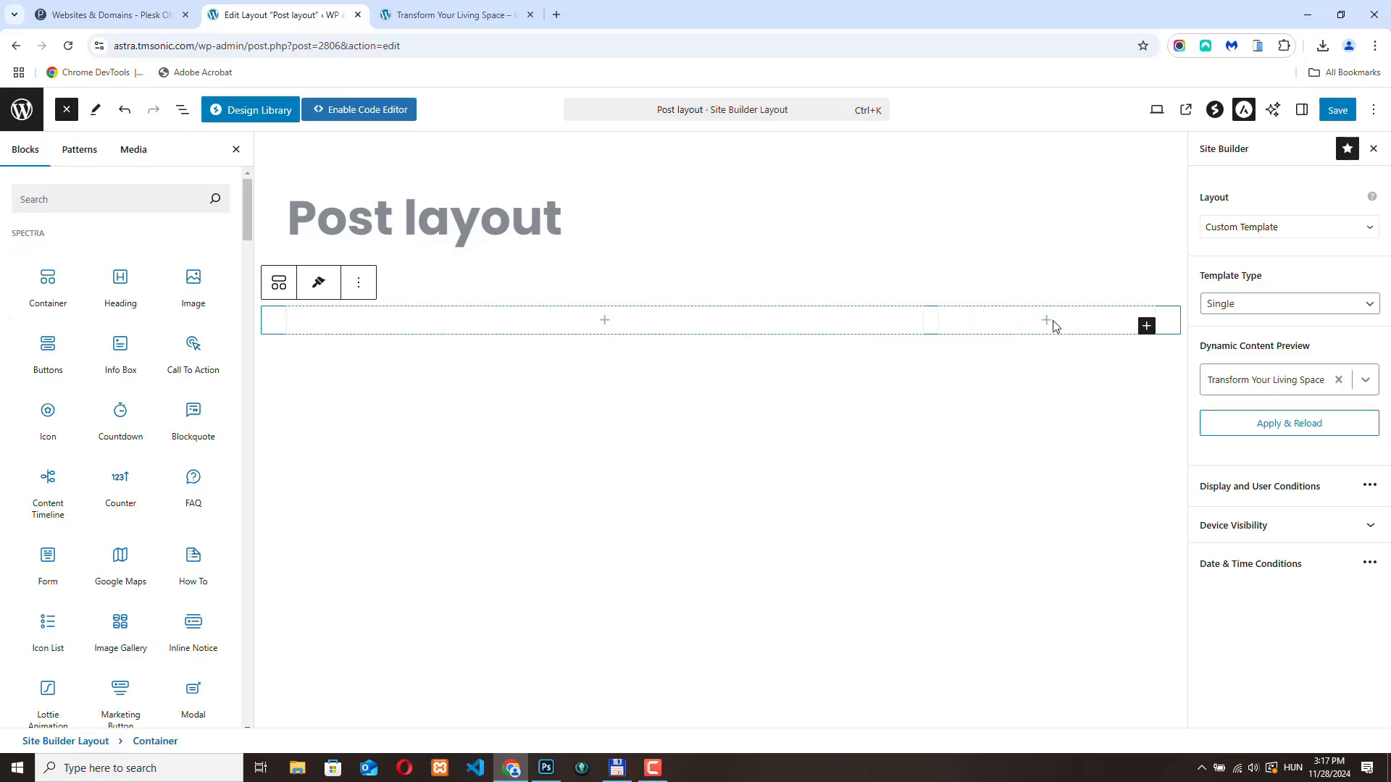
# Give the container padding of 50 top and bottom, 0 left and right.
pyautogui.click(274, 318)
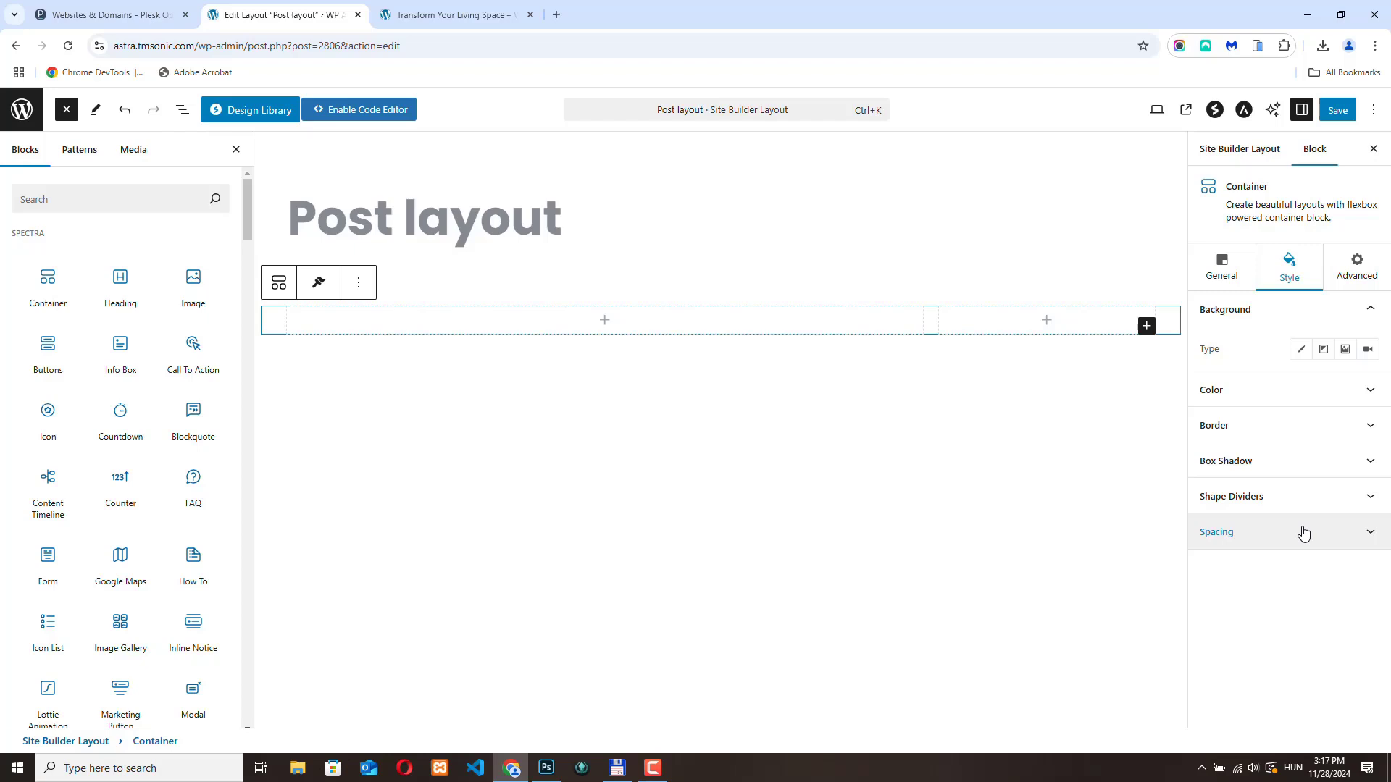
pyautogui.click(1216, 532)
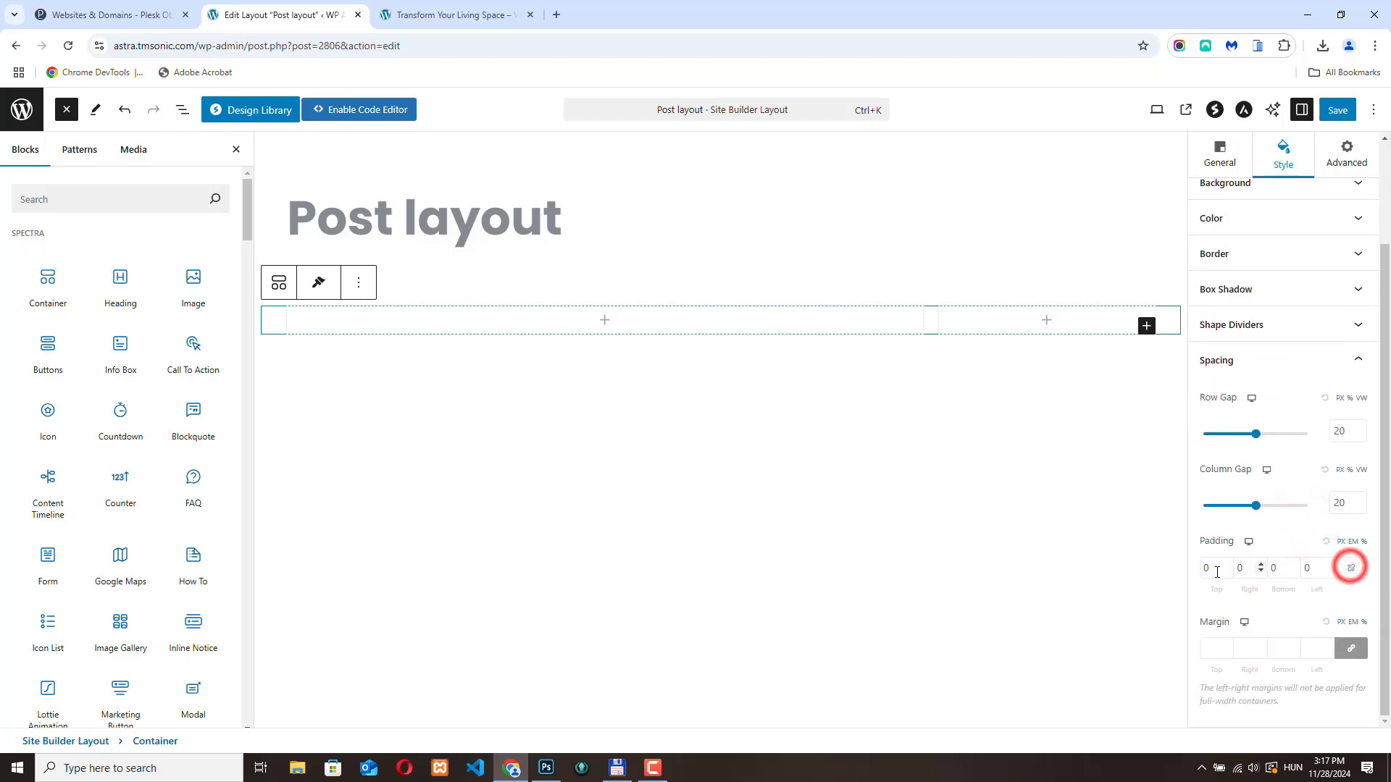
pyautogui.write('50')
pyautogui.write('5')
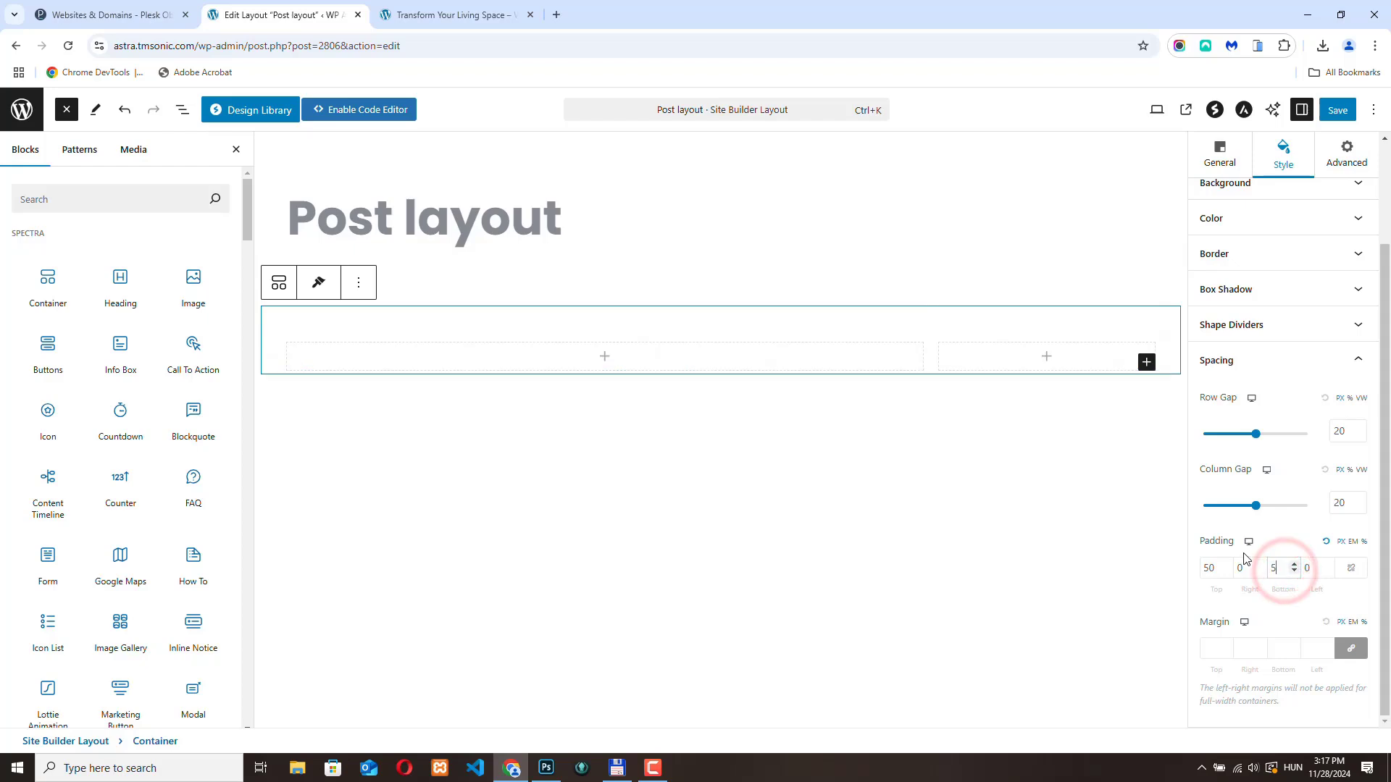
pyautogui.write('0')
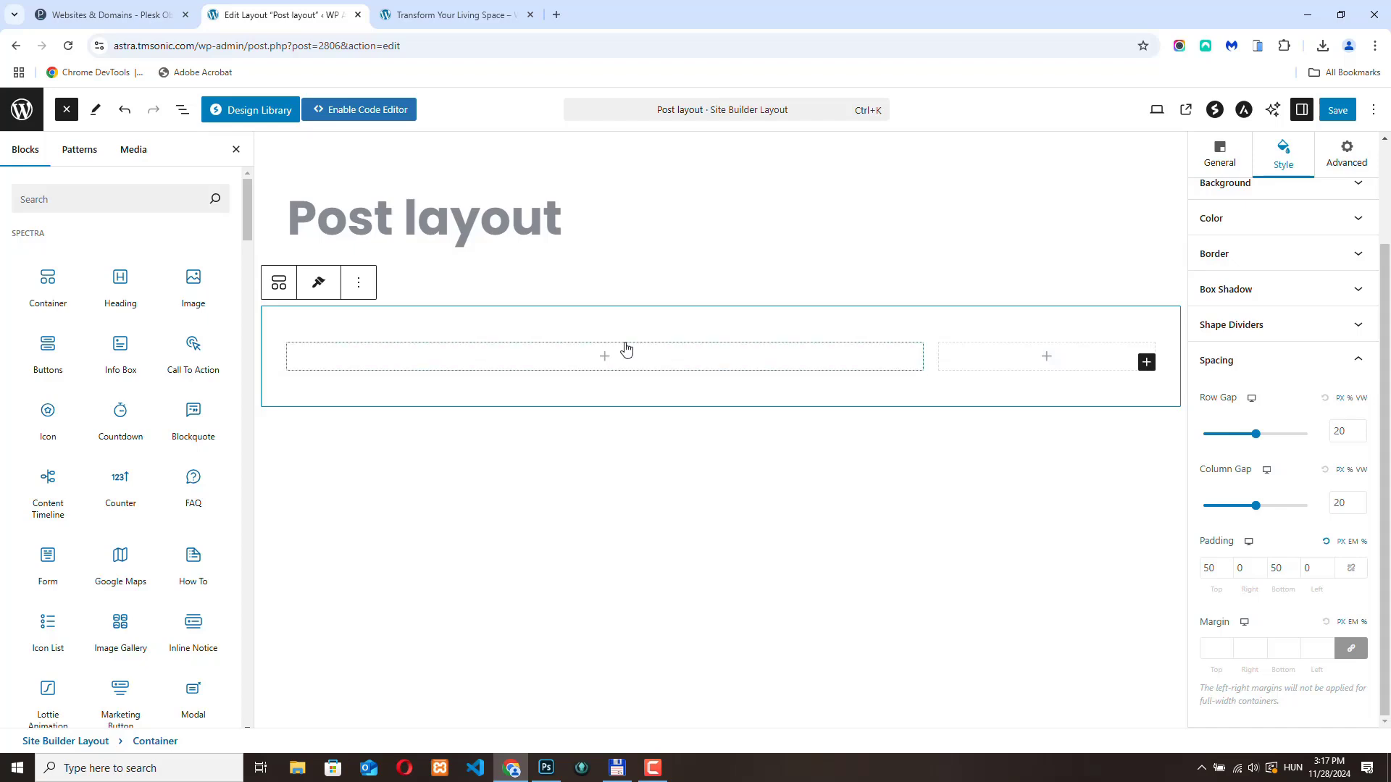
pyautogui.moveTo(604, 357)
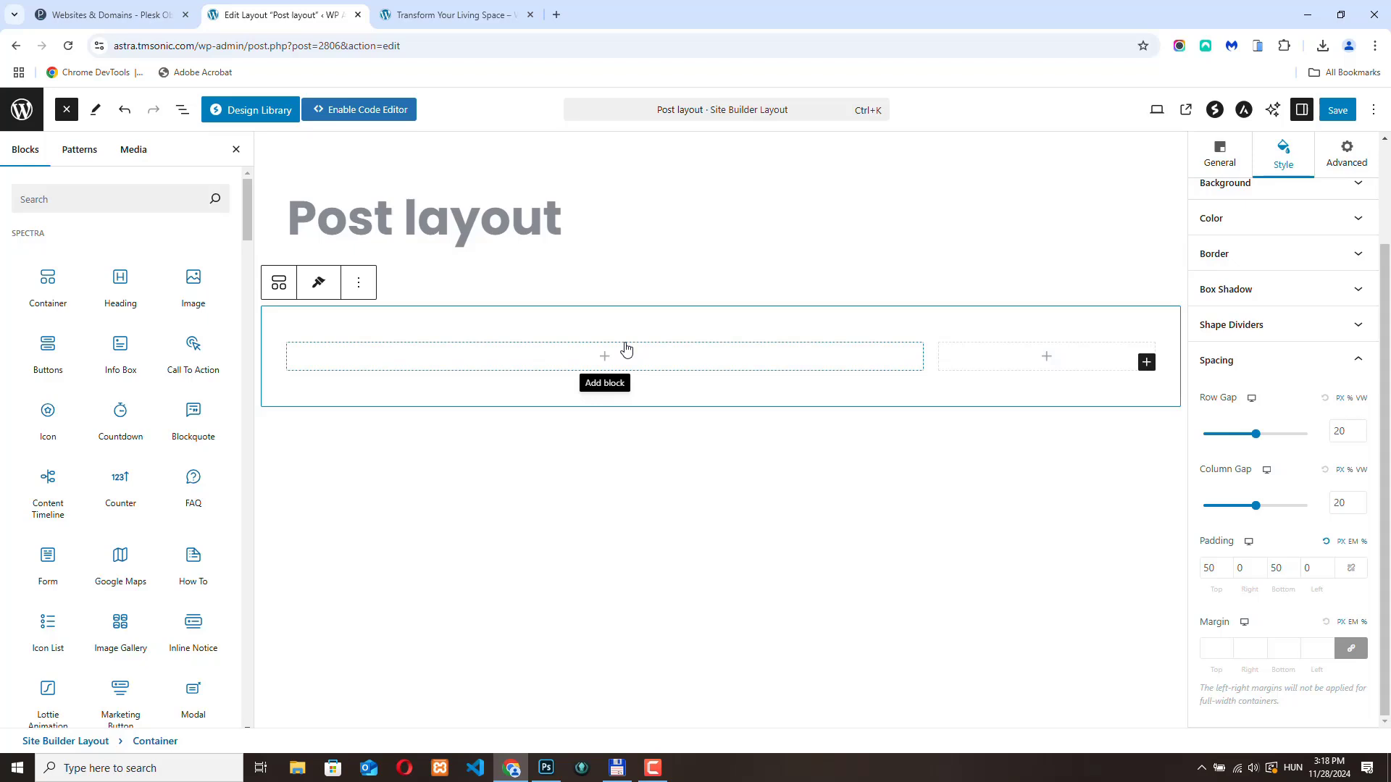
pyautogui.moveTo(193, 346)
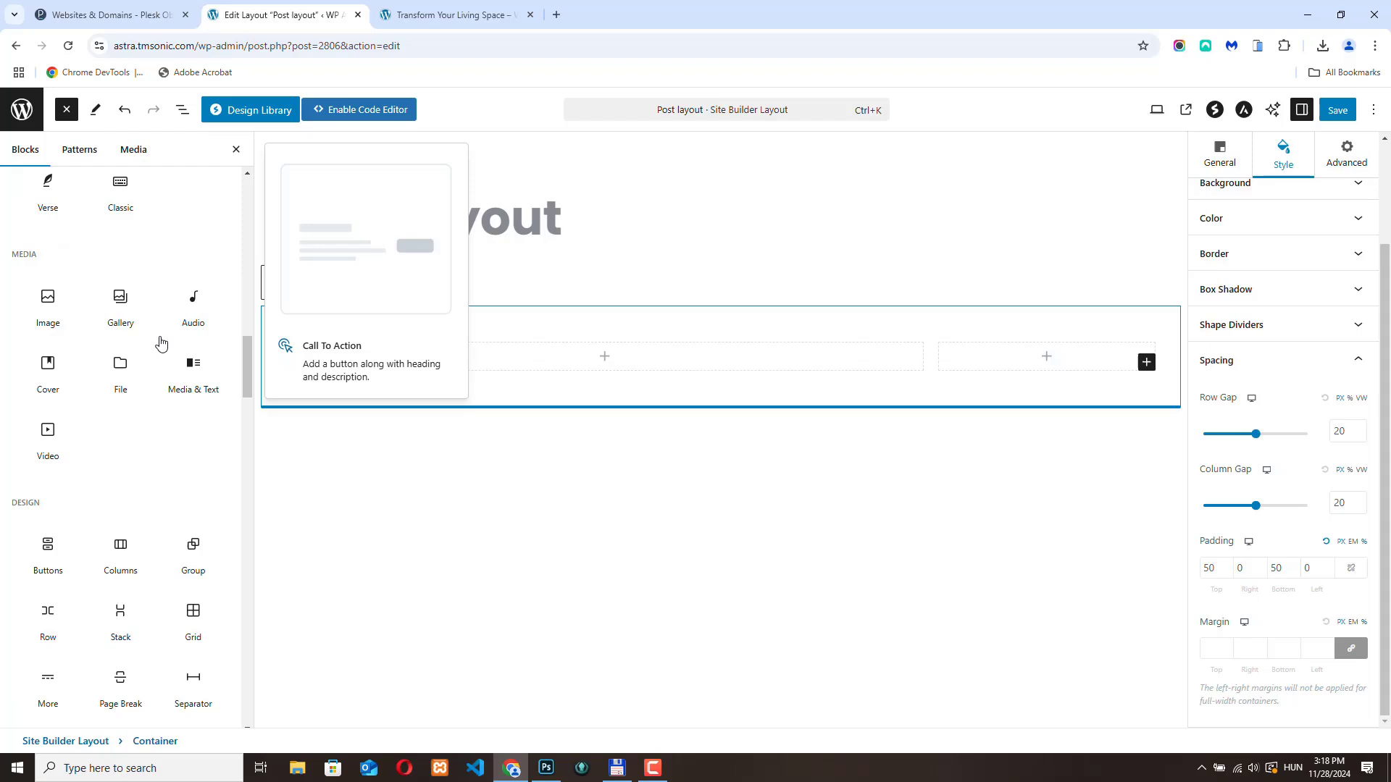
# Make the post Title block an H1 heading at XL typography size.
pyautogui.scroll(-3)
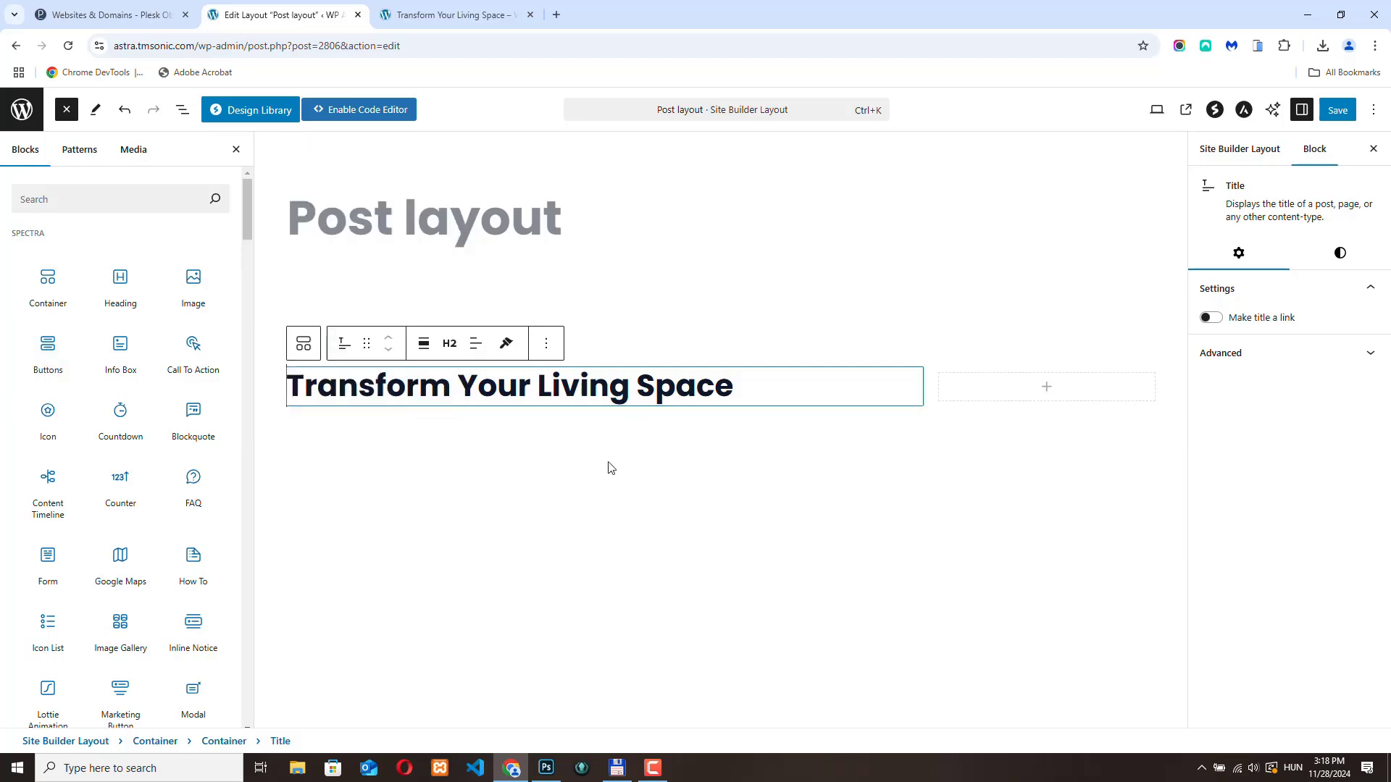
pyautogui.moveTo(942, 366)
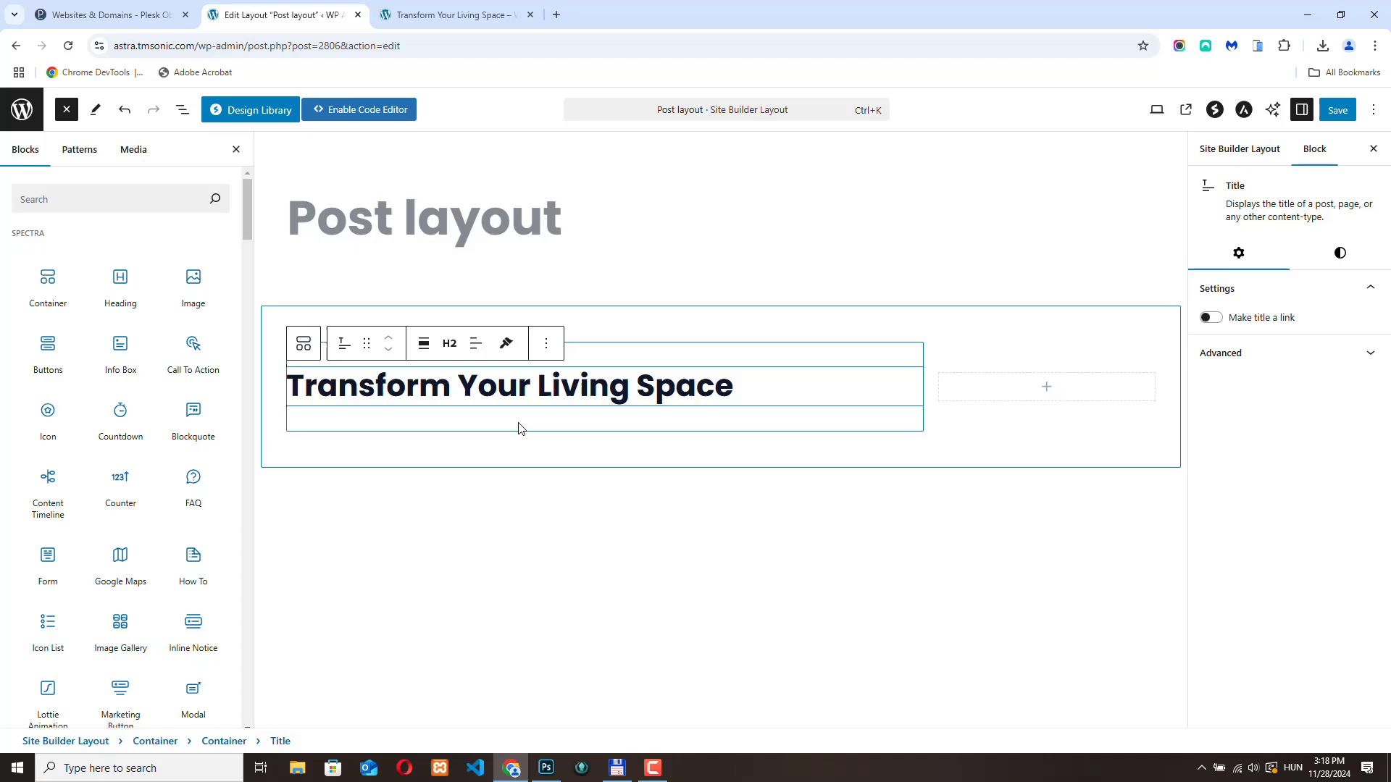
pyautogui.click(449, 343)
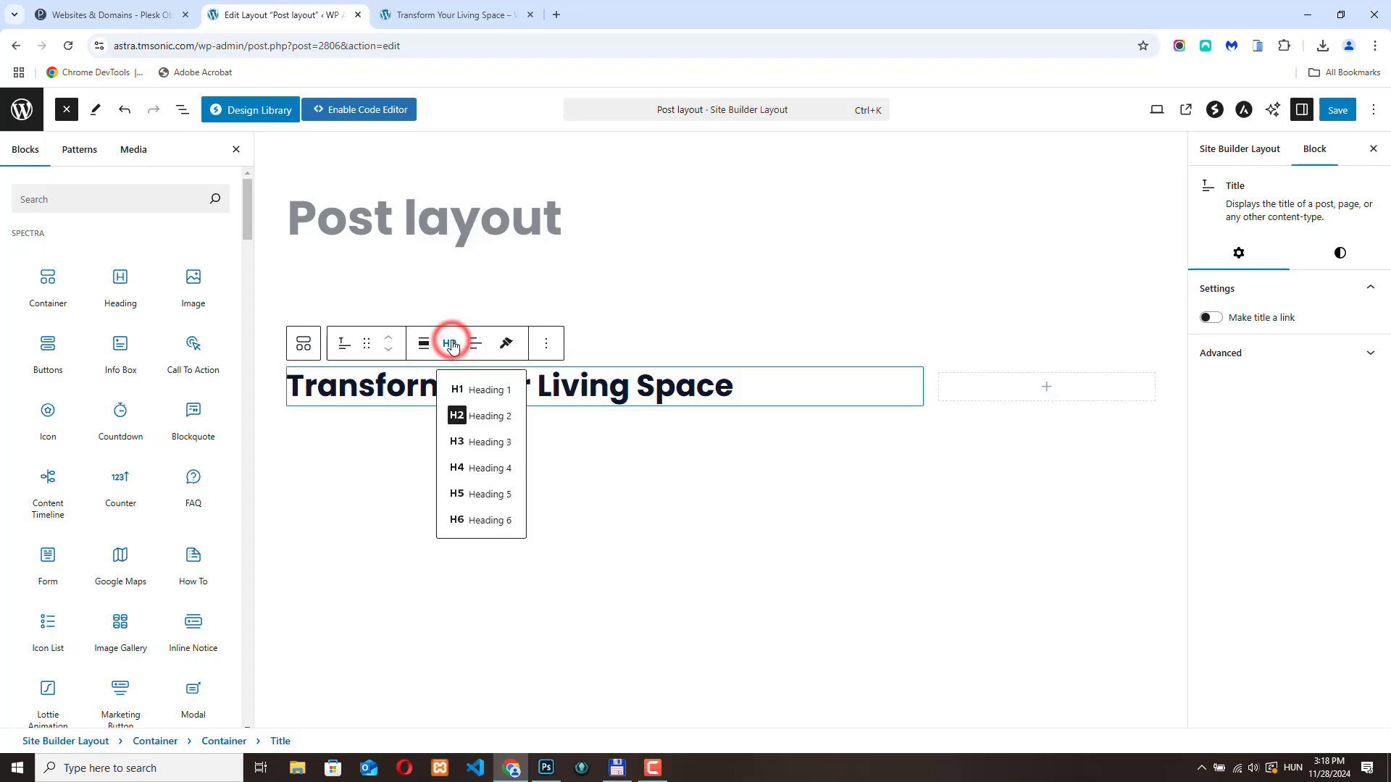
pyautogui.click(457, 389)
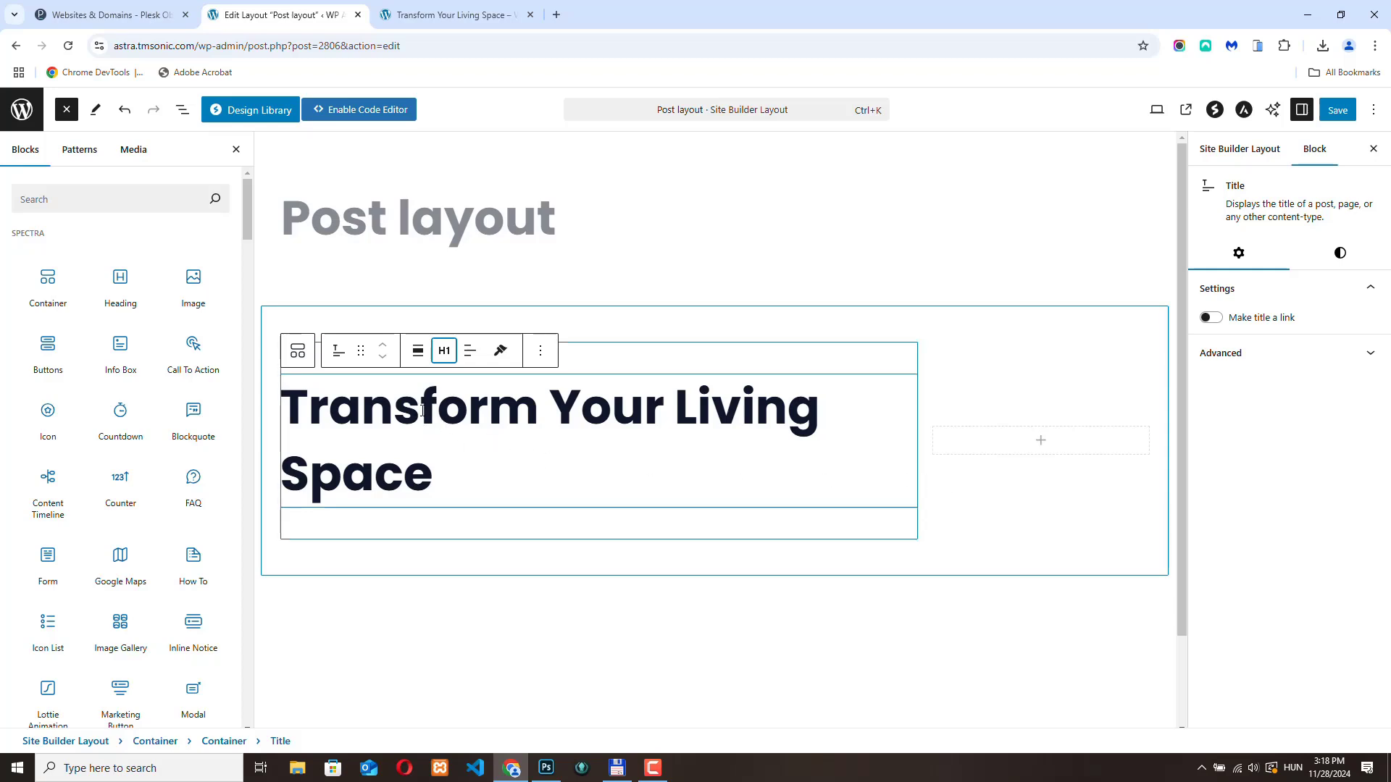
pyautogui.click(1339, 252)
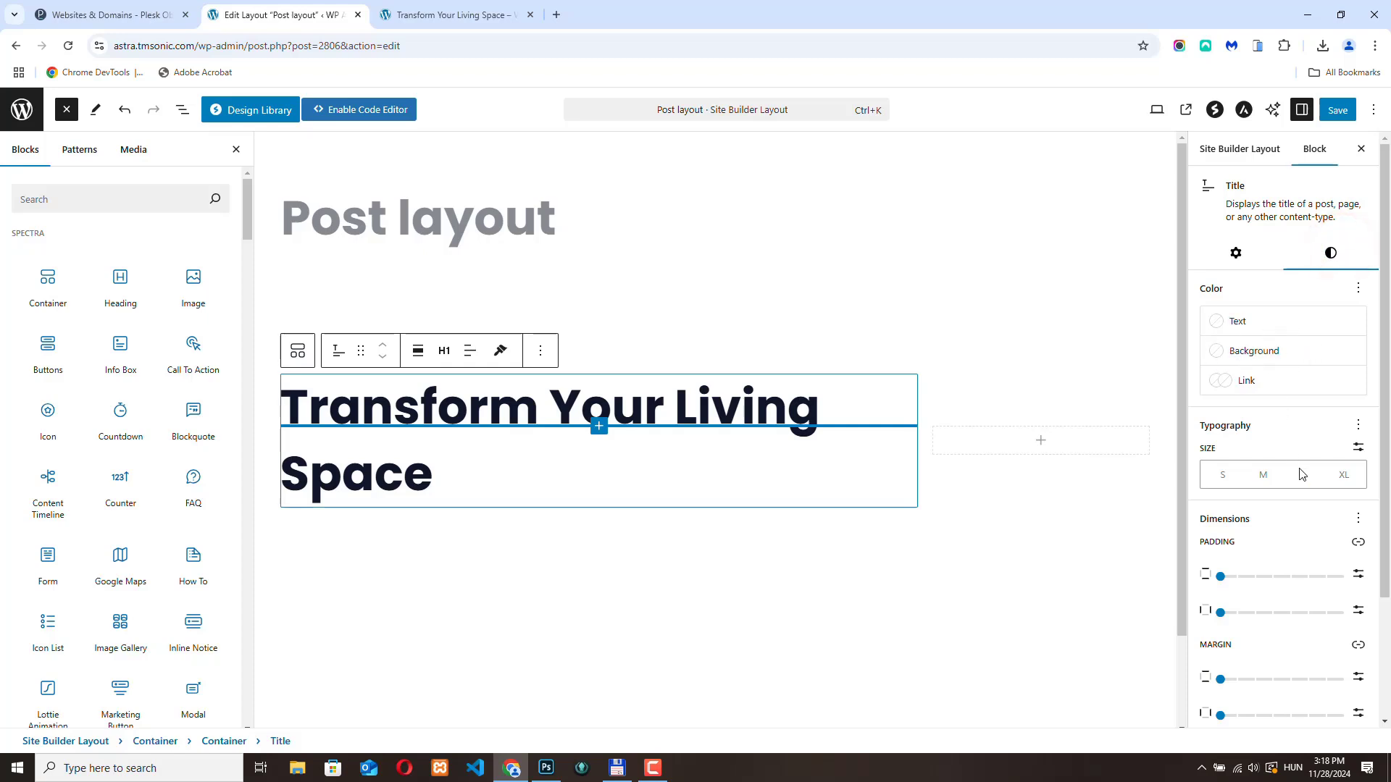
pyautogui.click(1343, 476)
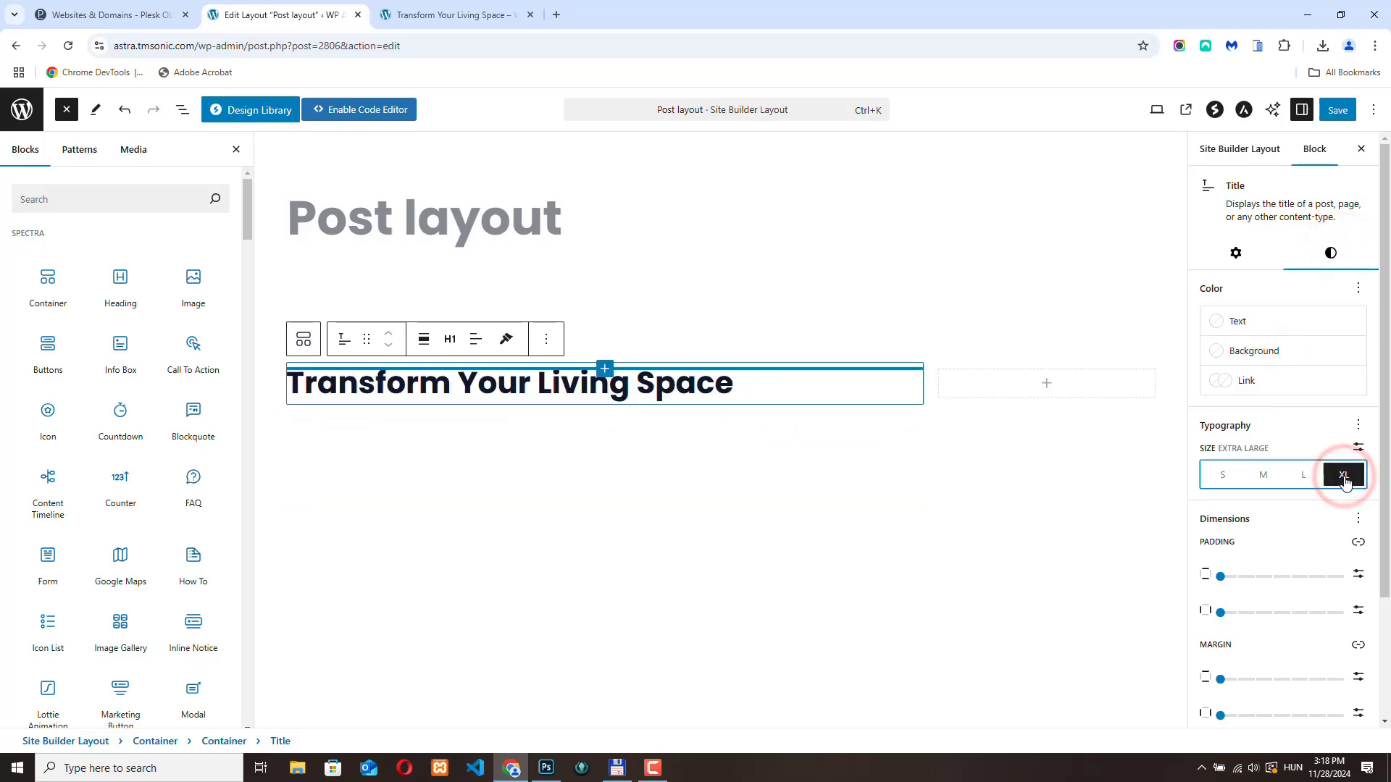
pyautogui.click(1343, 474)
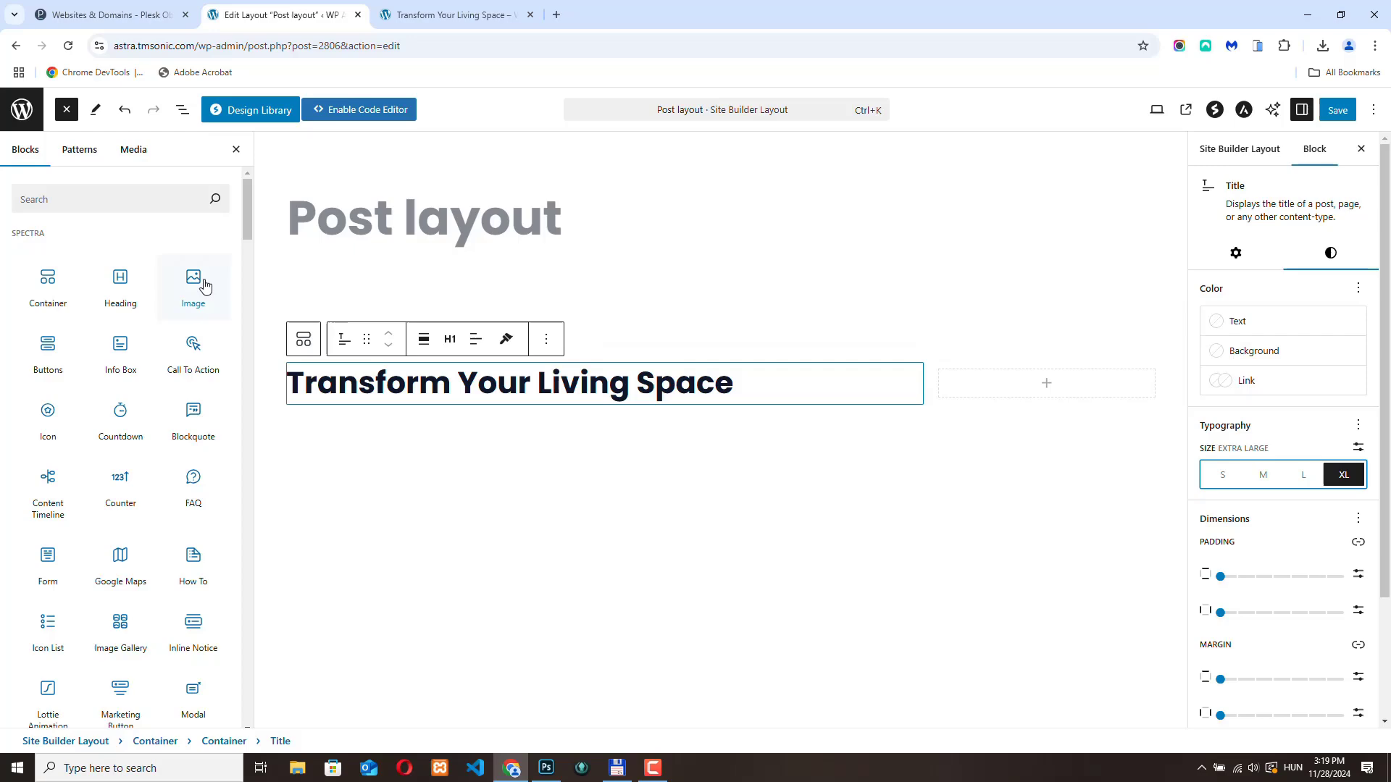
# Scroll the block inserter down to the Theme section for the Featured Image block.
pyautogui.scroll(-3)
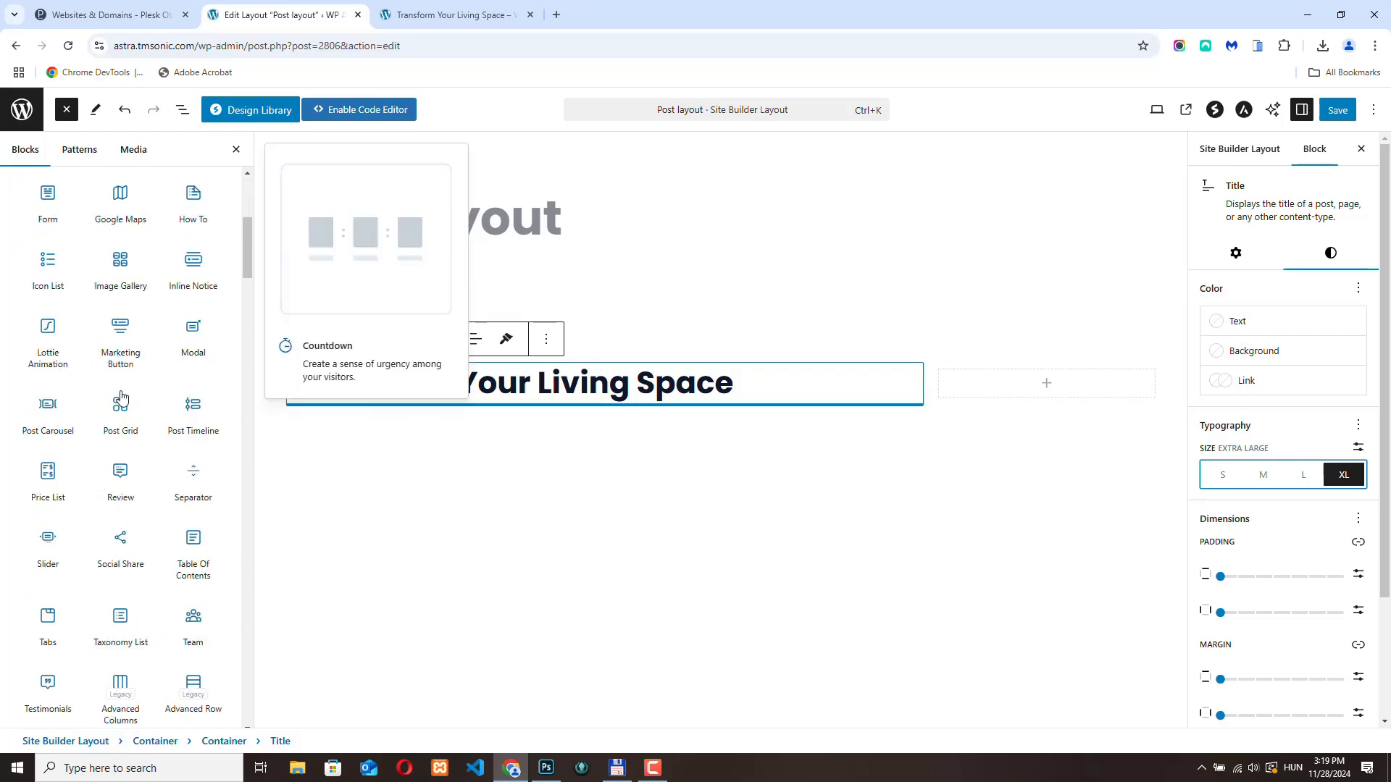
pyautogui.scroll(-3)
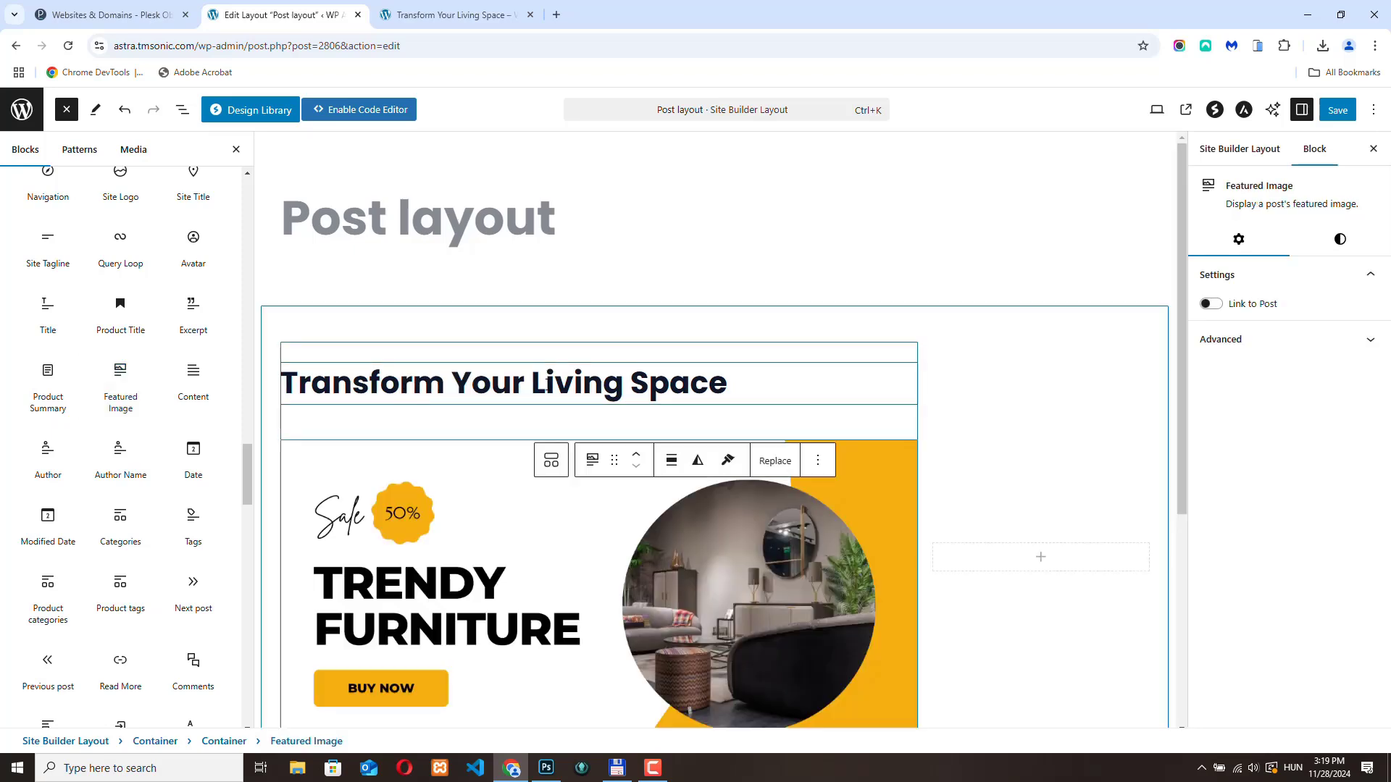
pyautogui.scroll(-3)
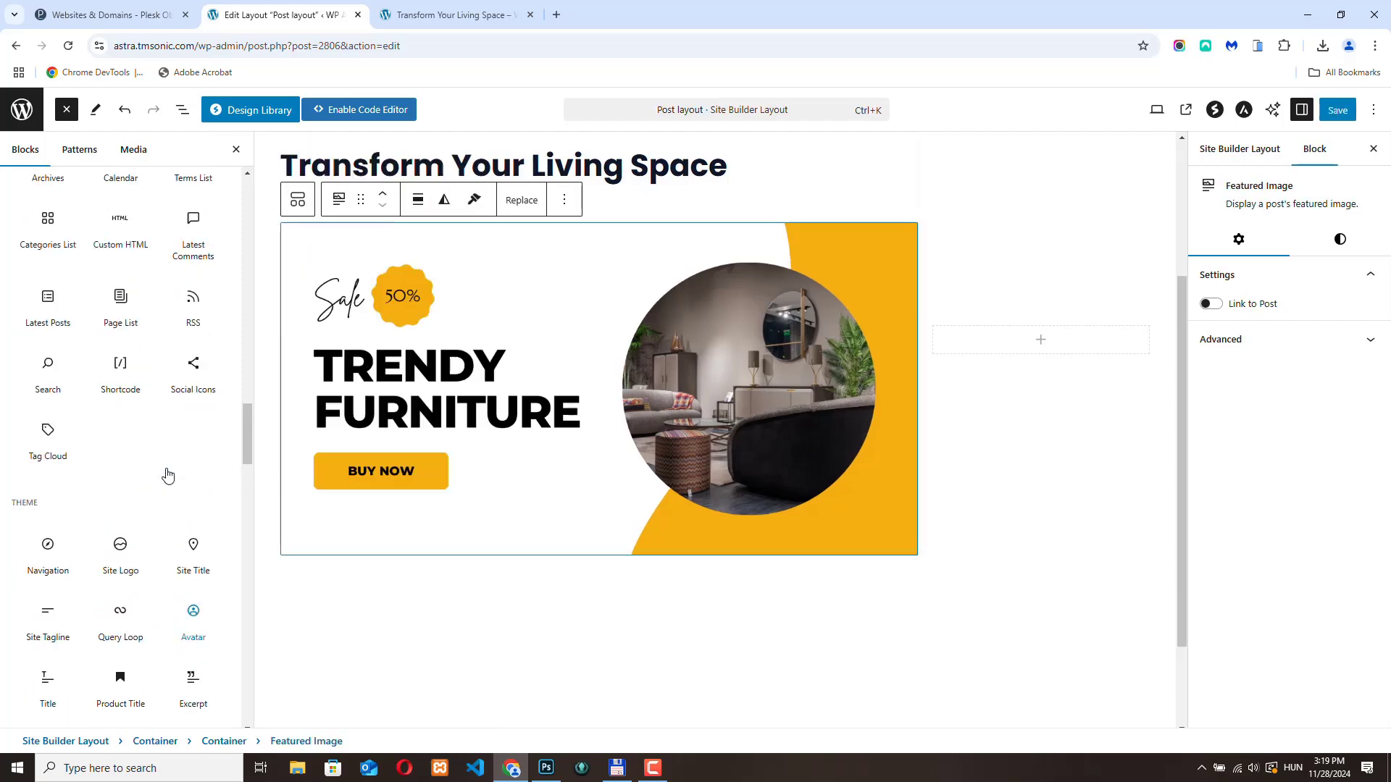
pyautogui.moveTo(47, 433)
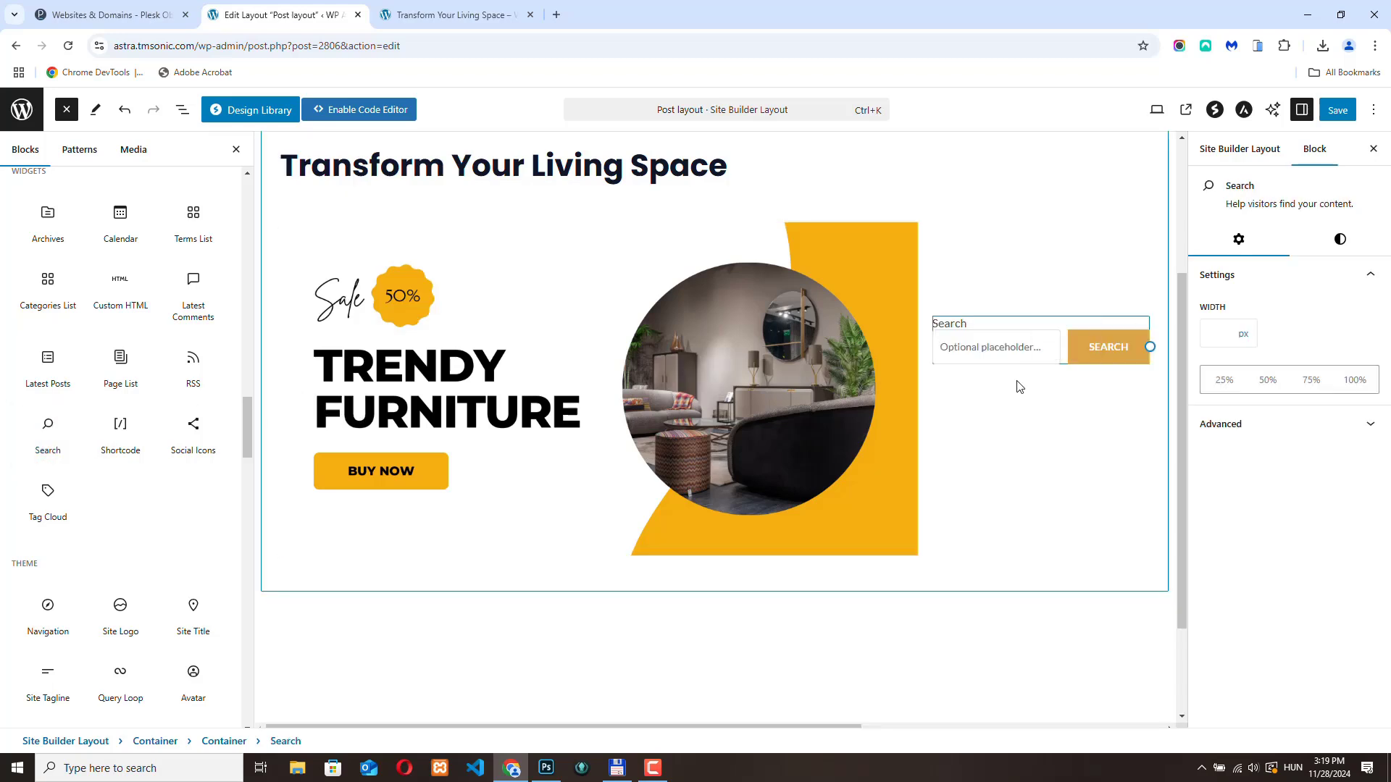
pyautogui.moveTo(46, 500)
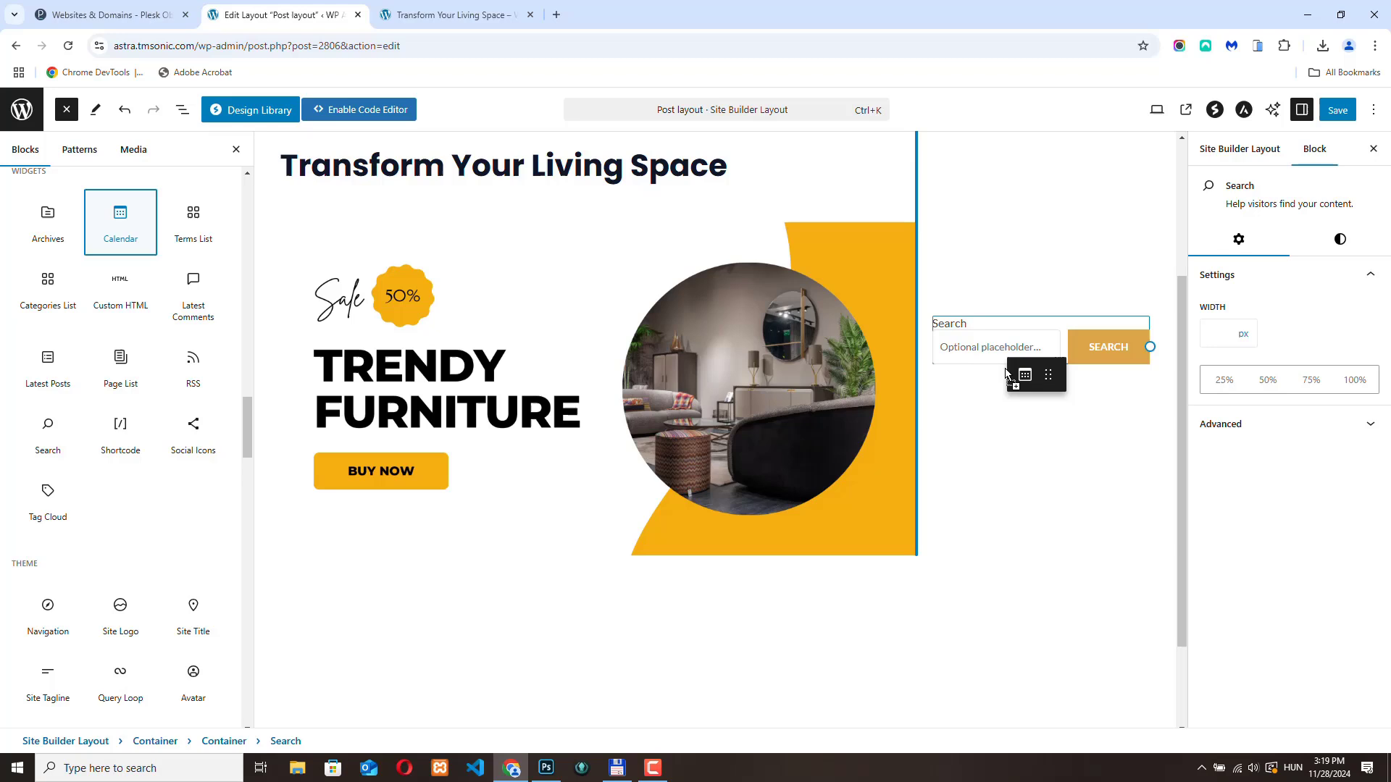
# Add a Calendar widget under the Search box in the right column and save the layout.
pyautogui.click(120, 221)
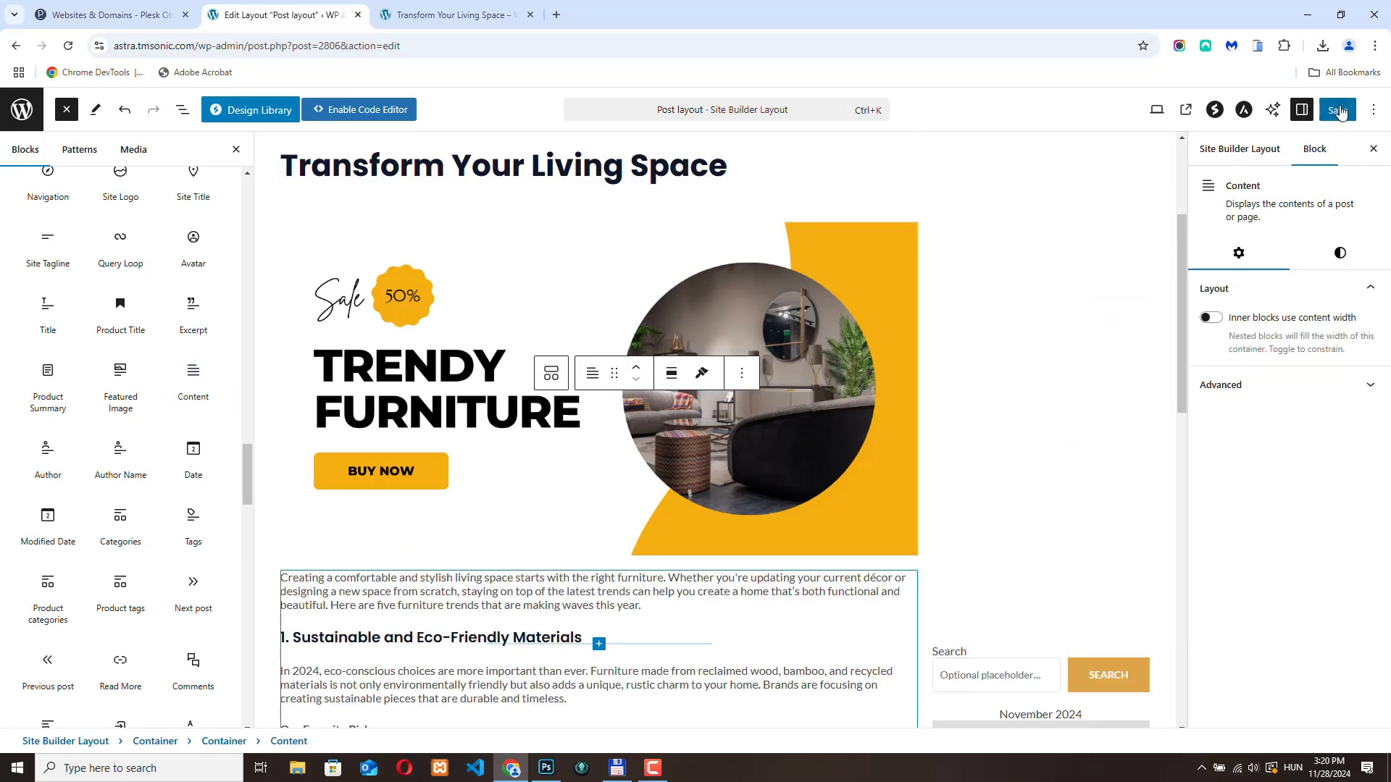
pyautogui.click(1337, 109)
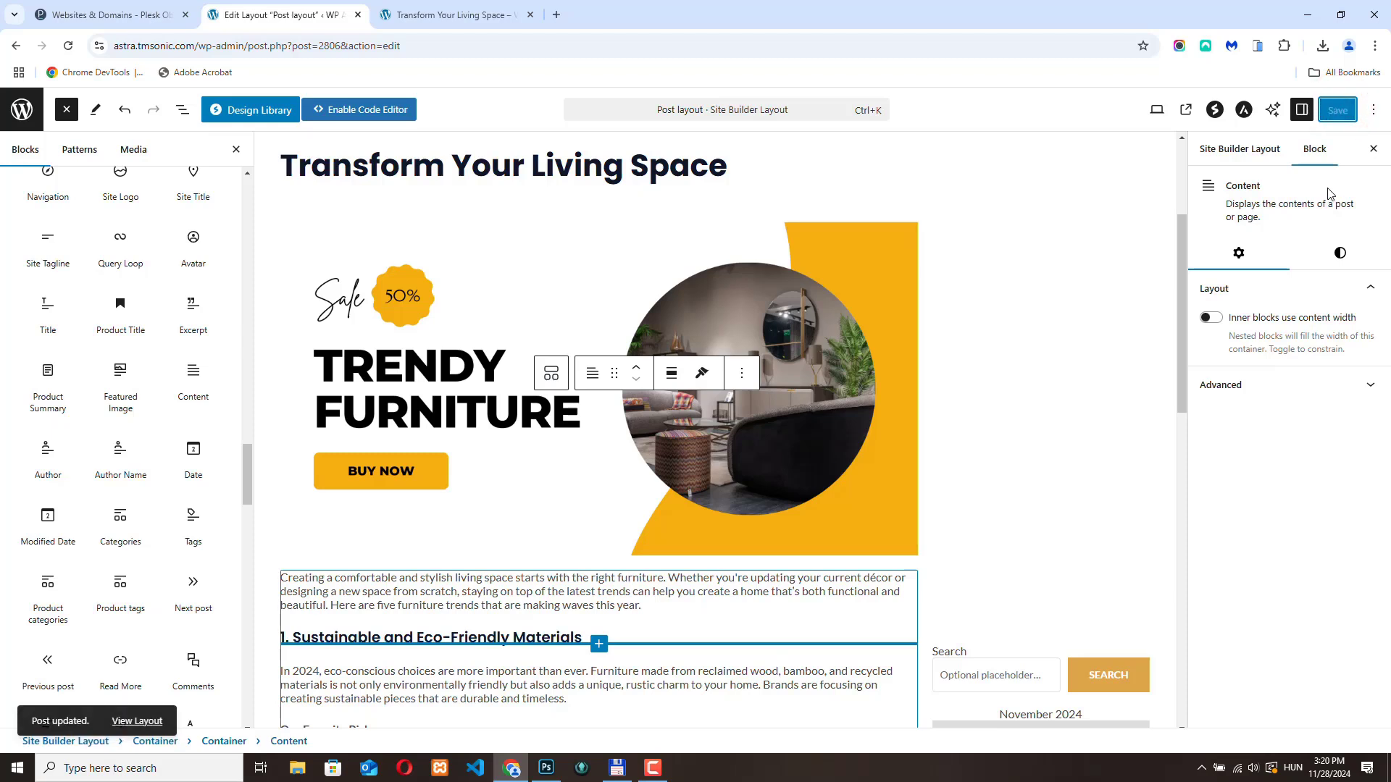
pyautogui.click(1244, 109)
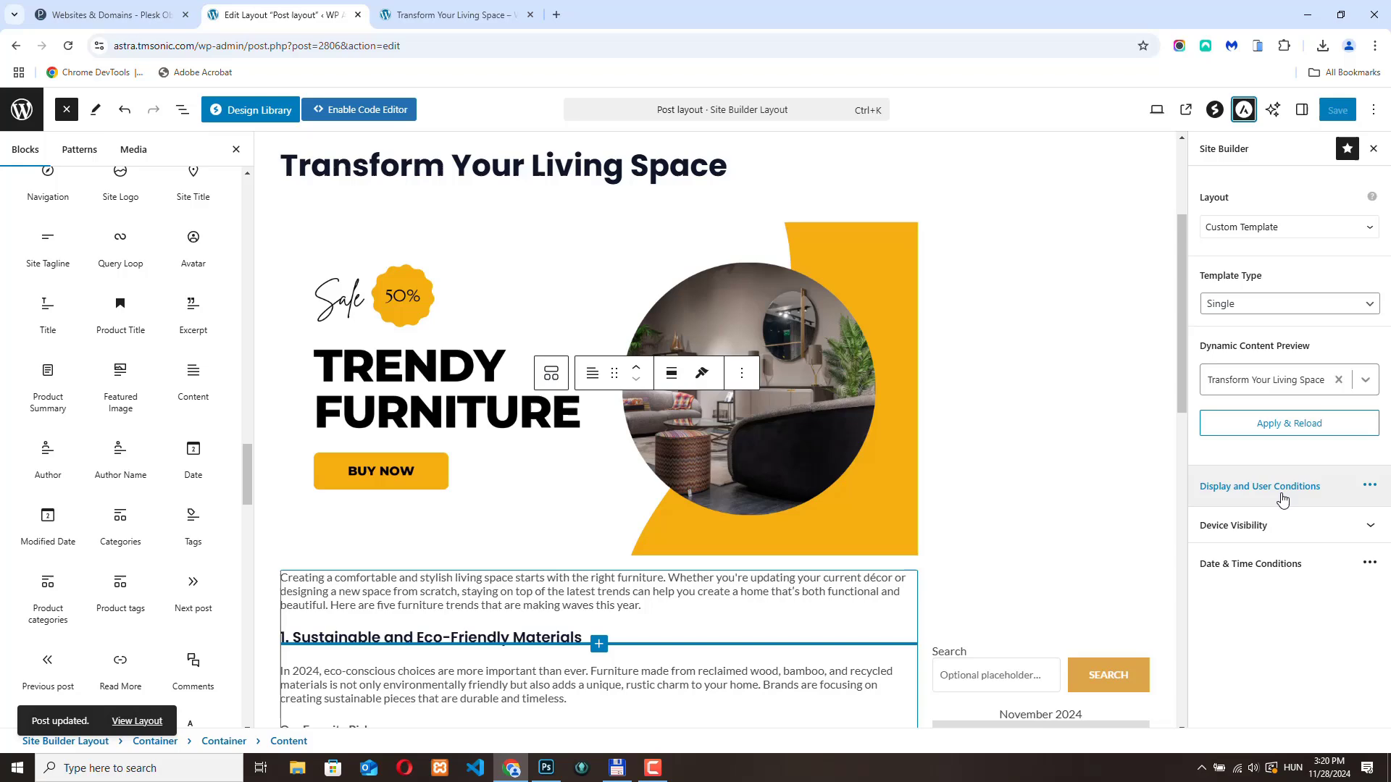
# Set the layout's Display On condition to All Posts and save it.
pyautogui.click(1259, 487)
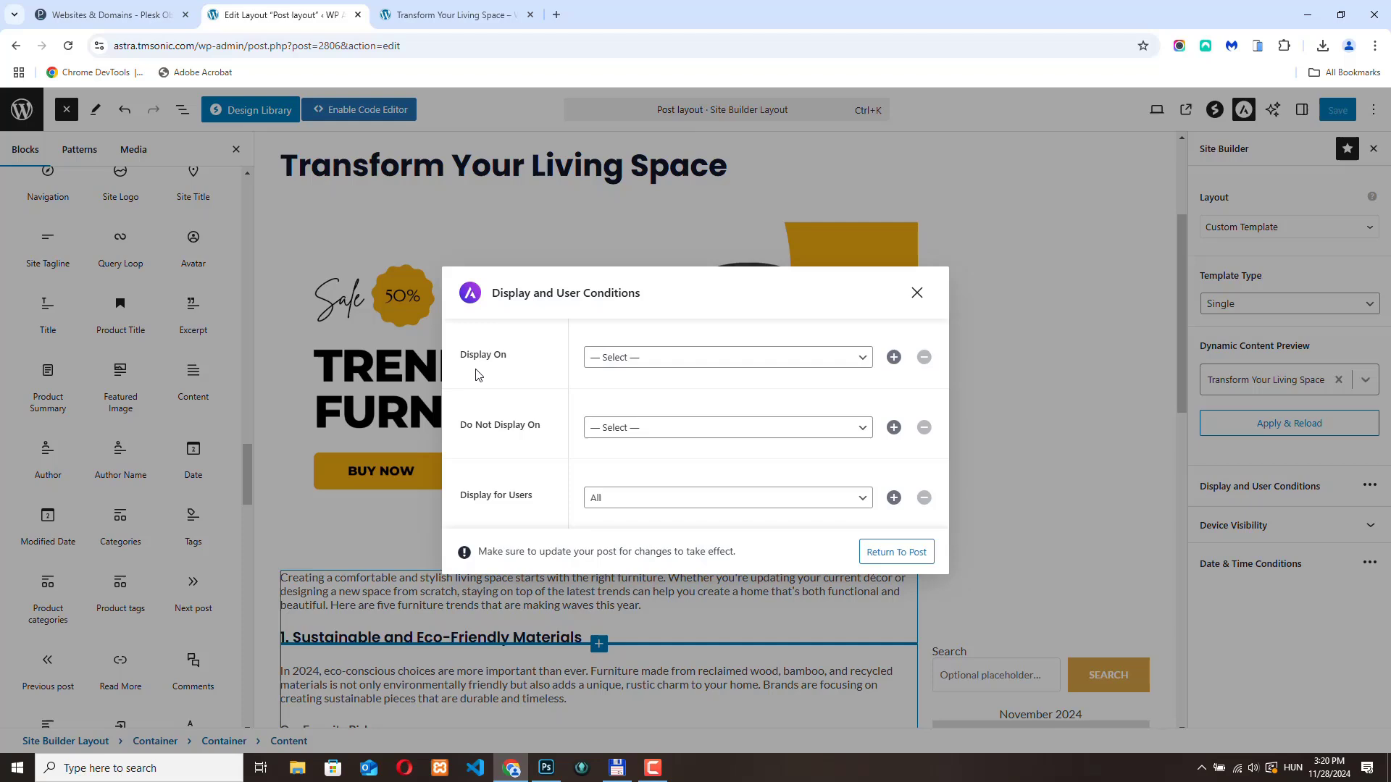
pyautogui.moveTo(639, 364)
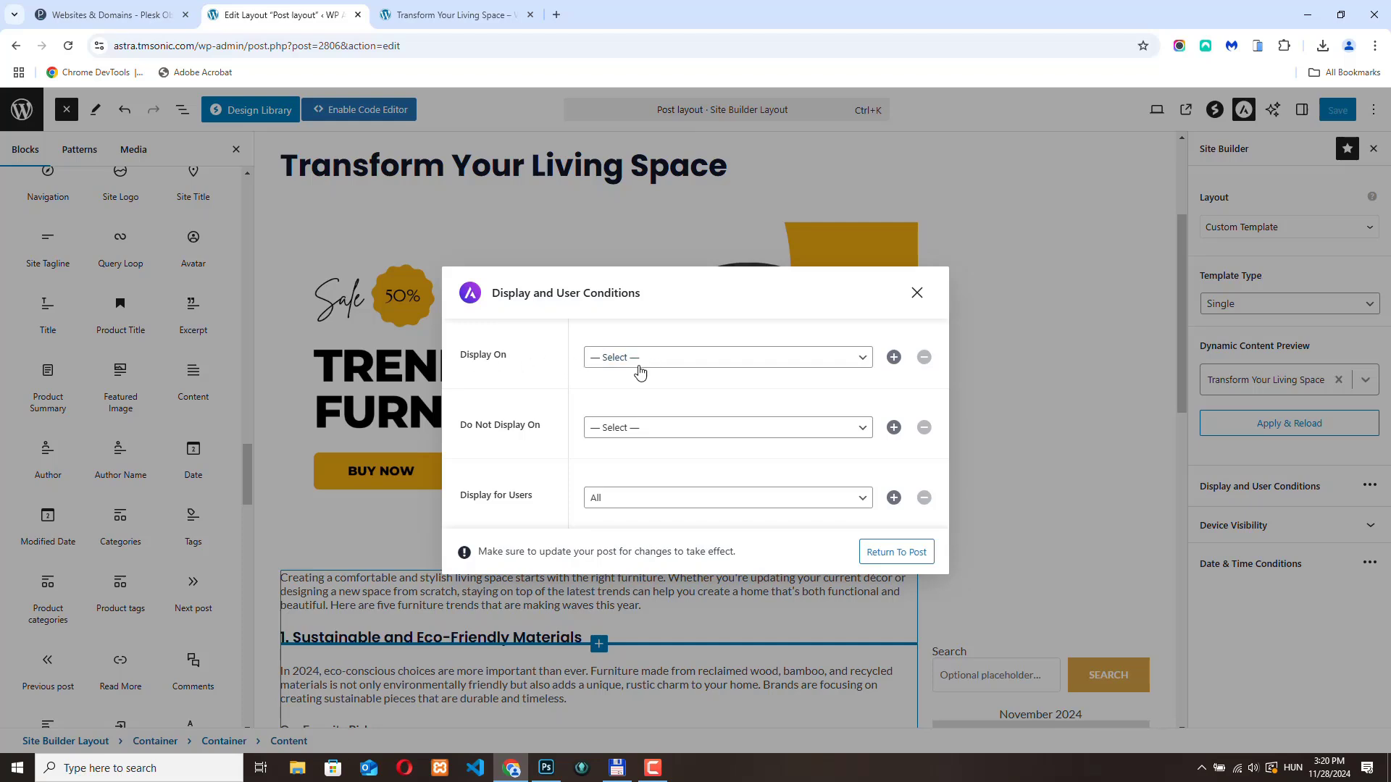
pyautogui.click(726, 356)
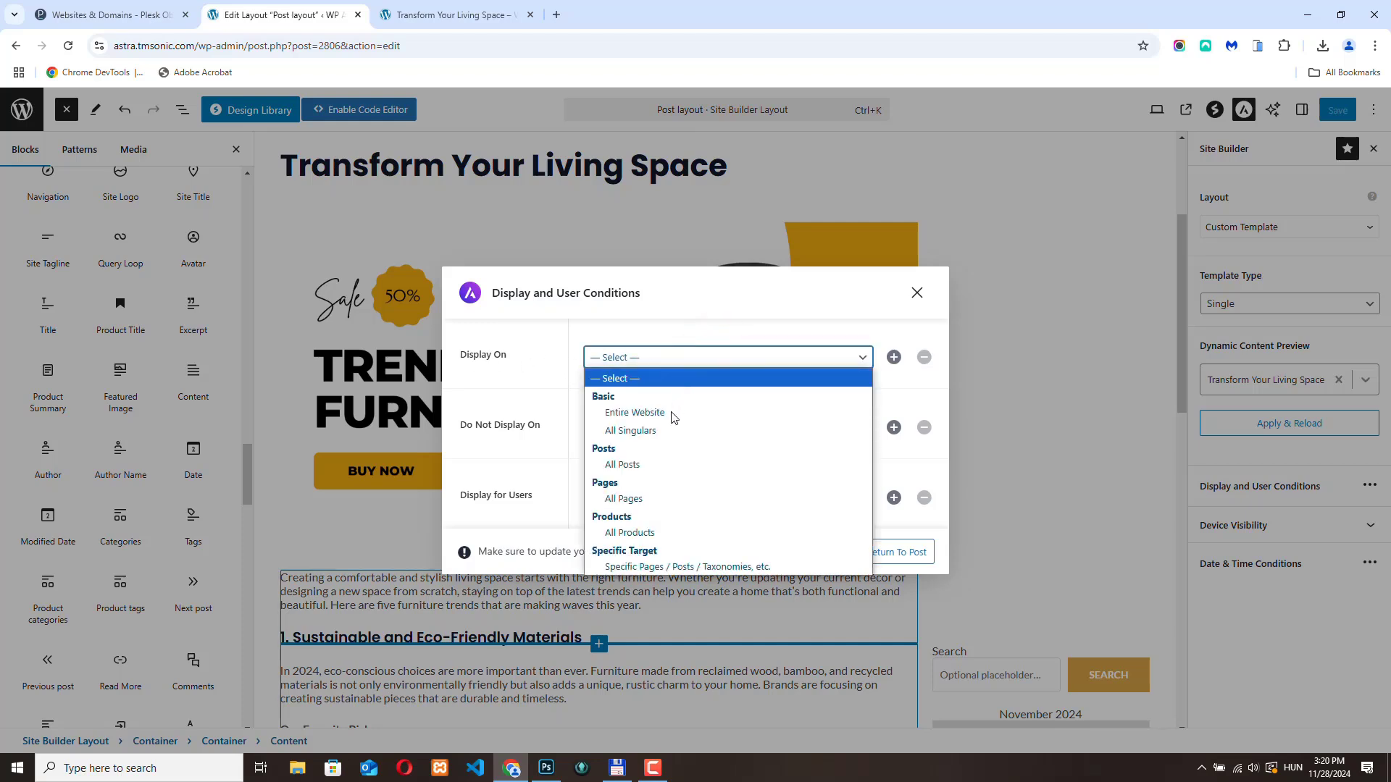
pyautogui.moveTo(630, 532)
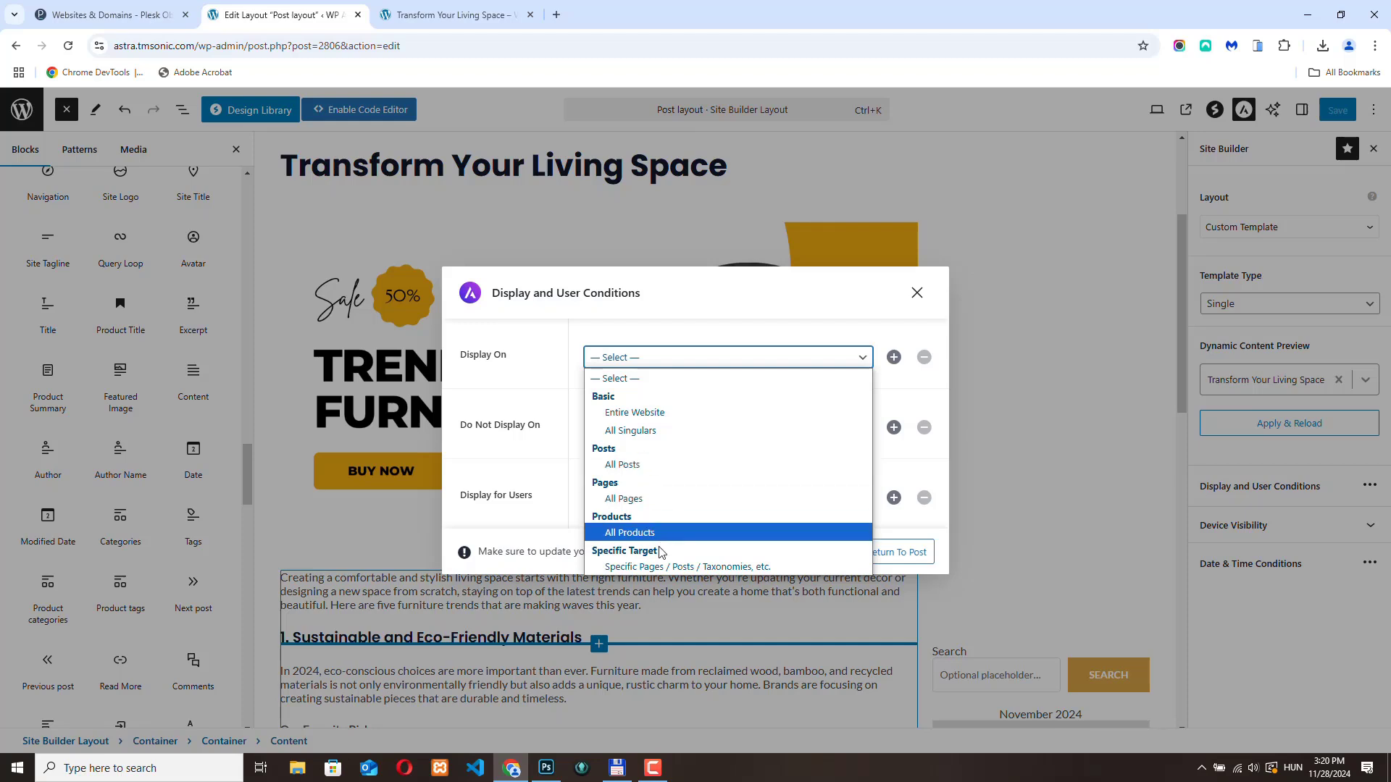
pyautogui.moveTo(682, 566)
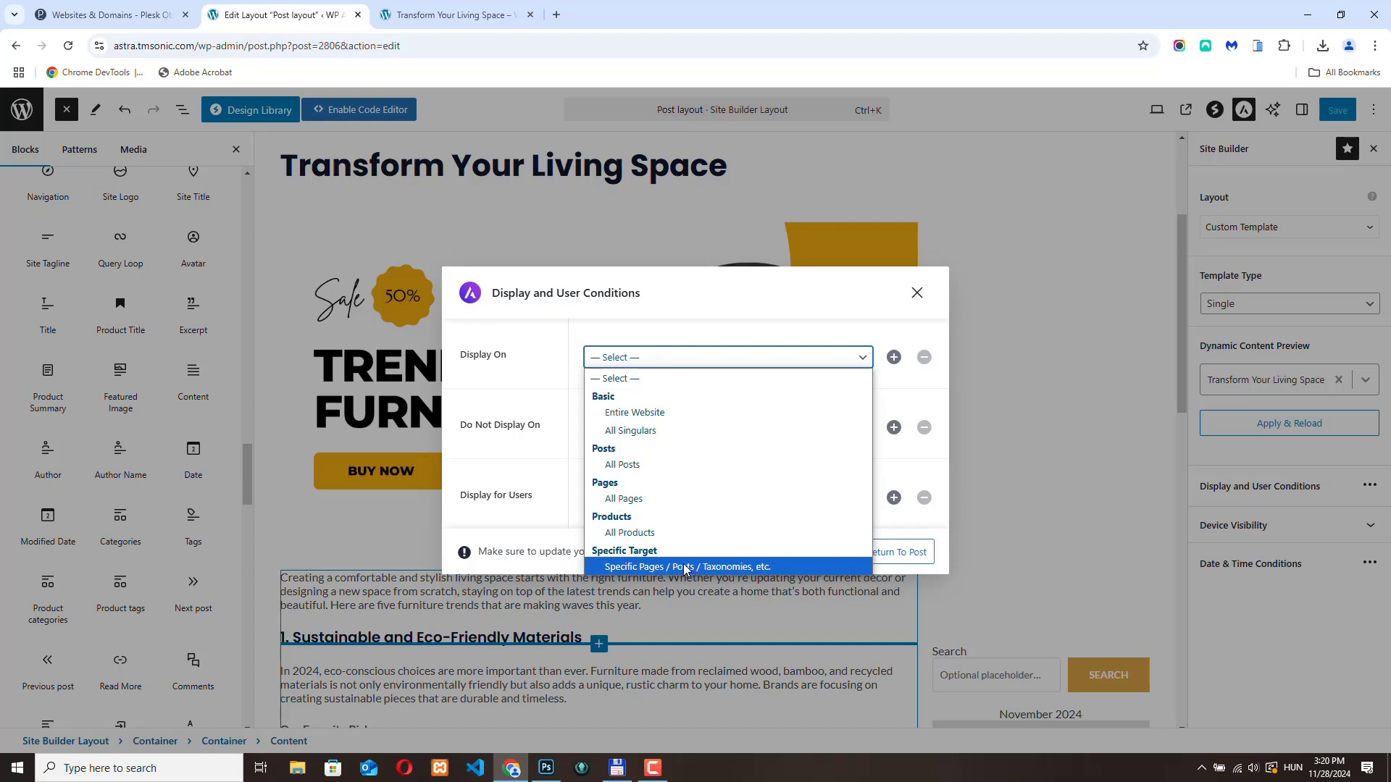
pyautogui.moveTo(652, 430)
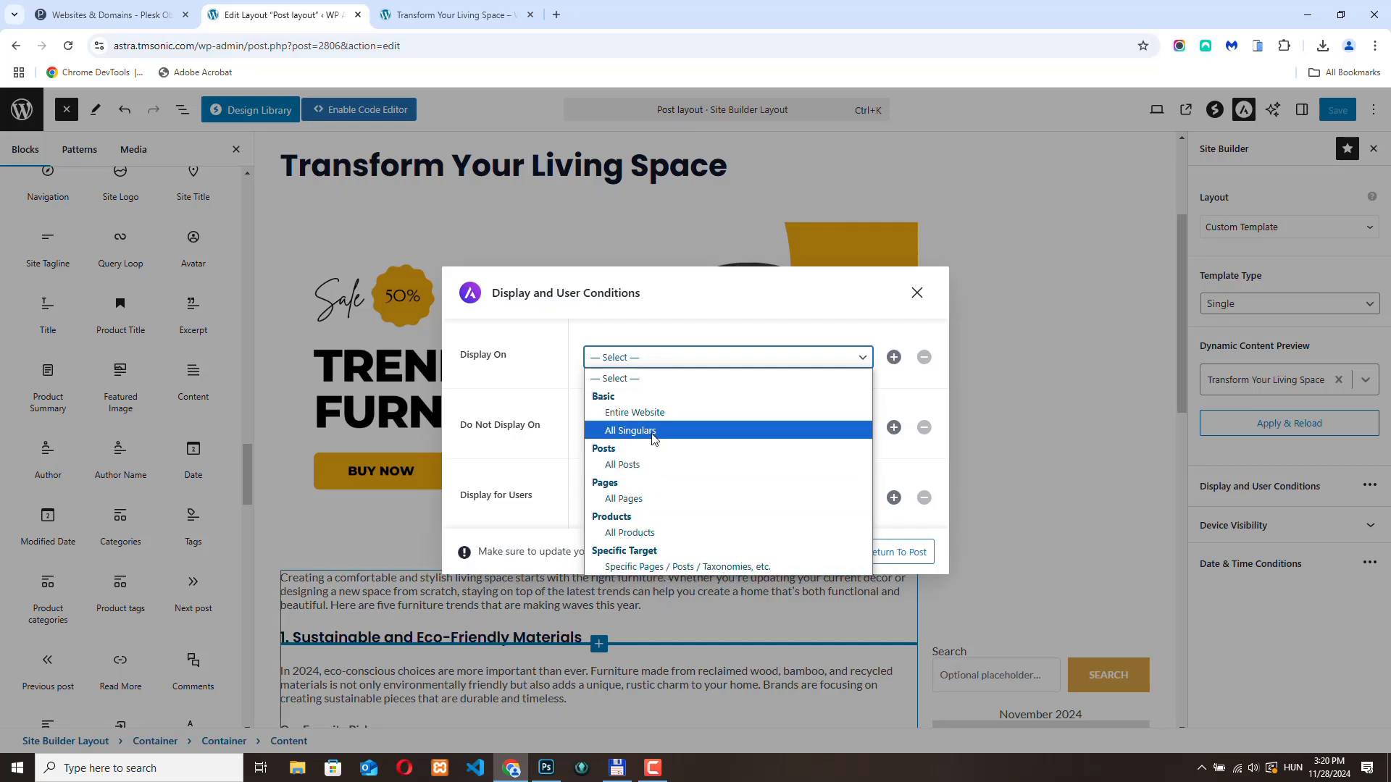
pyautogui.click(622, 463)
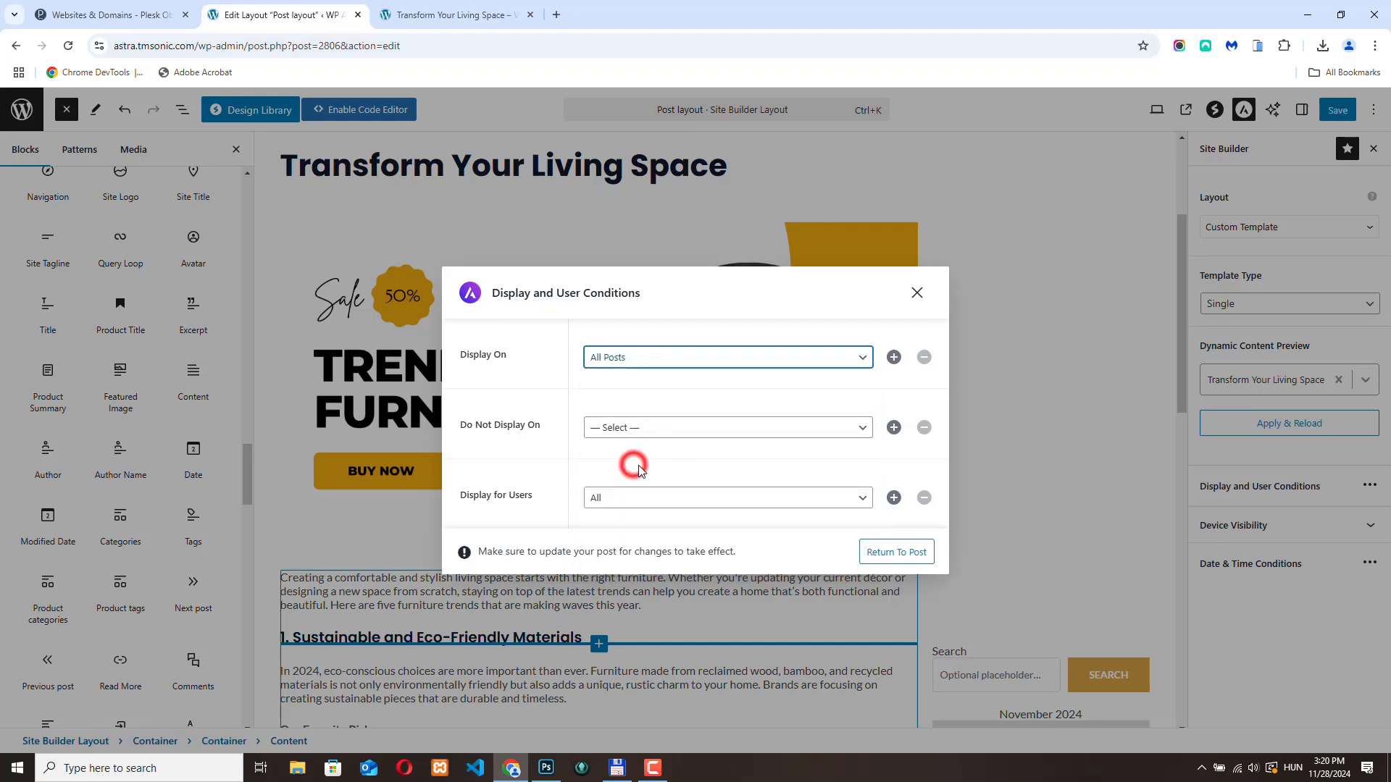
pyautogui.moveTo(496, 381)
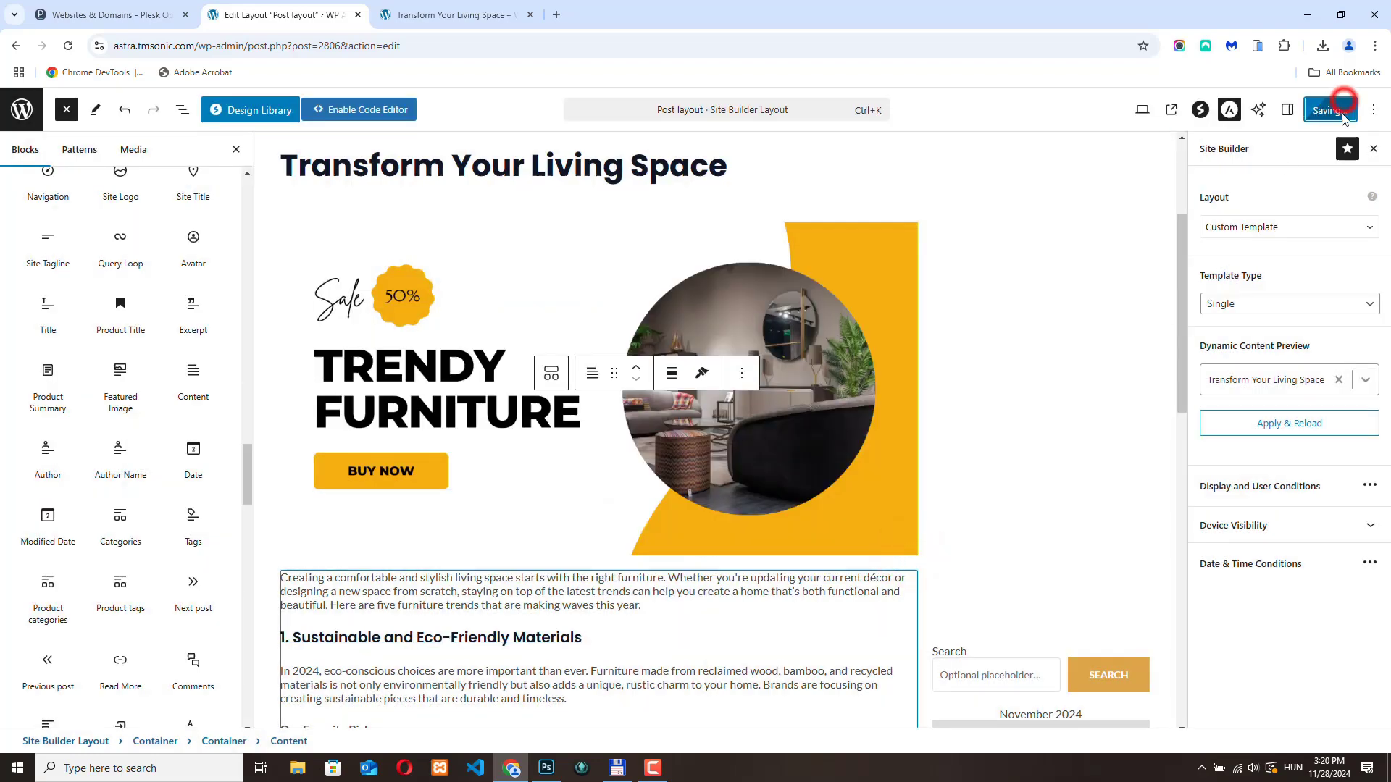
pyautogui.click(1325, 109)
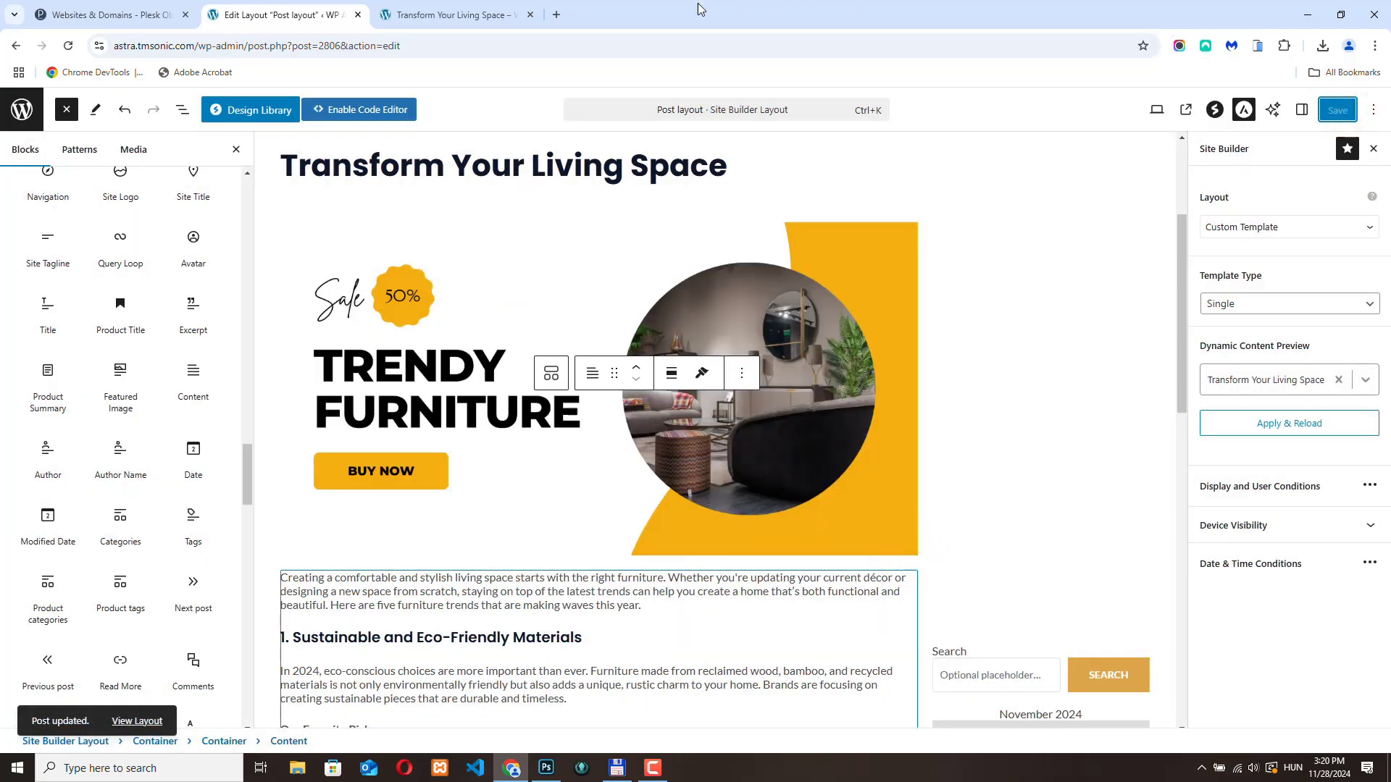
pyautogui.click(452, 14)
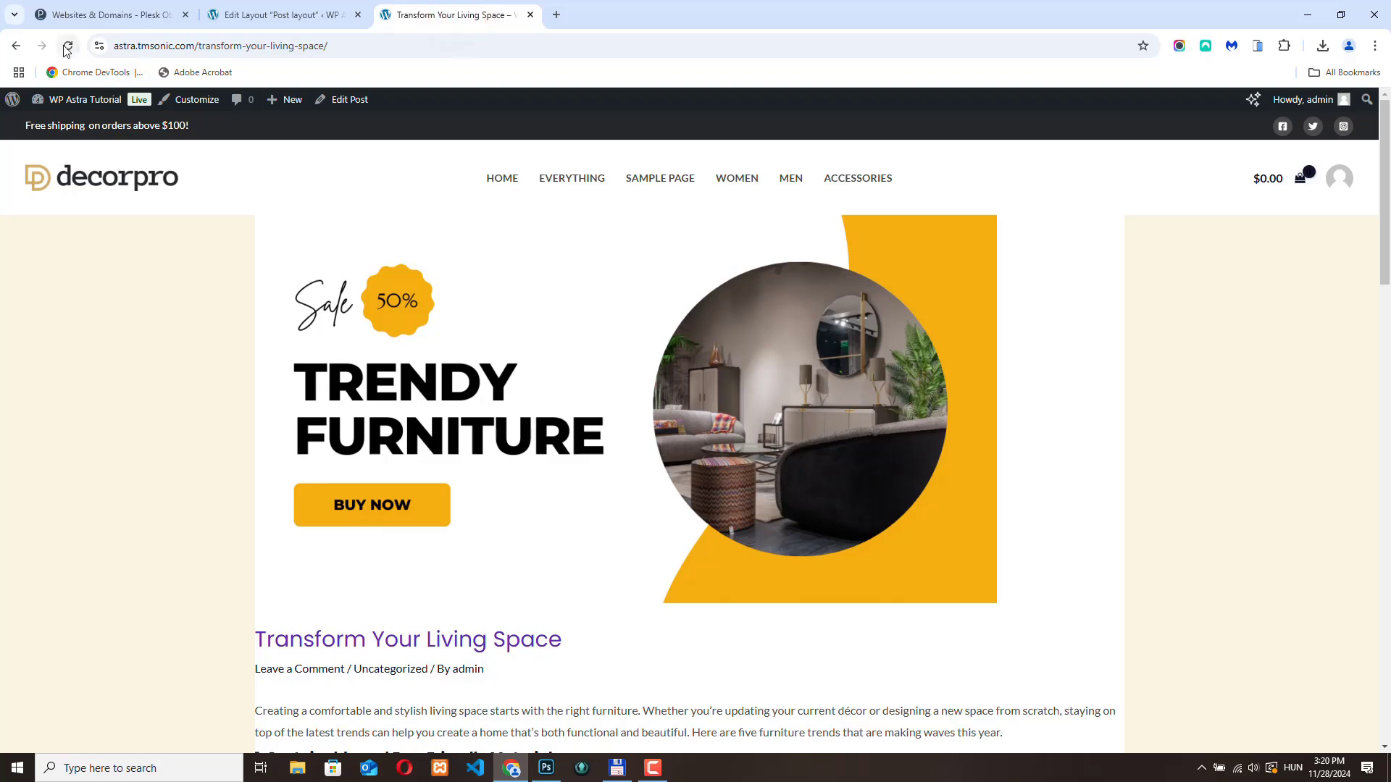
# Reload the live Transform Your Living Space post and scroll through it to review the new layout.
pyautogui.click(65, 45)
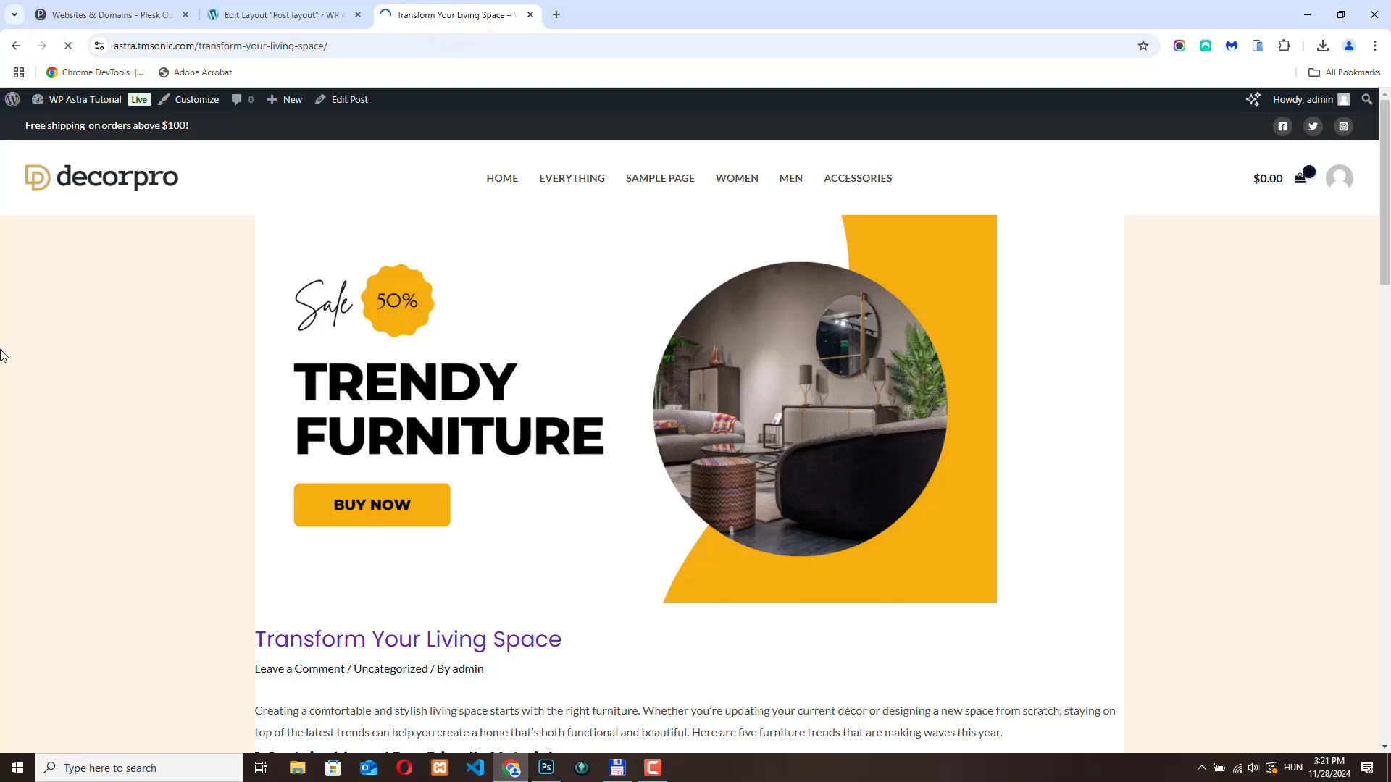
pyautogui.scroll(-3)
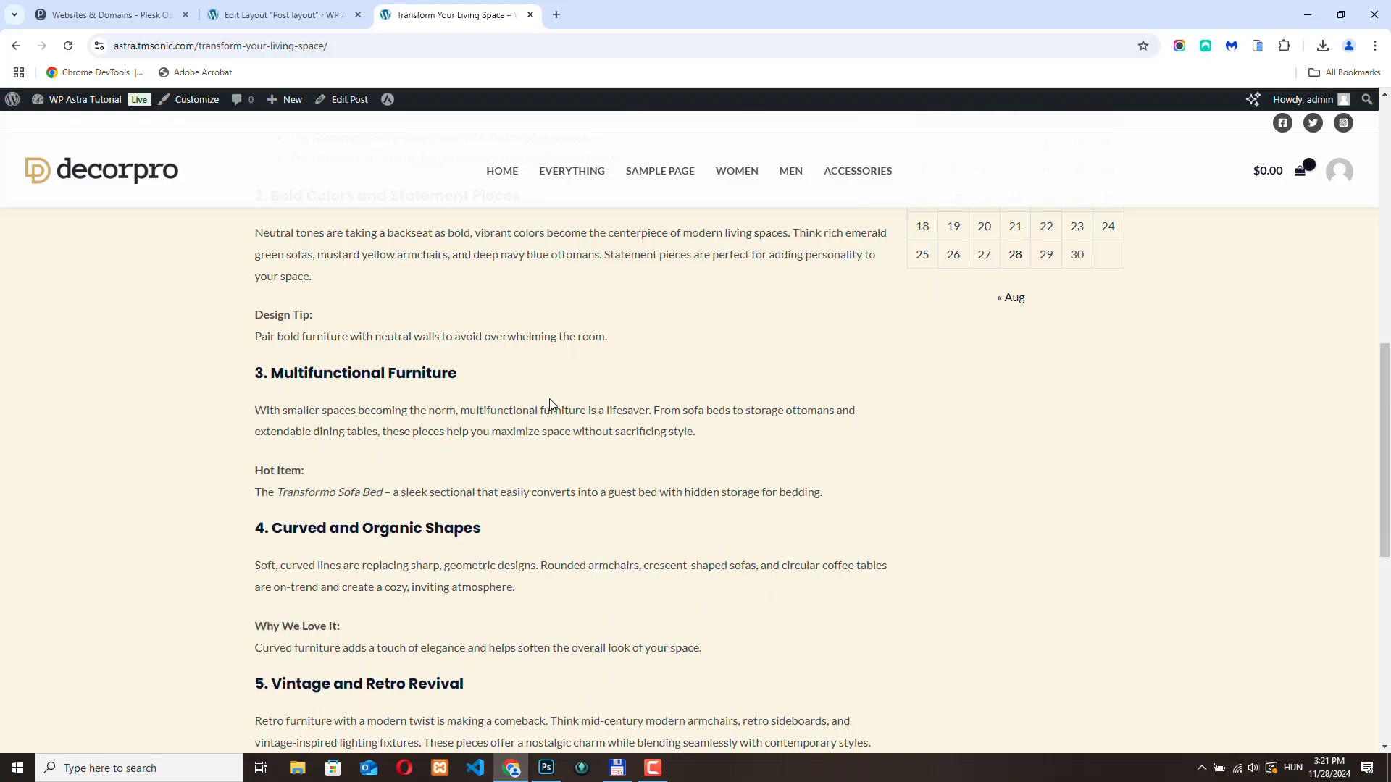
pyautogui.scroll(3)
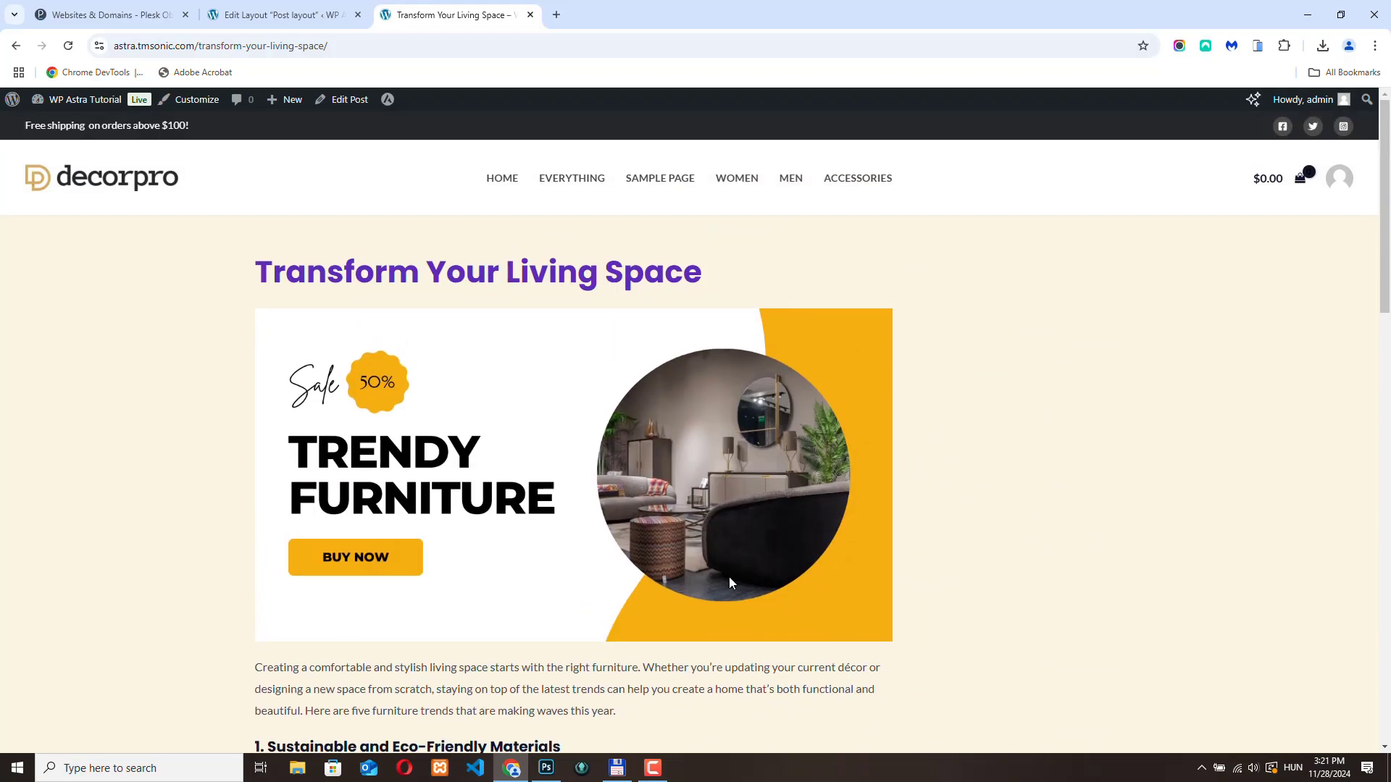
pyautogui.scroll(-3)
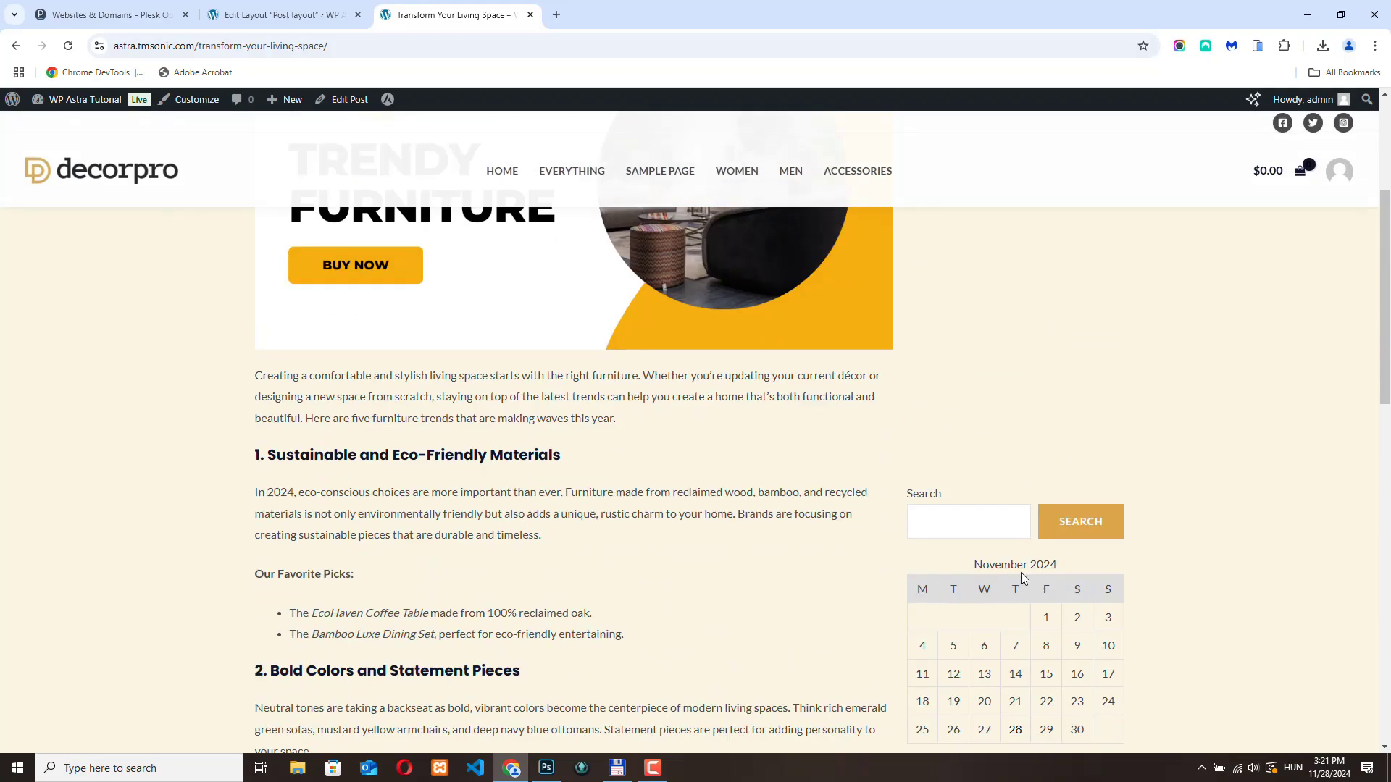
pyautogui.scroll(-3)
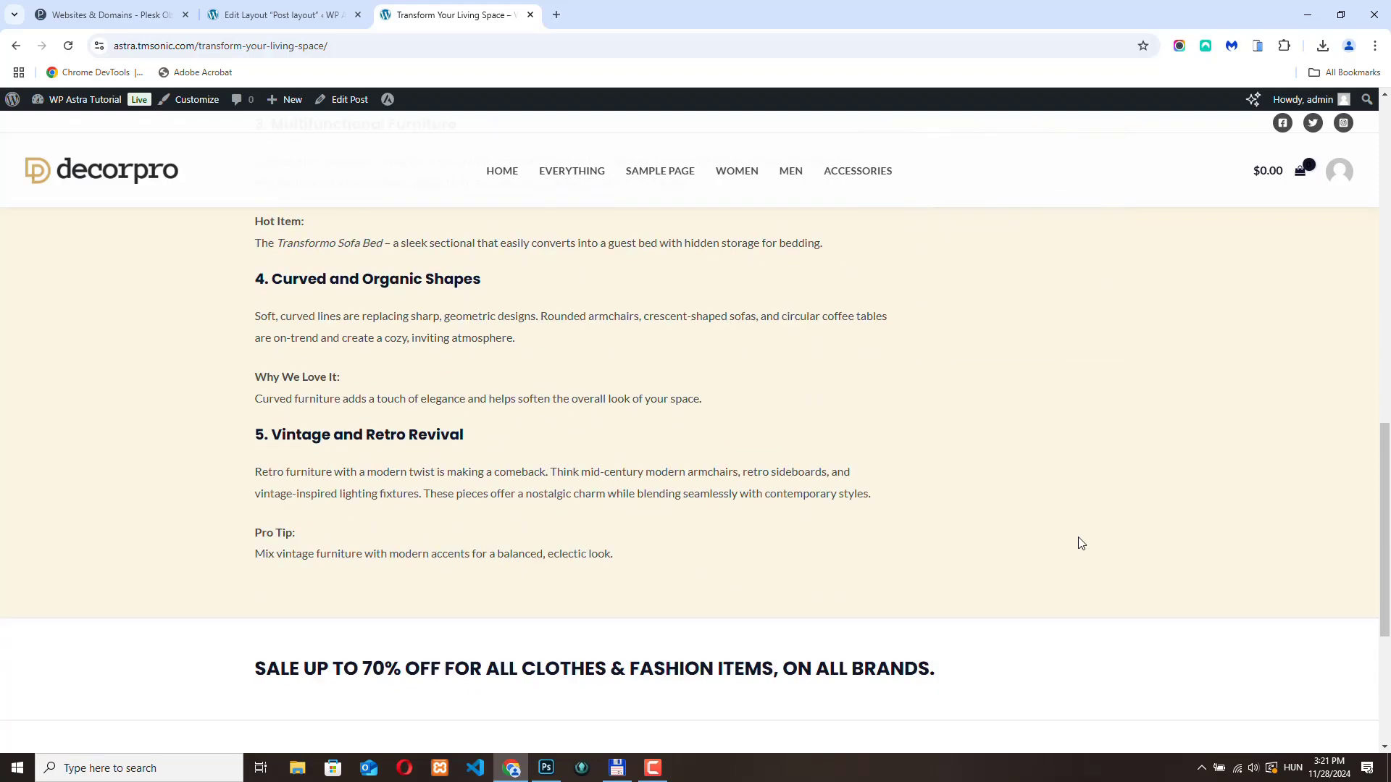
pyautogui.scroll(3)
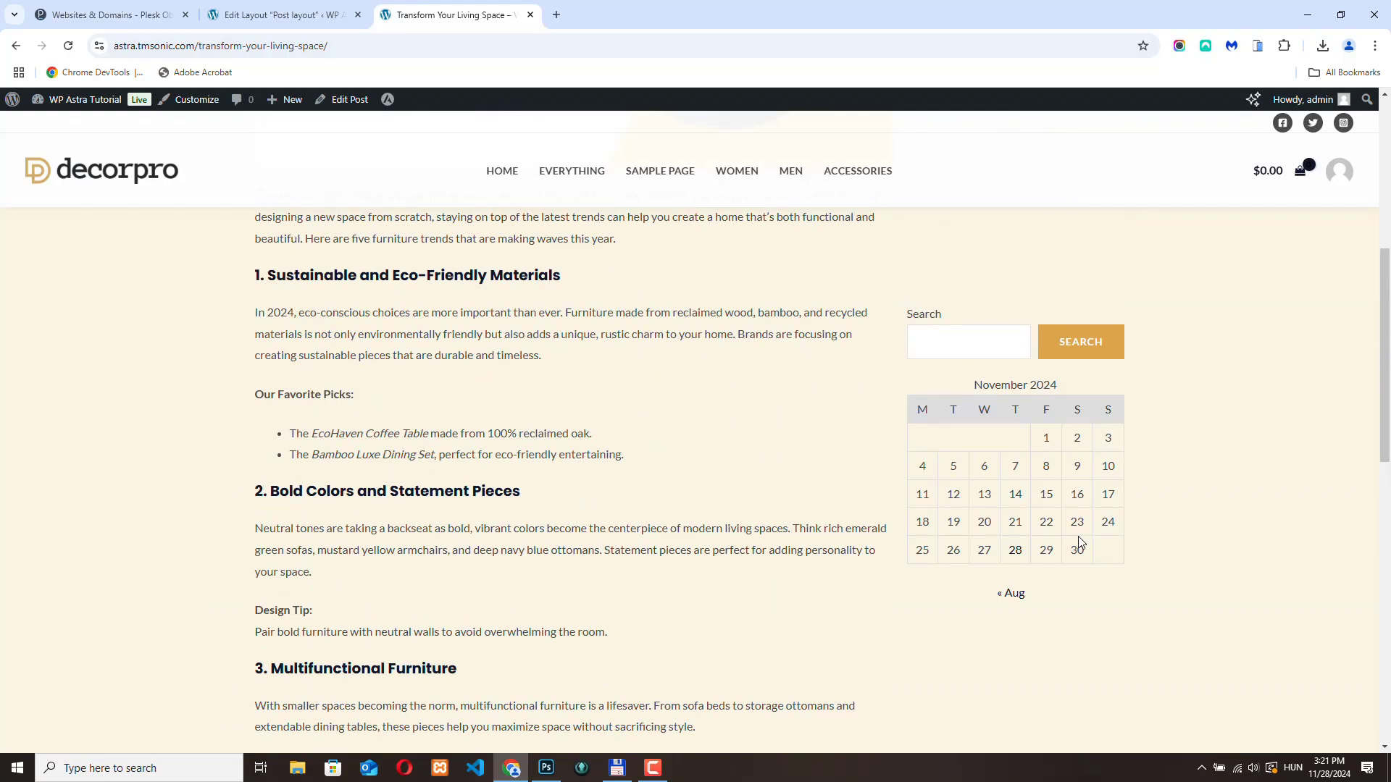
pyautogui.scroll(3)
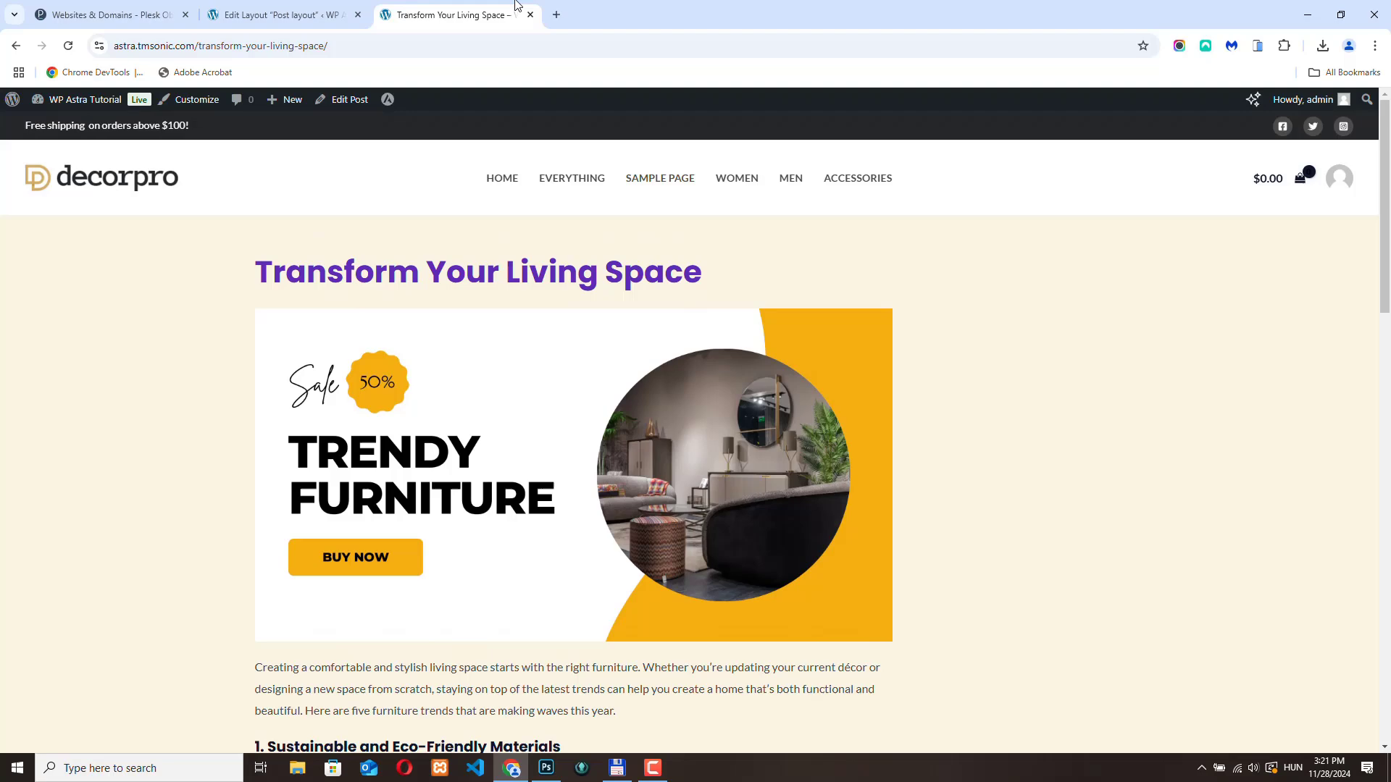
pyautogui.click(283, 15)
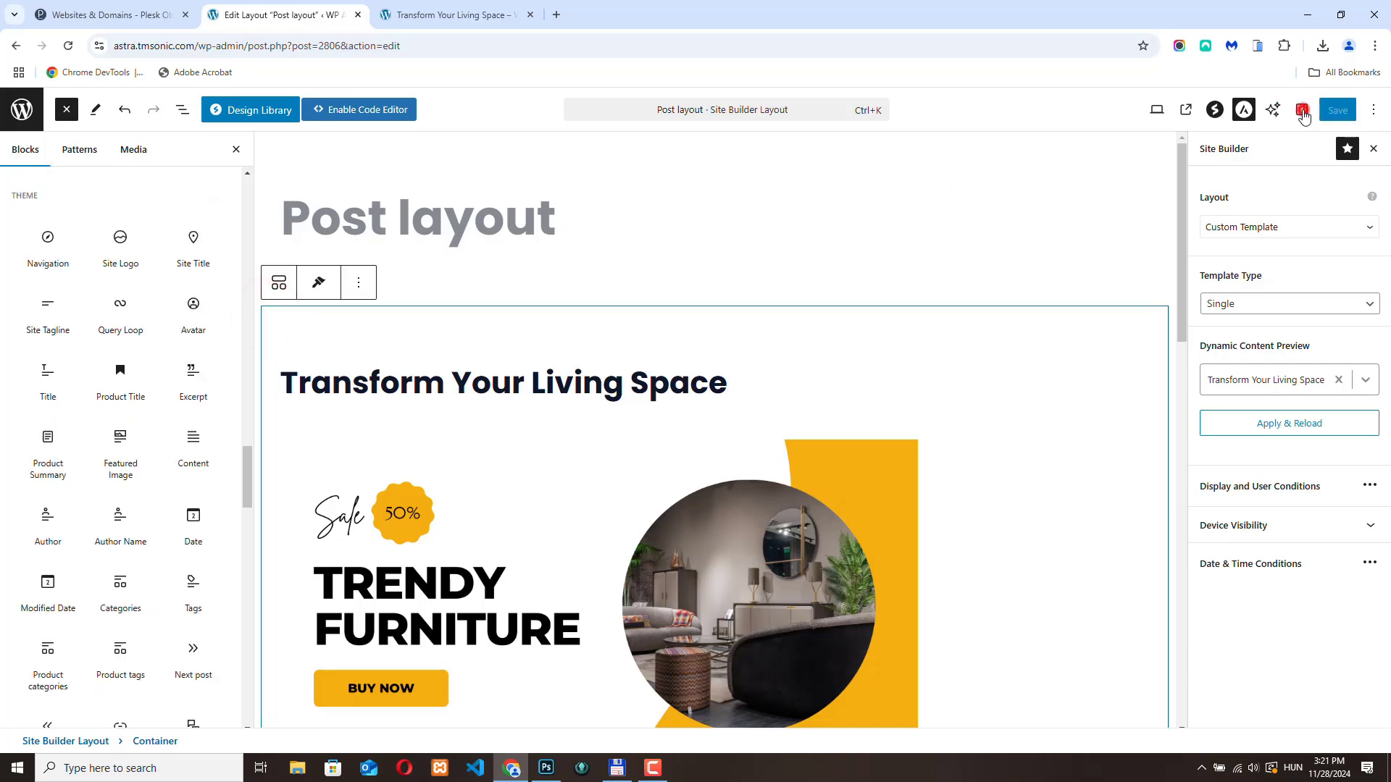
# Set the Container's Align Items to Flex Start so Search and Calendar sit top-aligned, and save.
pyautogui.click(1301, 109)
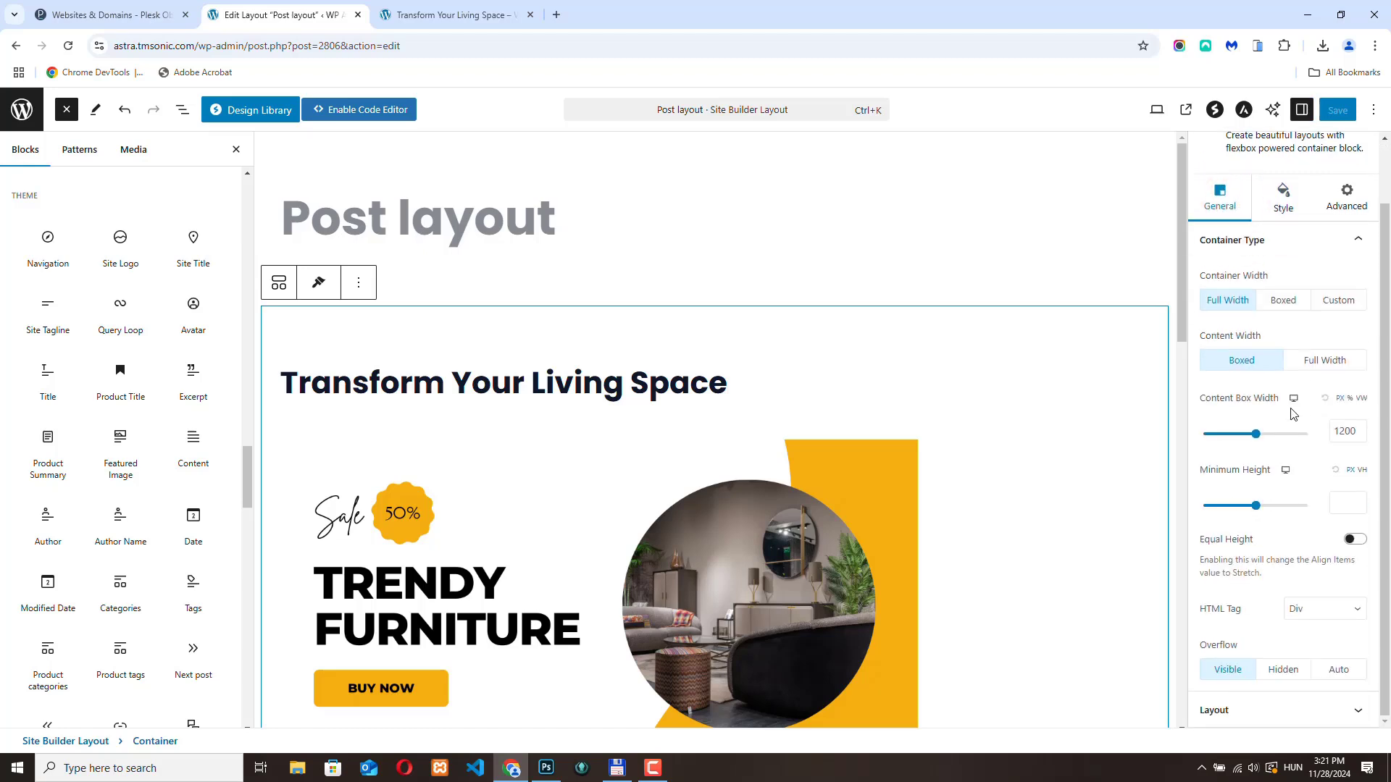
pyautogui.click(1216, 710)
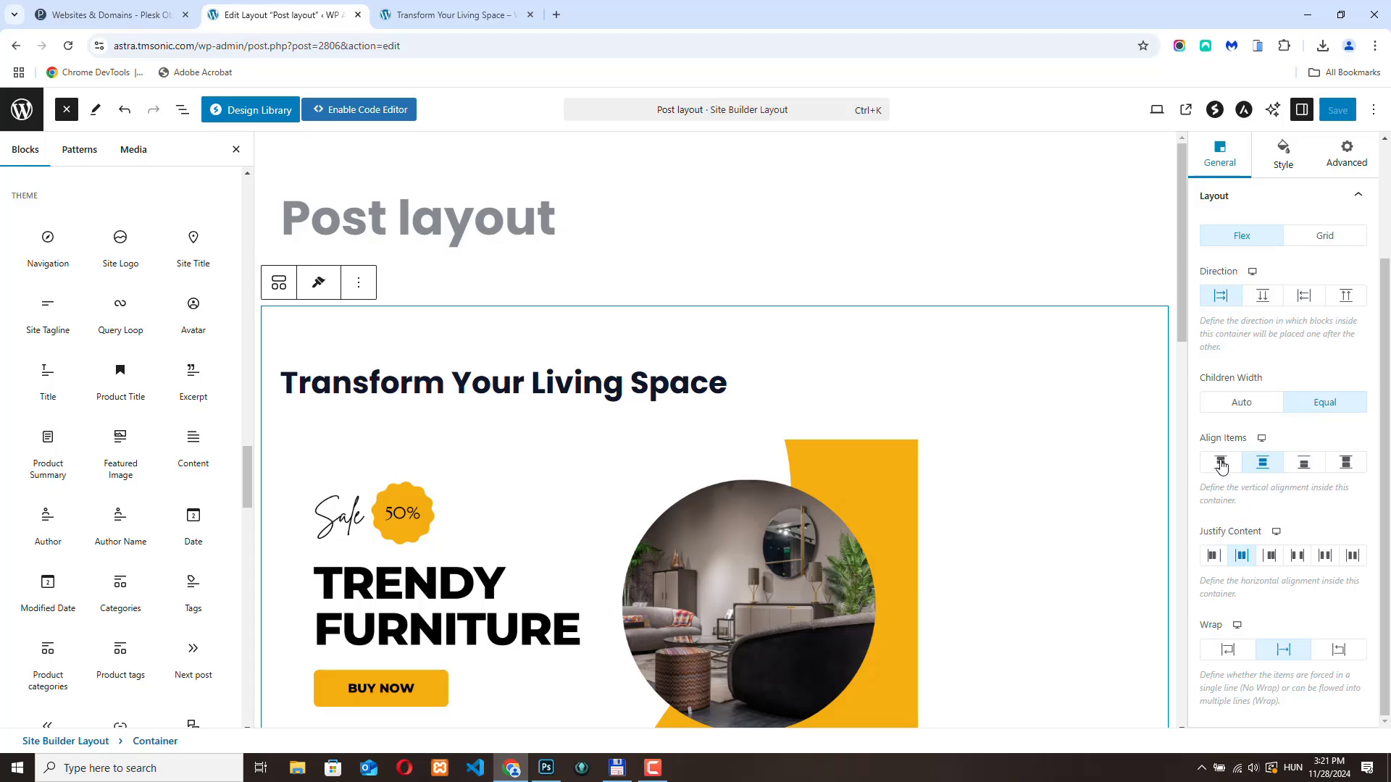
pyautogui.click(1220, 462)
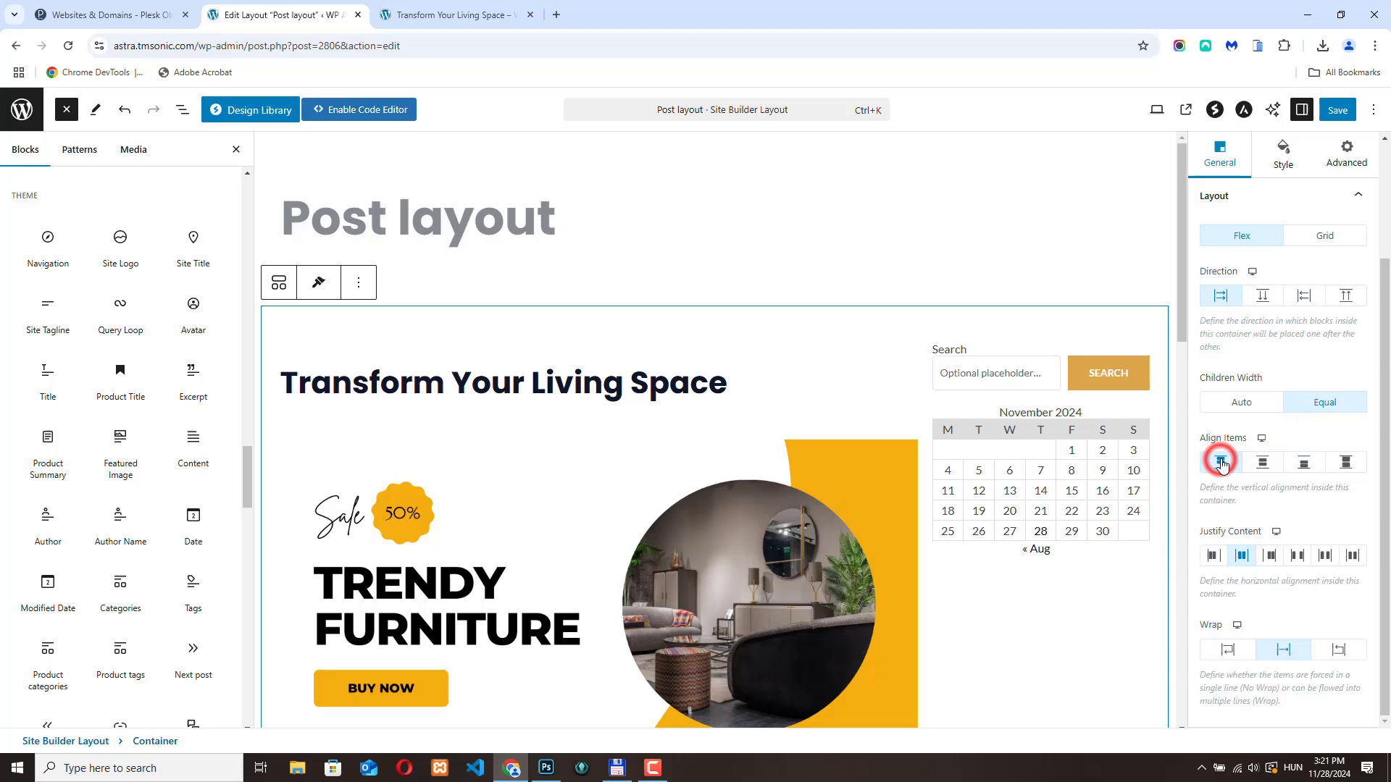
pyautogui.click(1220, 460)
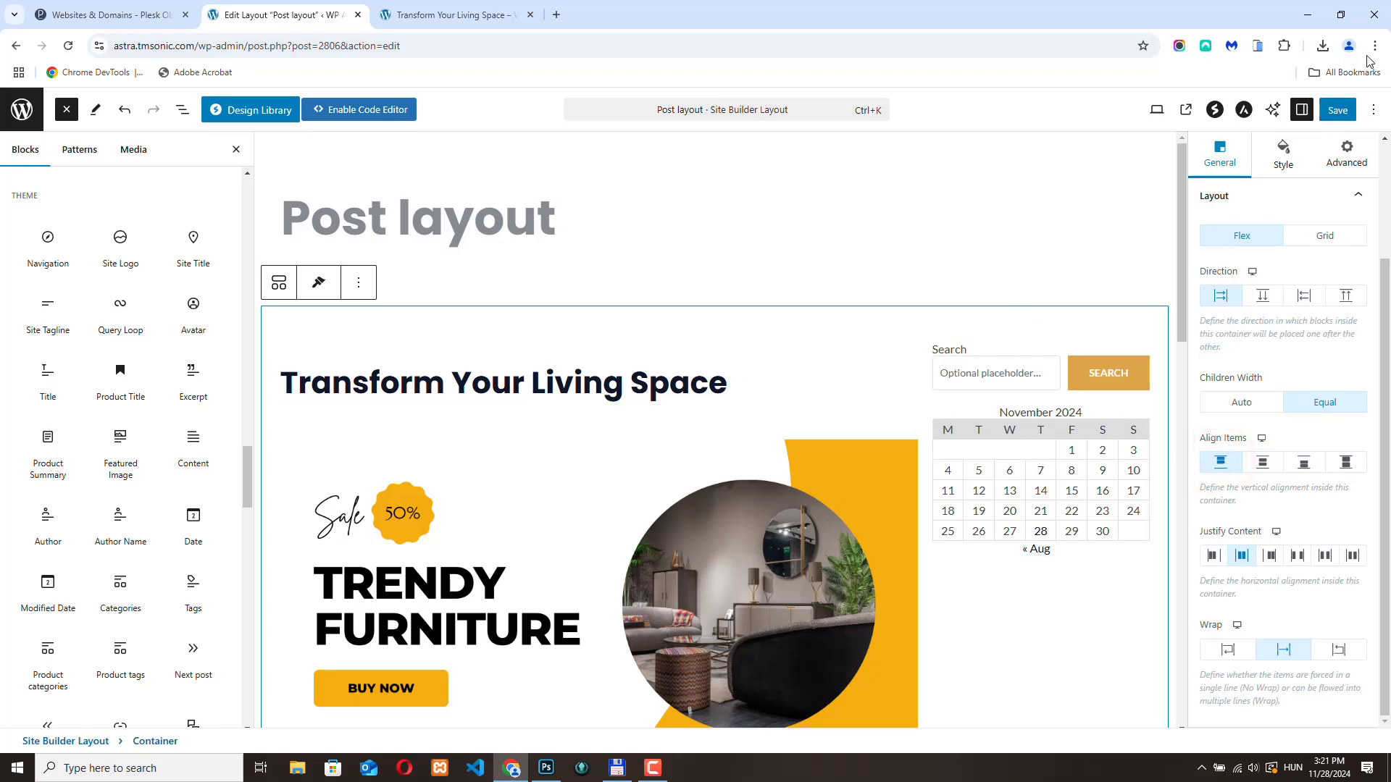
pyautogui.click(1337, 109)
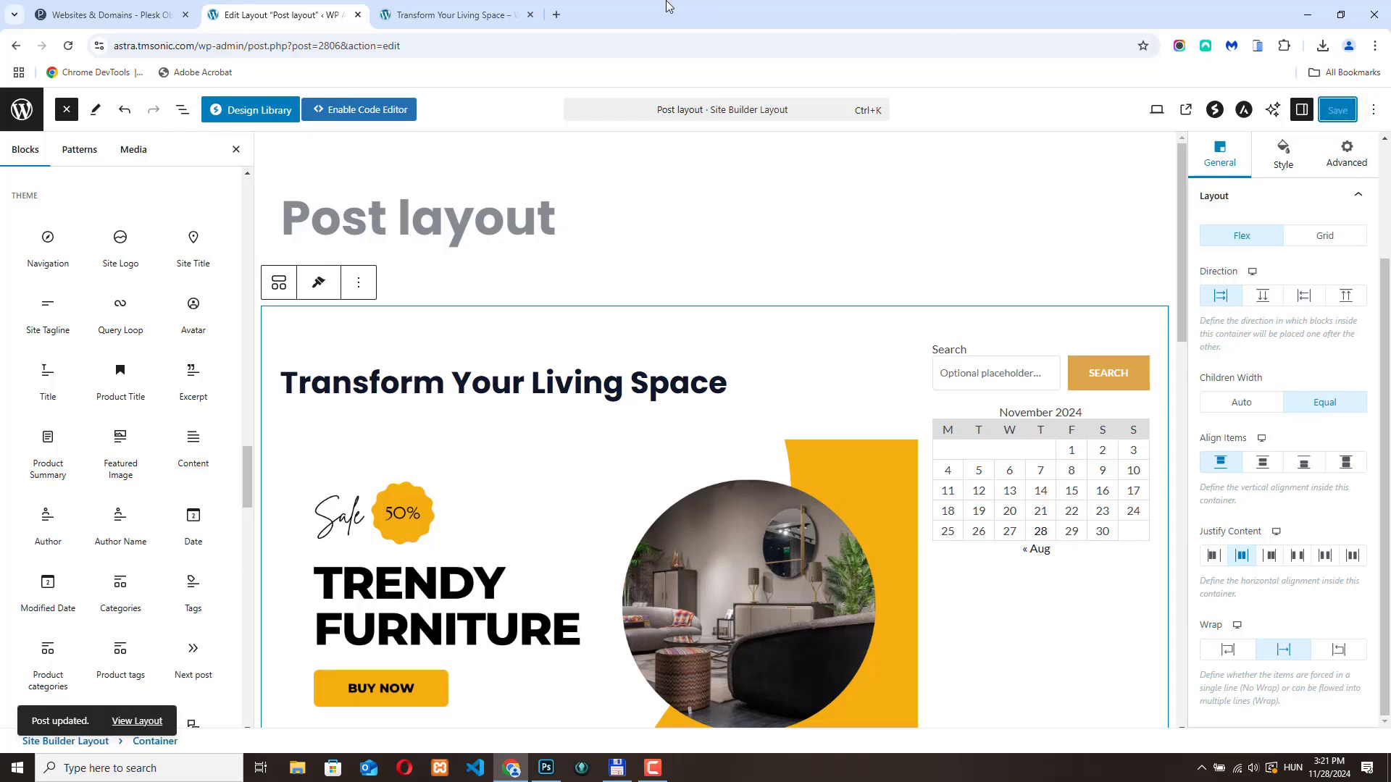
pyautogui.click(452, 15)
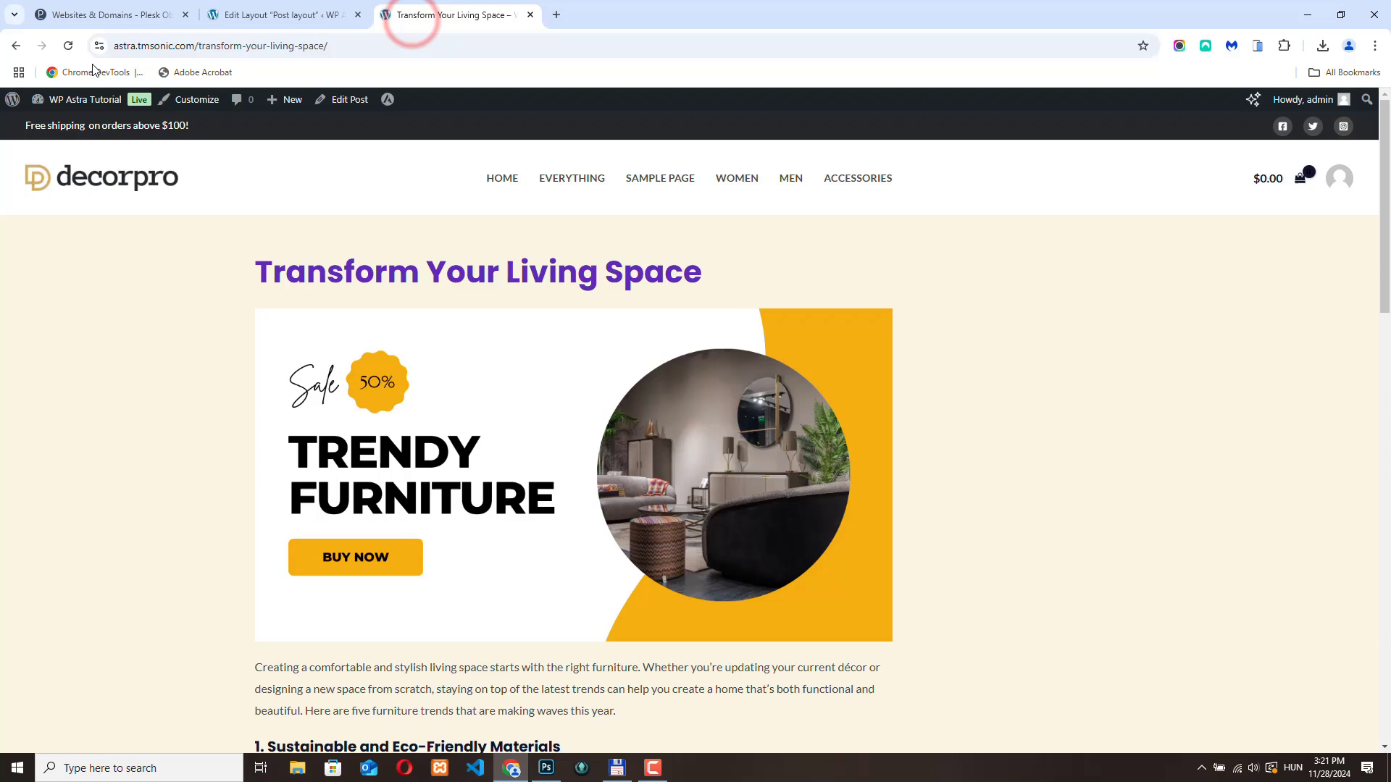
# Reload the live post and scroll through it to confirm the top-aligned Search and November 2024 calendar.
pyautogui.click(68, 45)
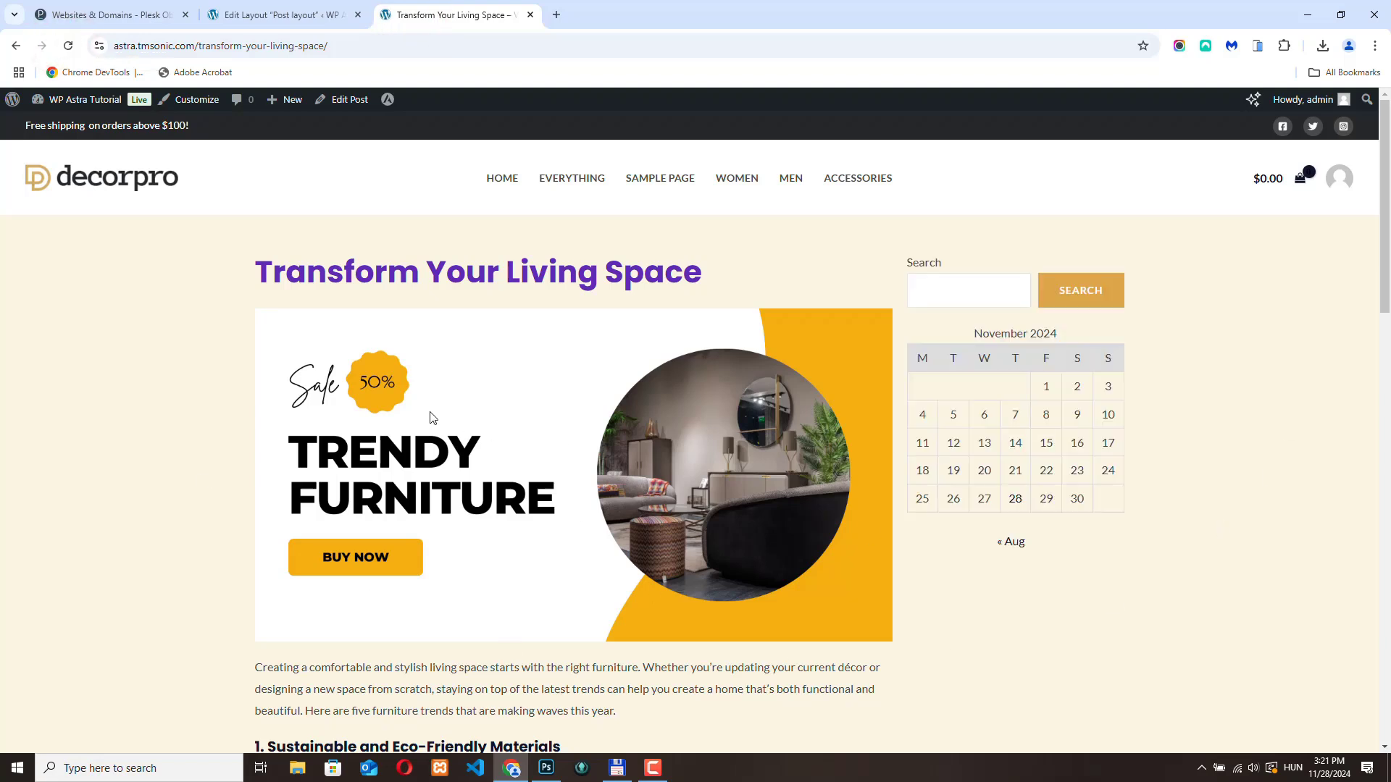
pyautogui.scroll(-3)
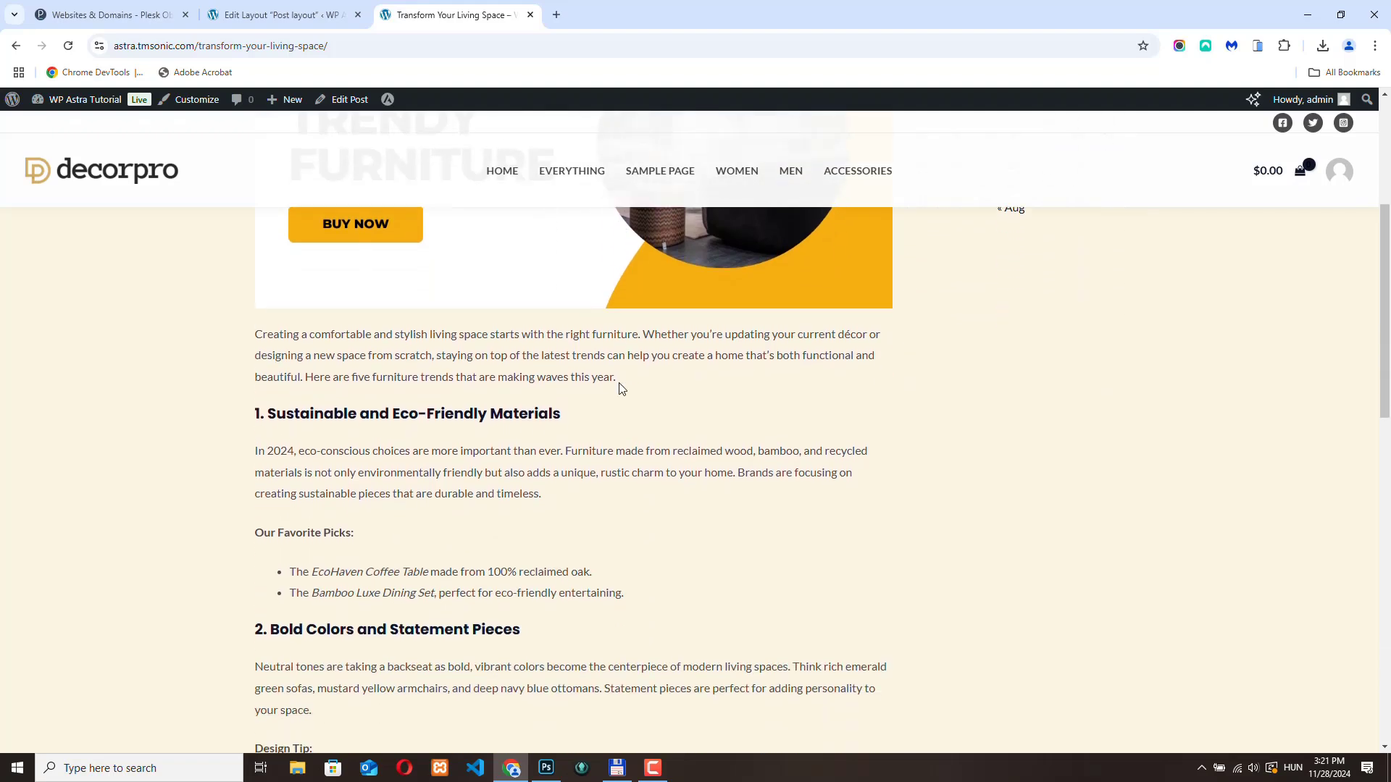
pyautogui.scroll(3)
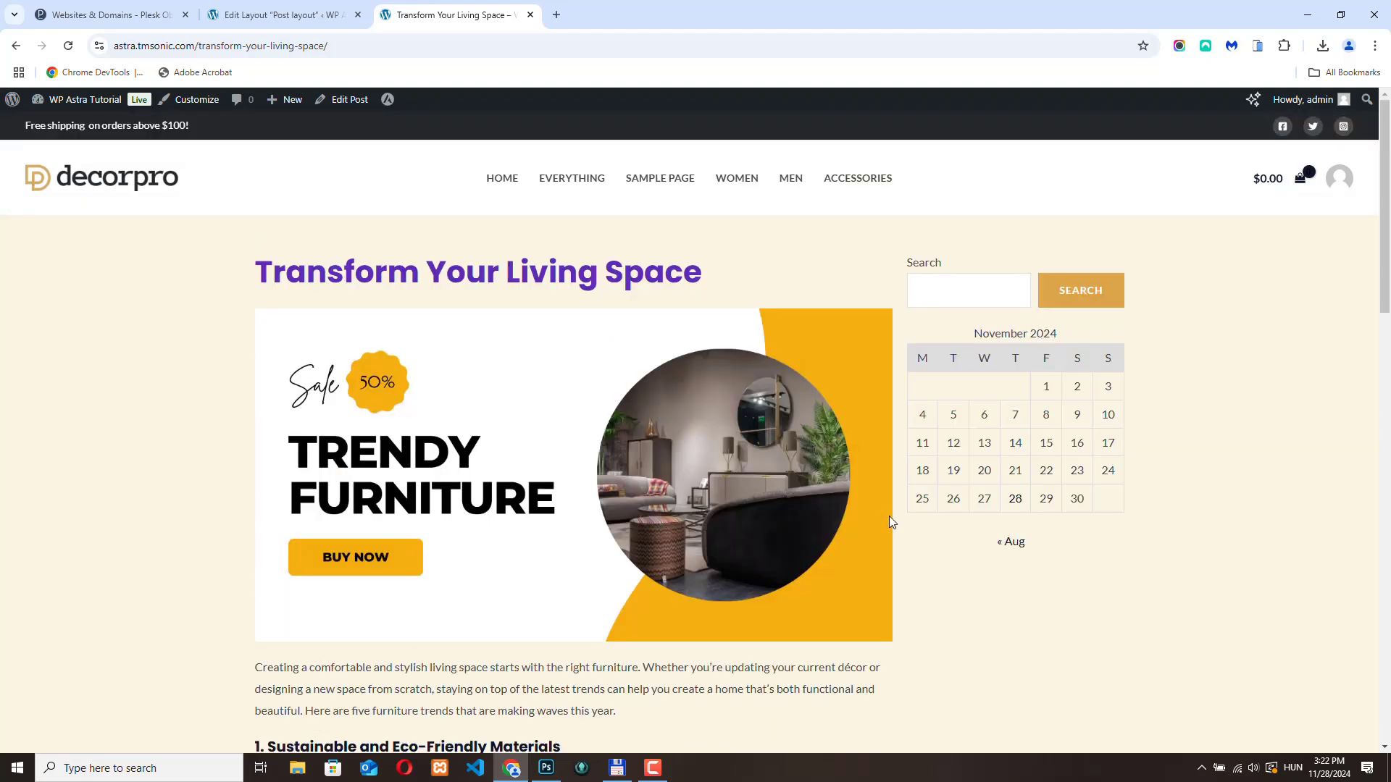
pyautogui.moveTo(582, 247)
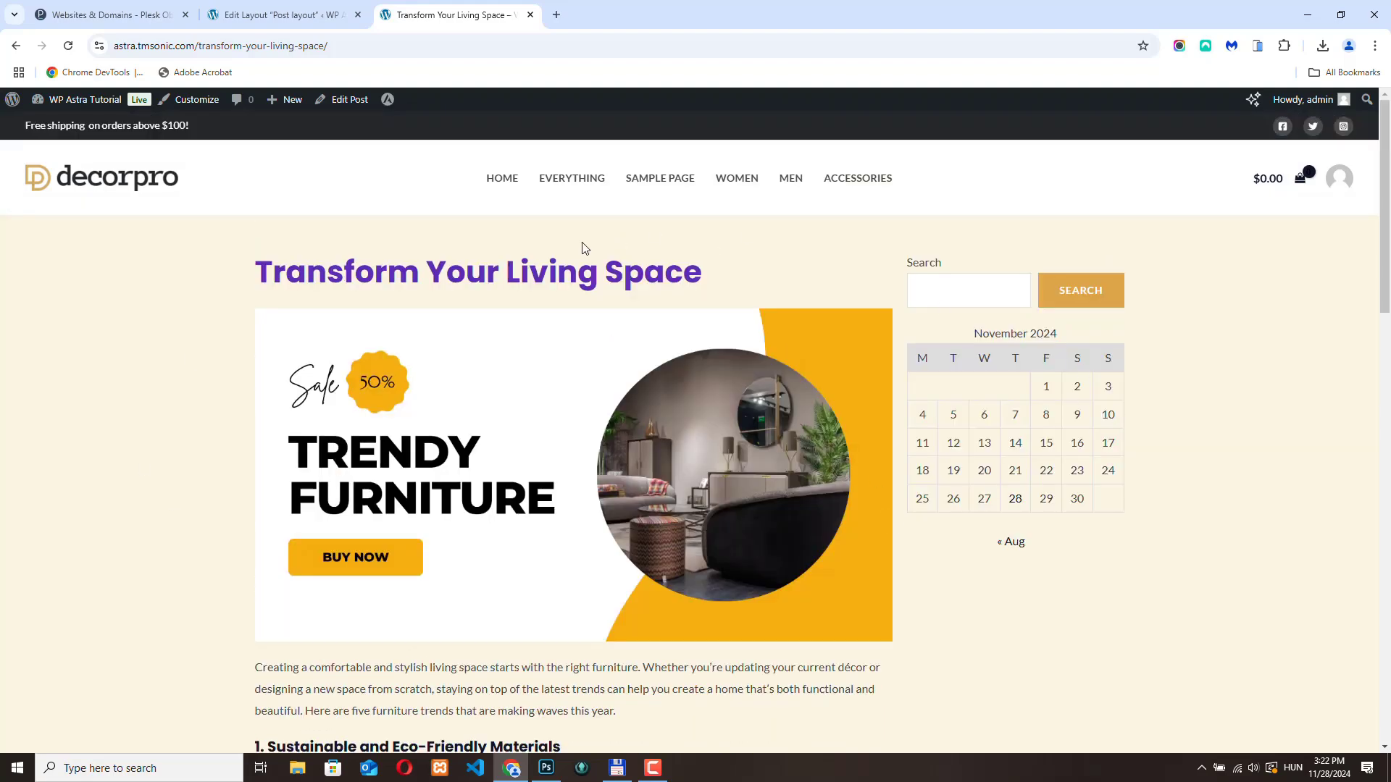
pyautogui.moveTo(397, 326)
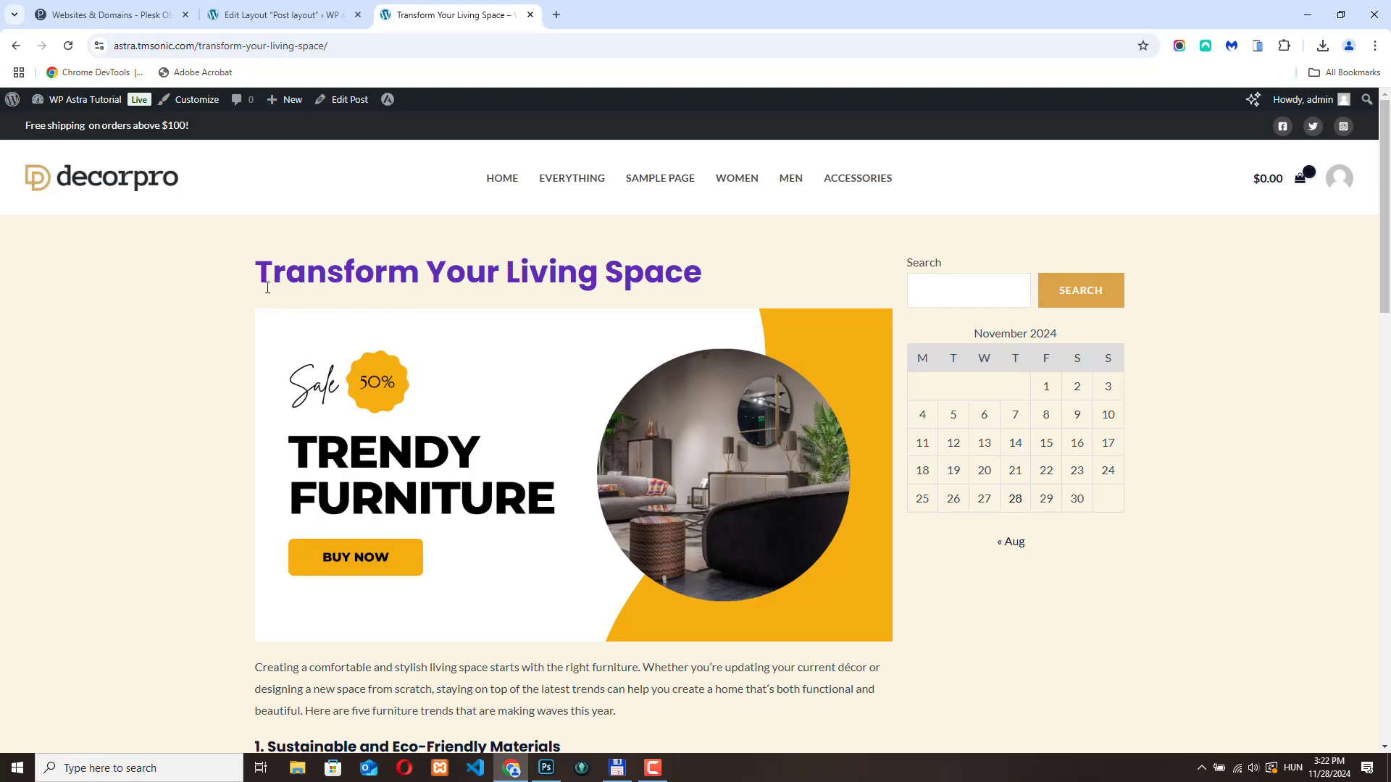
pyautogui.scroll(-3)
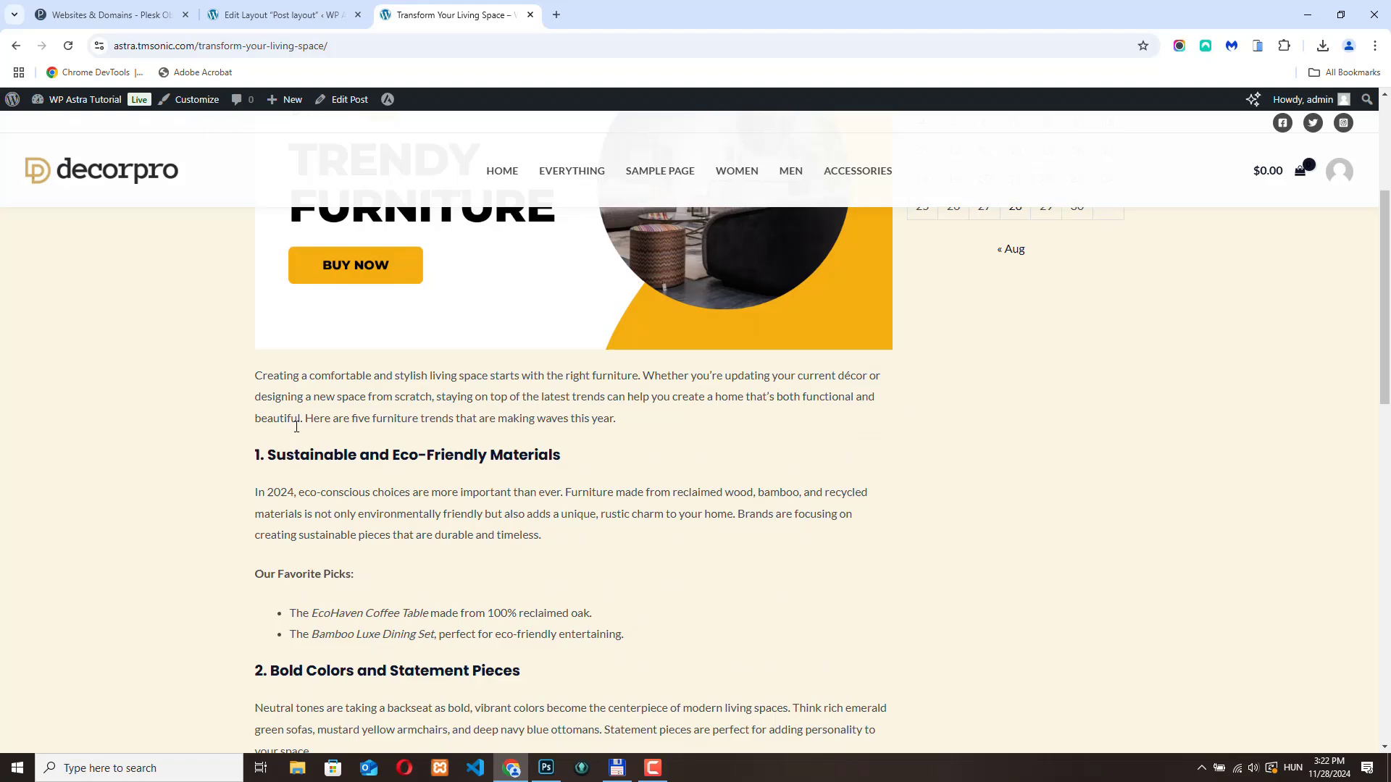
pyautogui.scroll(-3)
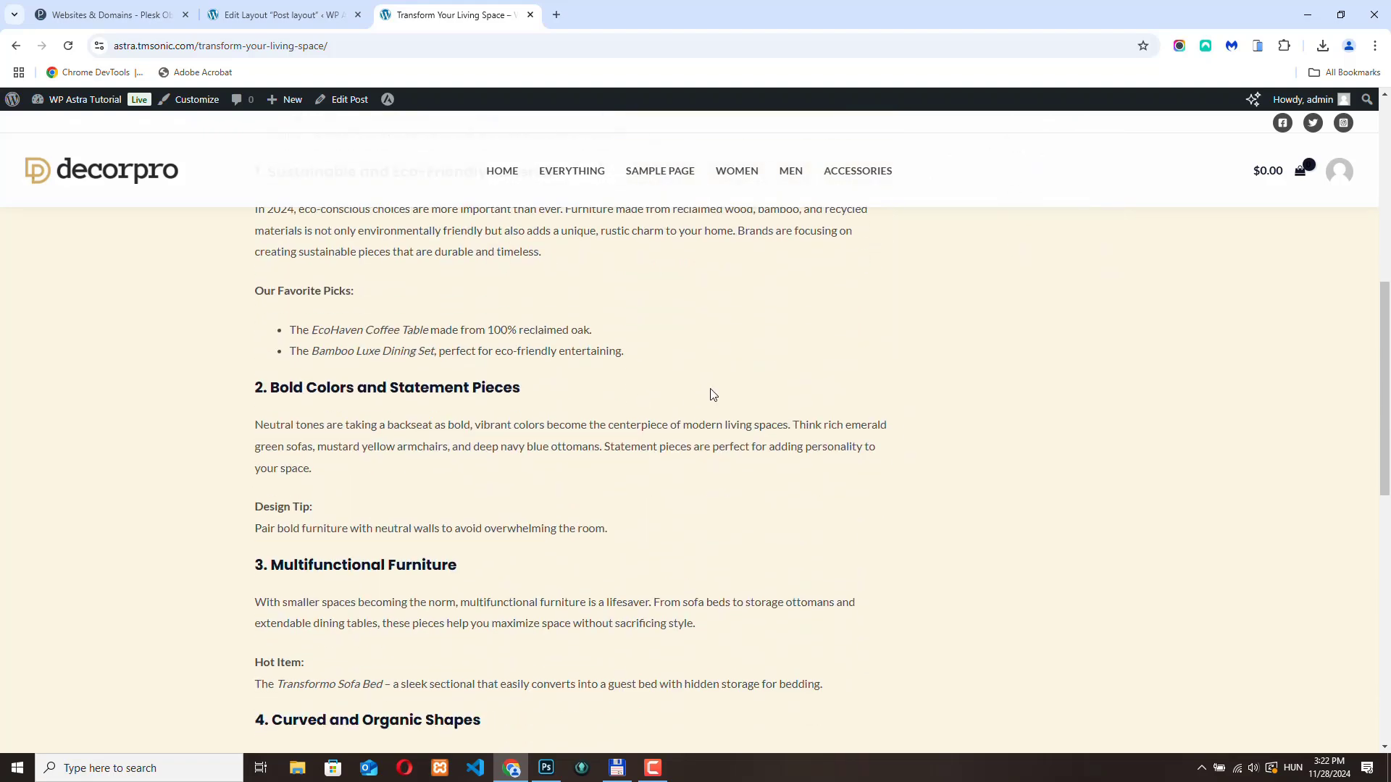
pyautogui.scroll(3)
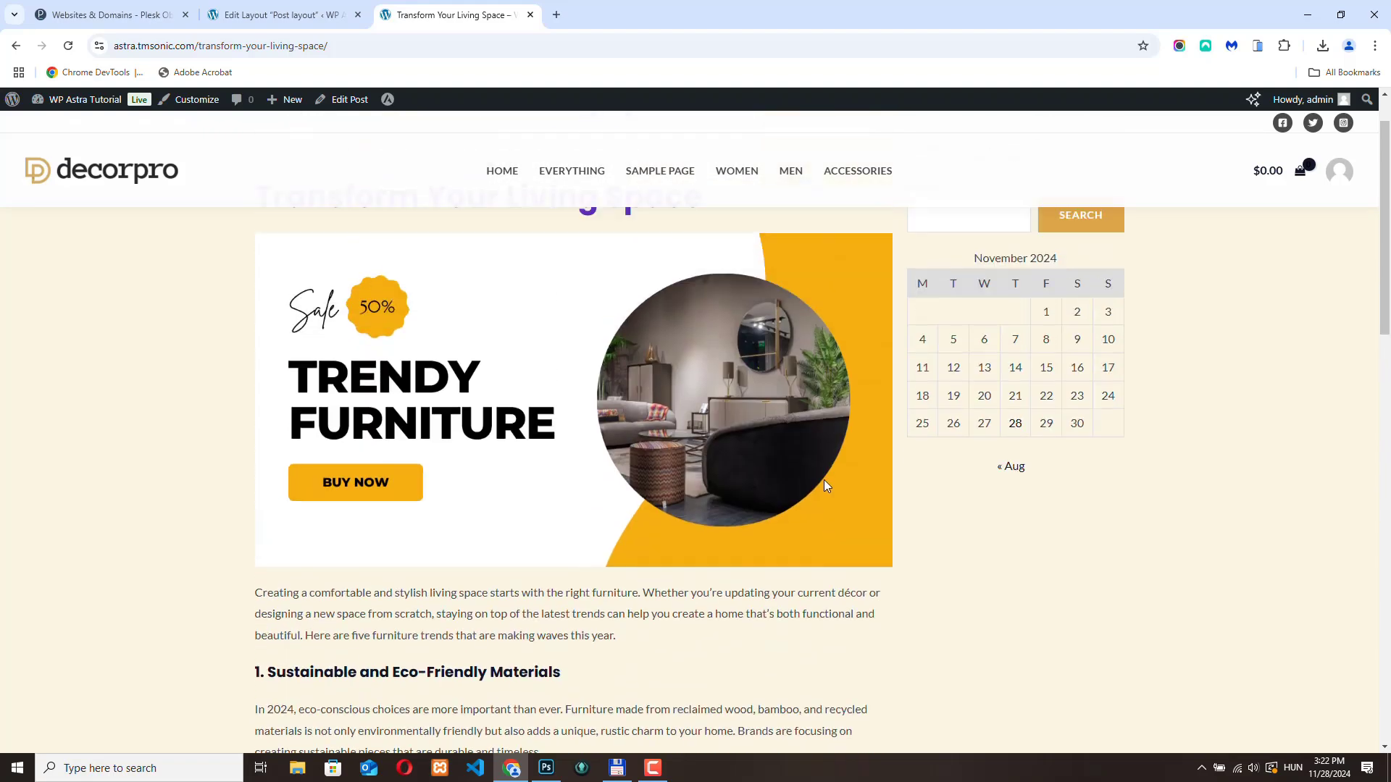
pyautogui.scroll(-3)
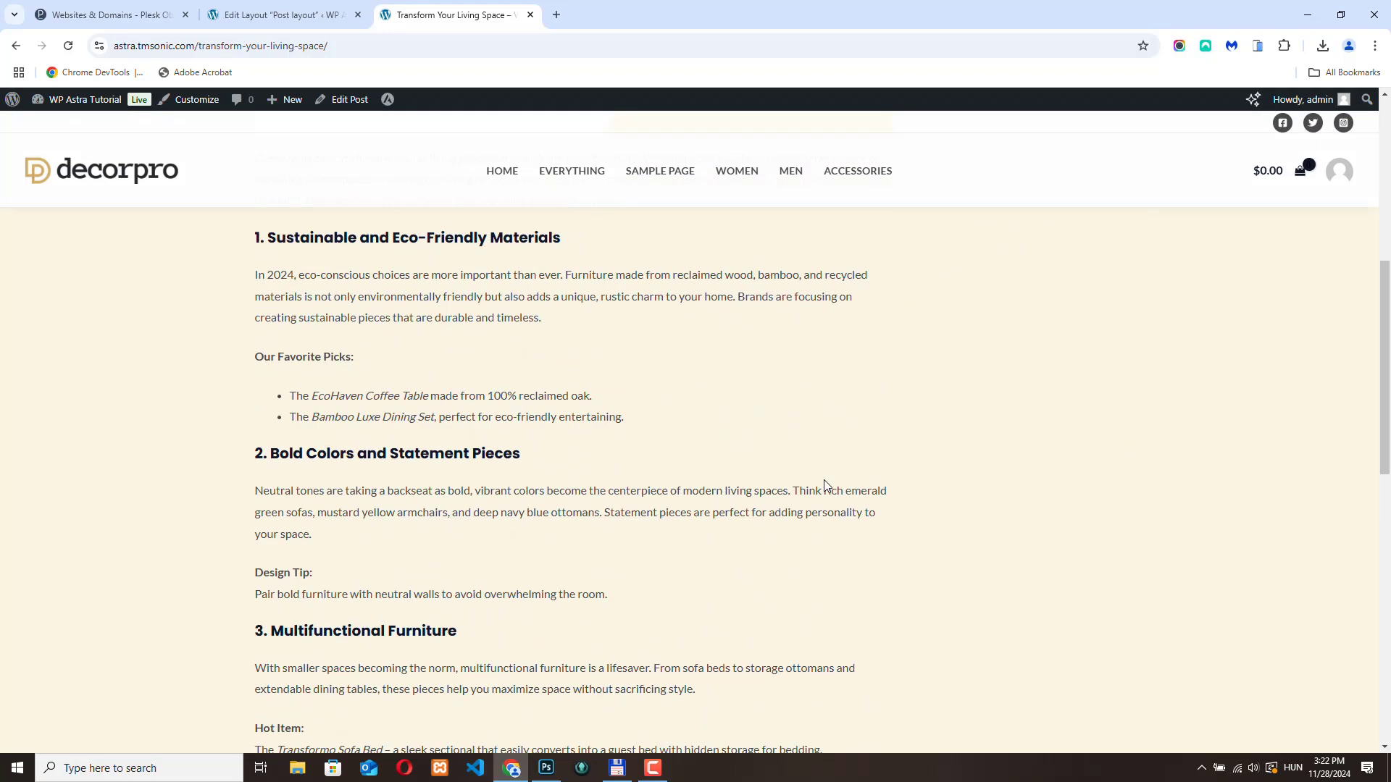
# Return to the Post layout editor and scroll to the end of the content.
pyautogui.click(283, 15)
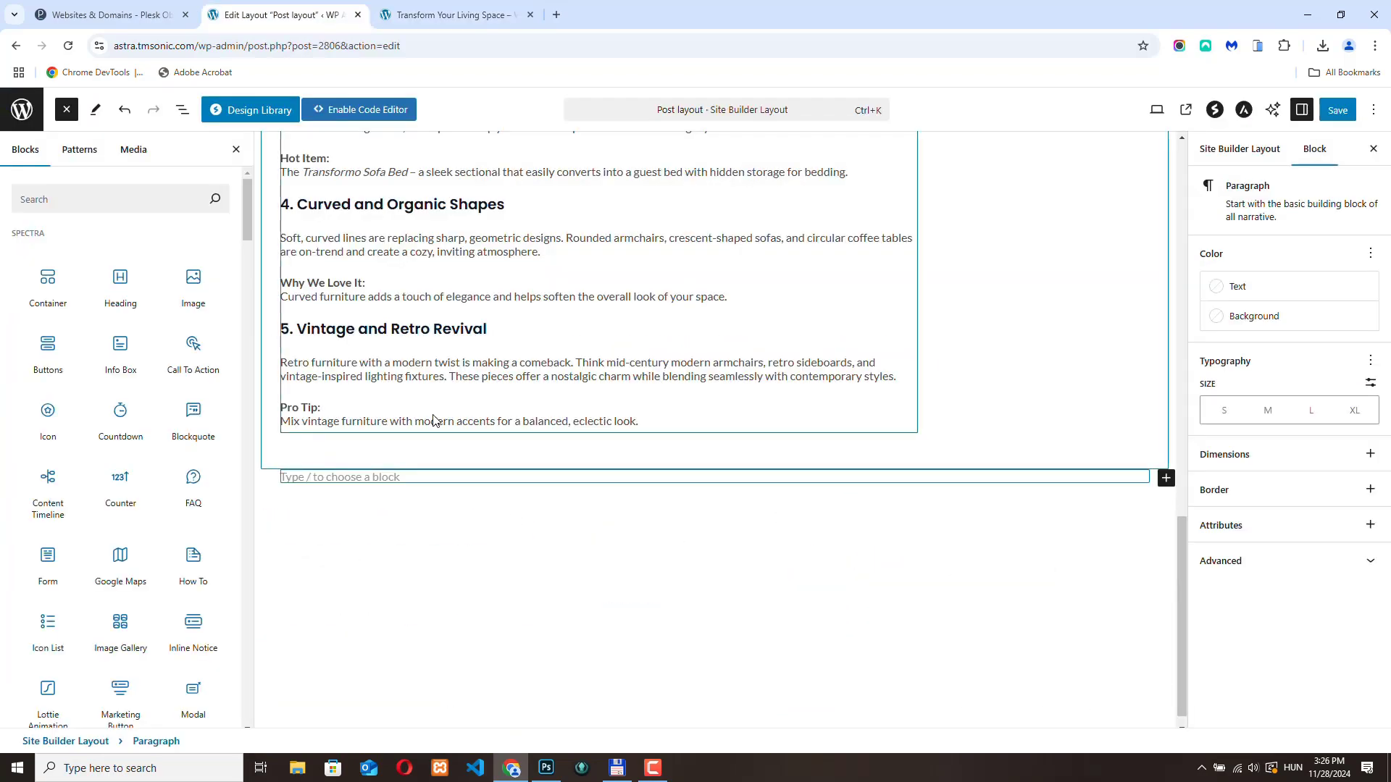
pyautogui.moveTo(691, 401)
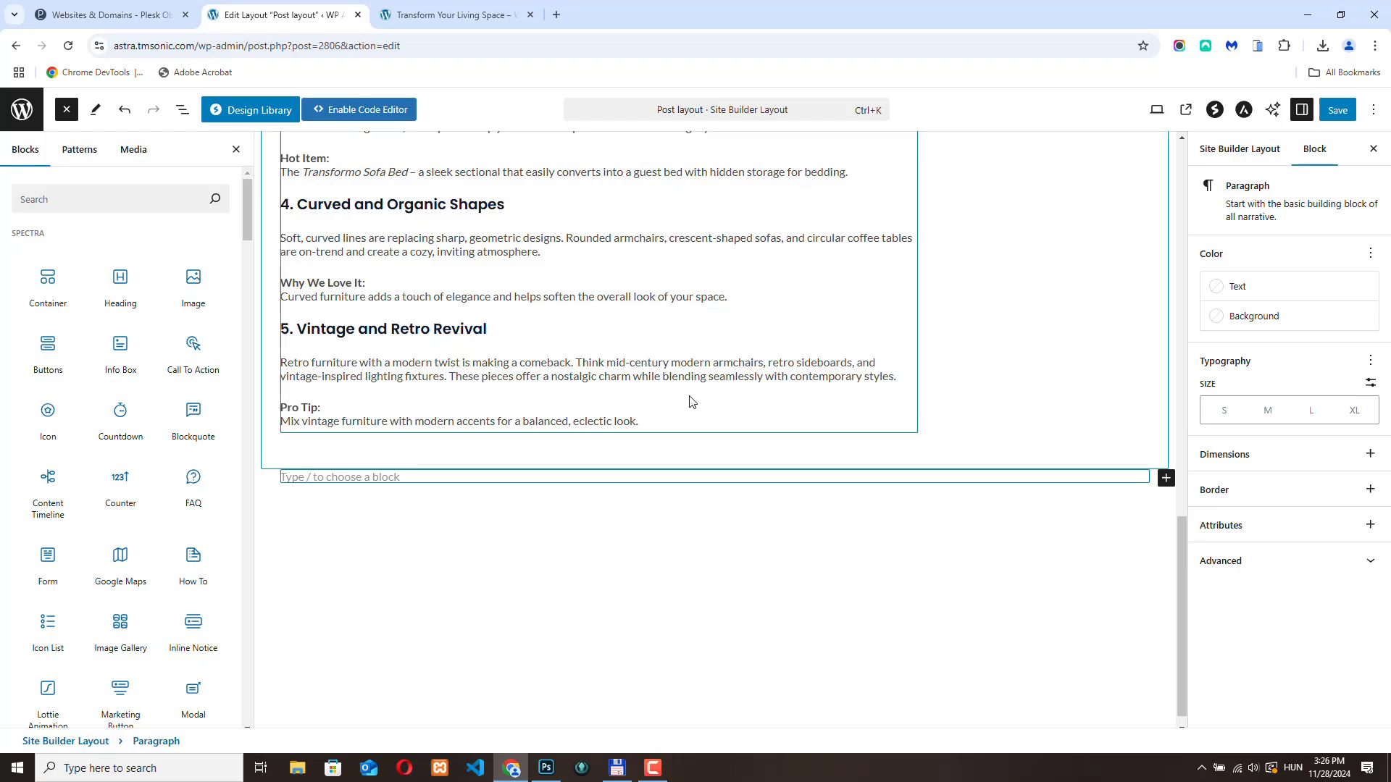
pyautogui.moveTo(120, 346)
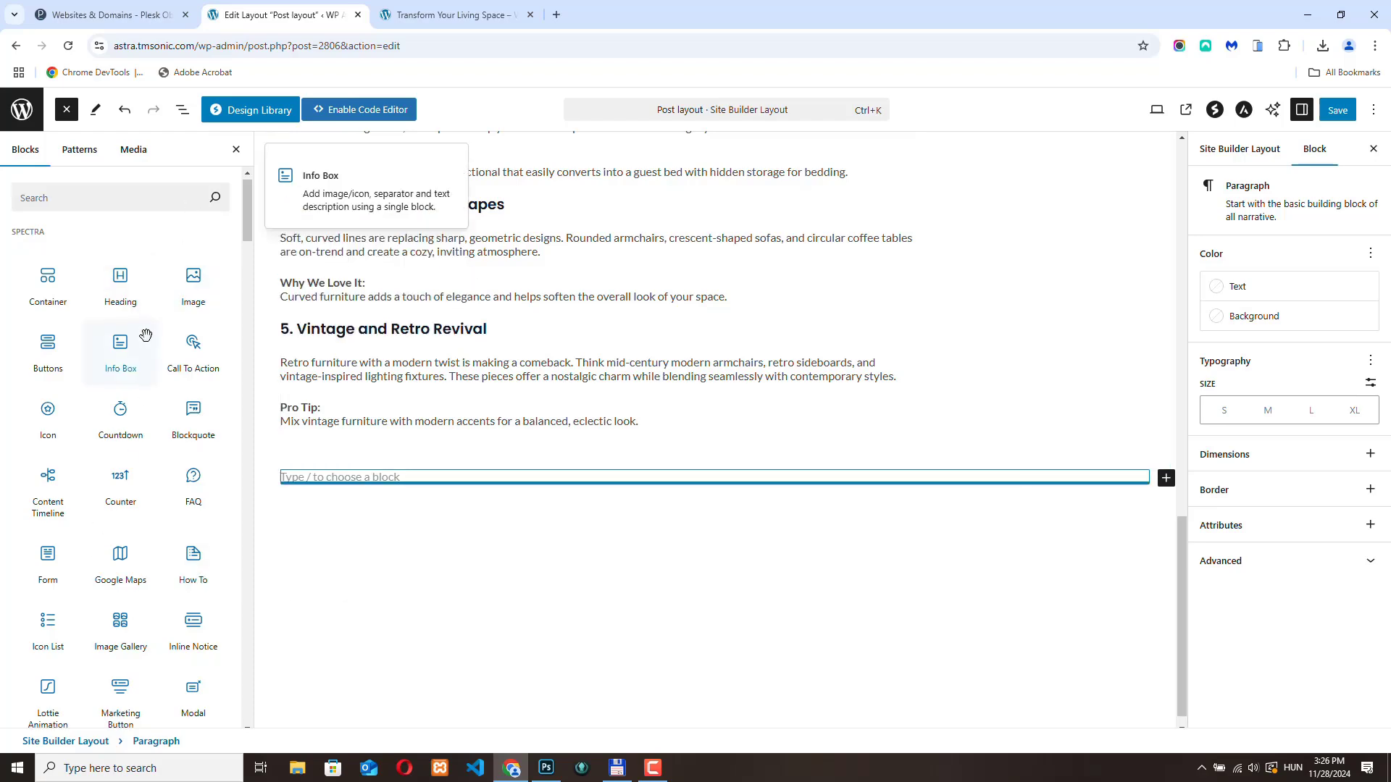
pyautogui.scroll(-3)
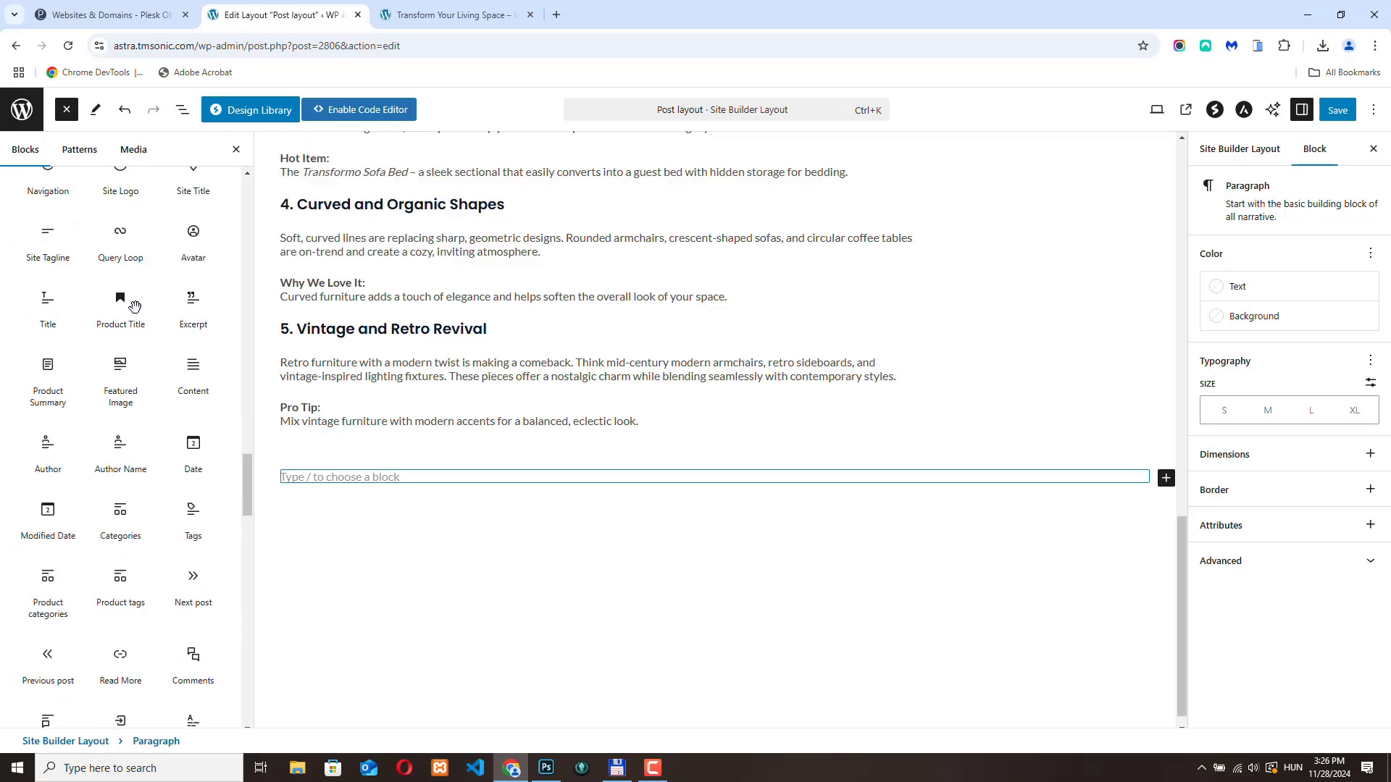
pyautogui.moveTo(47, 372)
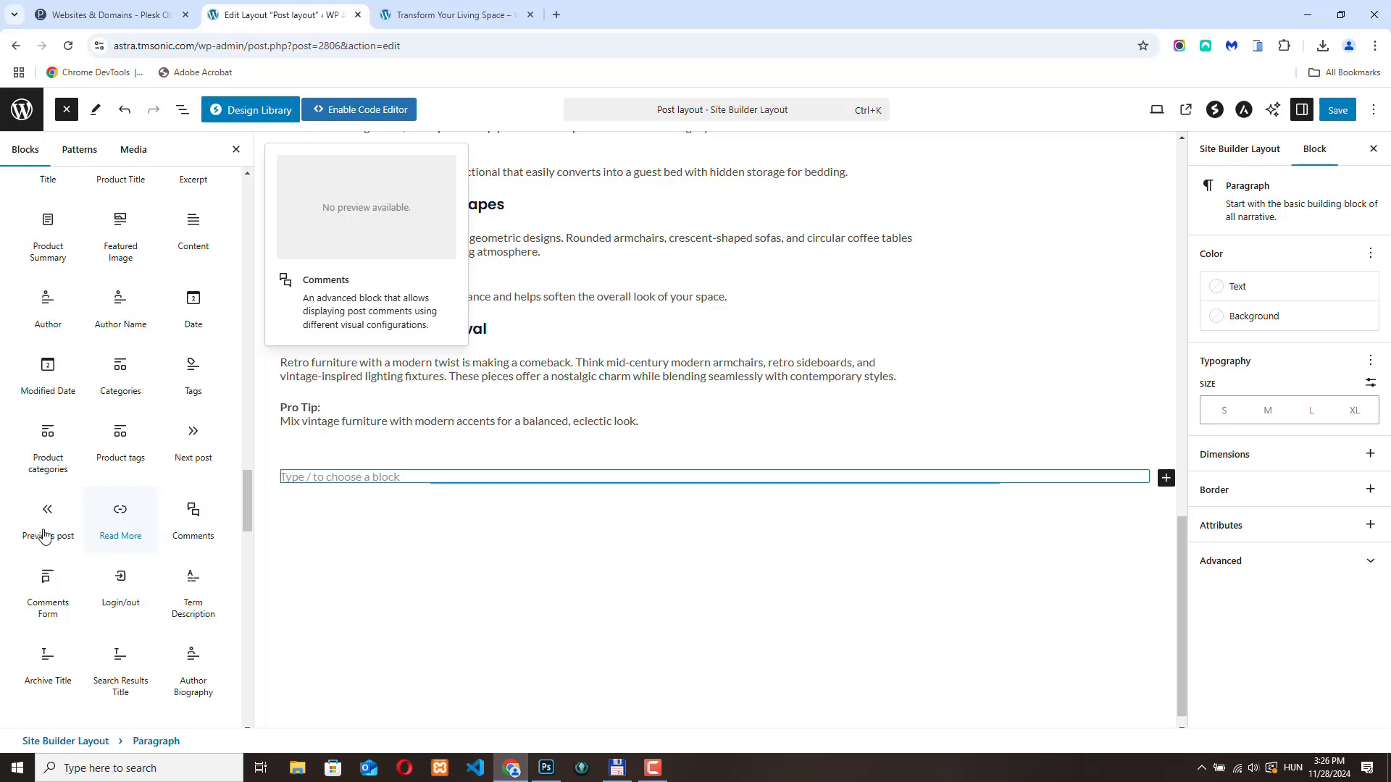
pyautogui.moveTo(120, 585)
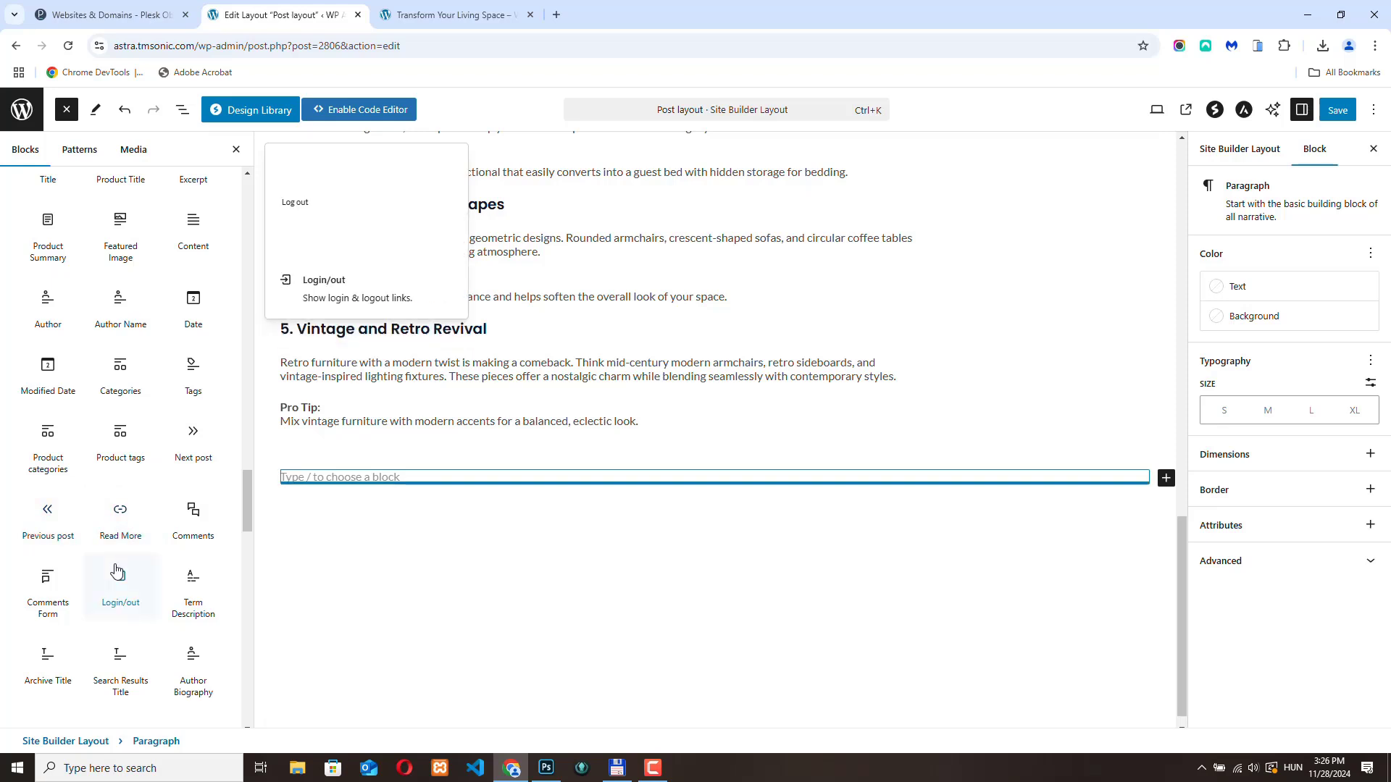
pyautogui.moveTo(192, 669)
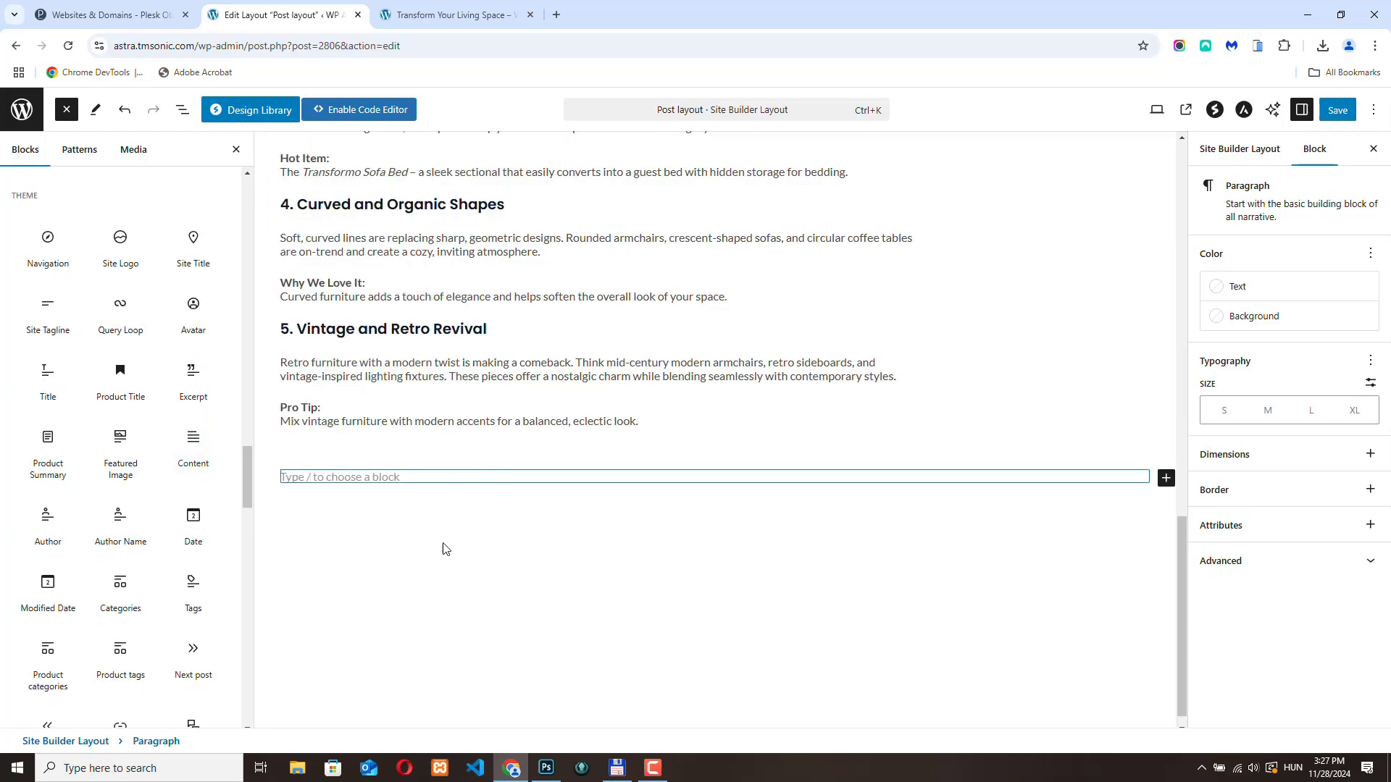
pyautogui.moveTo(421, 580)
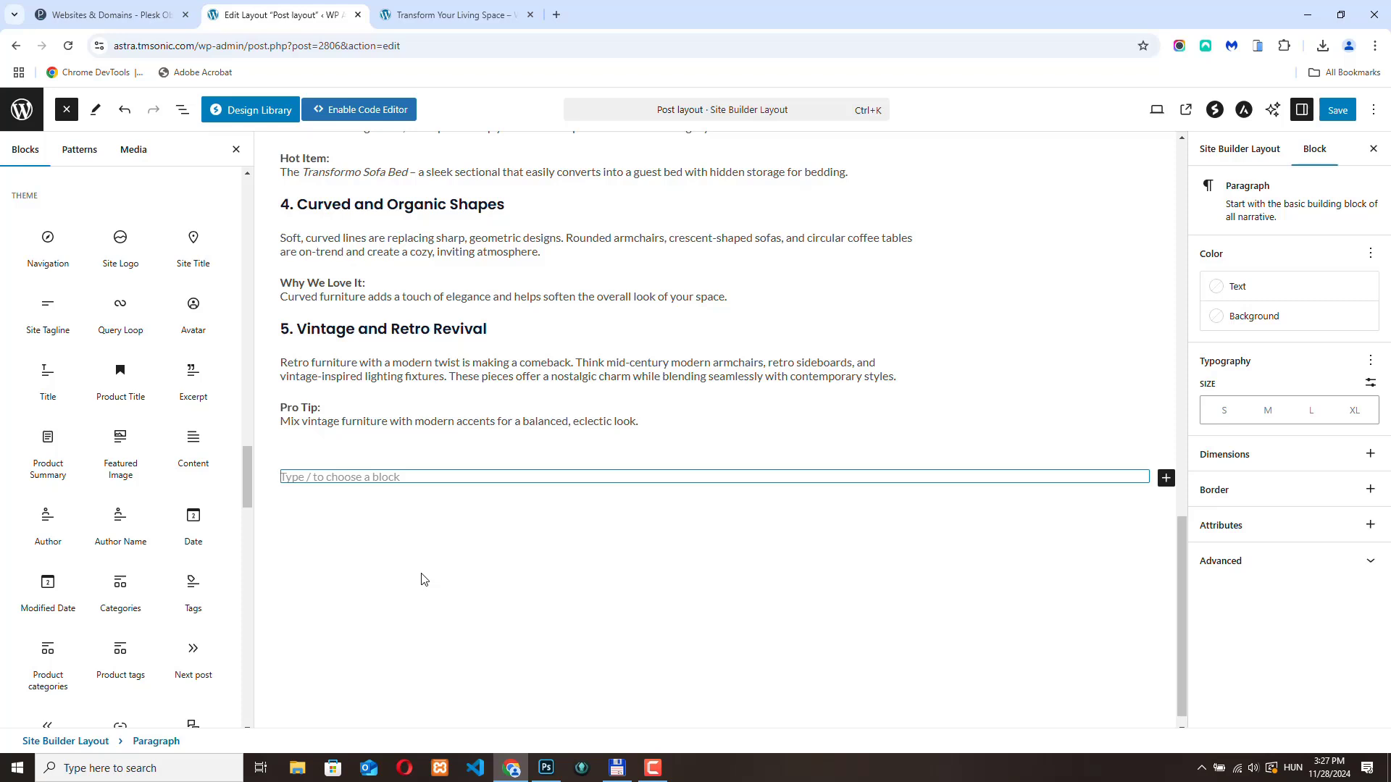
pyautogui.moveTo(166, 155)
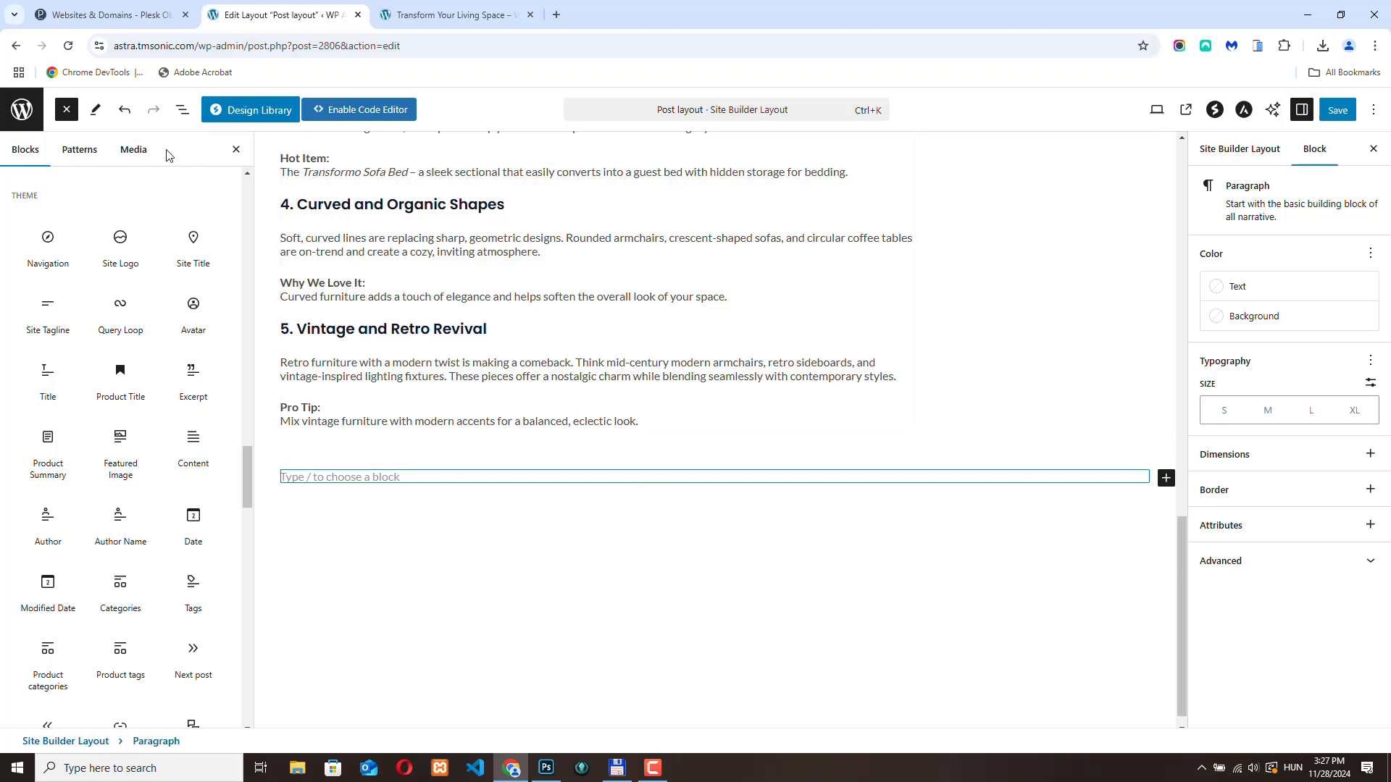
pyautogui.moveTo(21, 109)
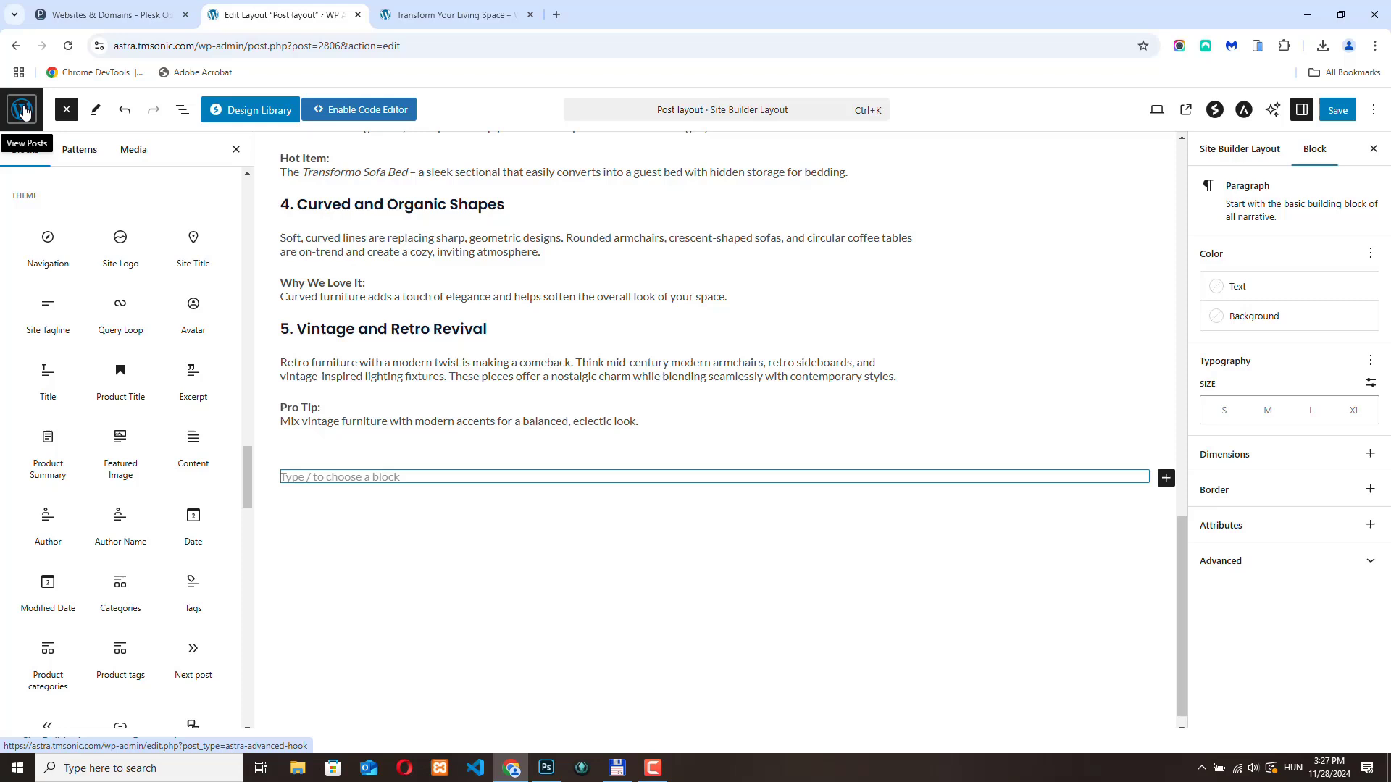
pyautogui.moveTo(127, 123)
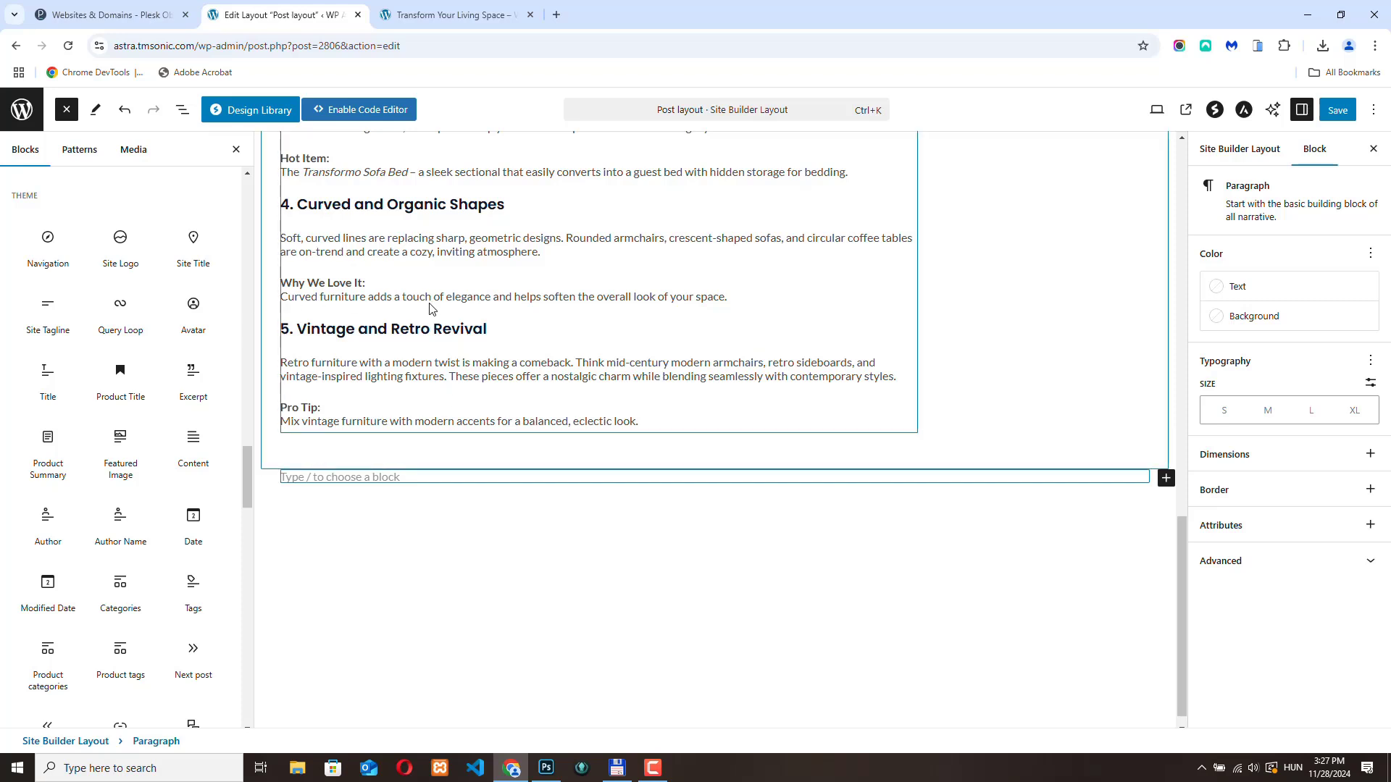
pyautogui.moveTo(484, 384)
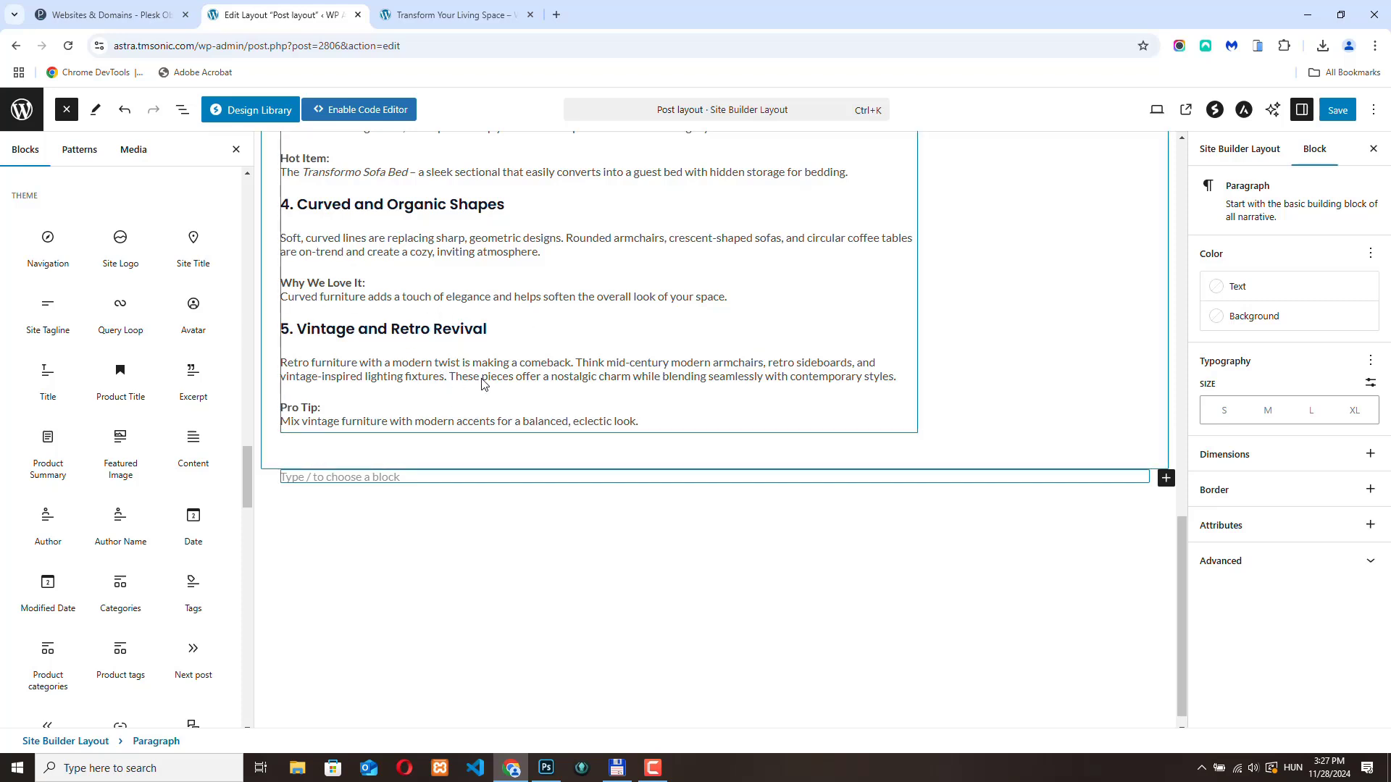